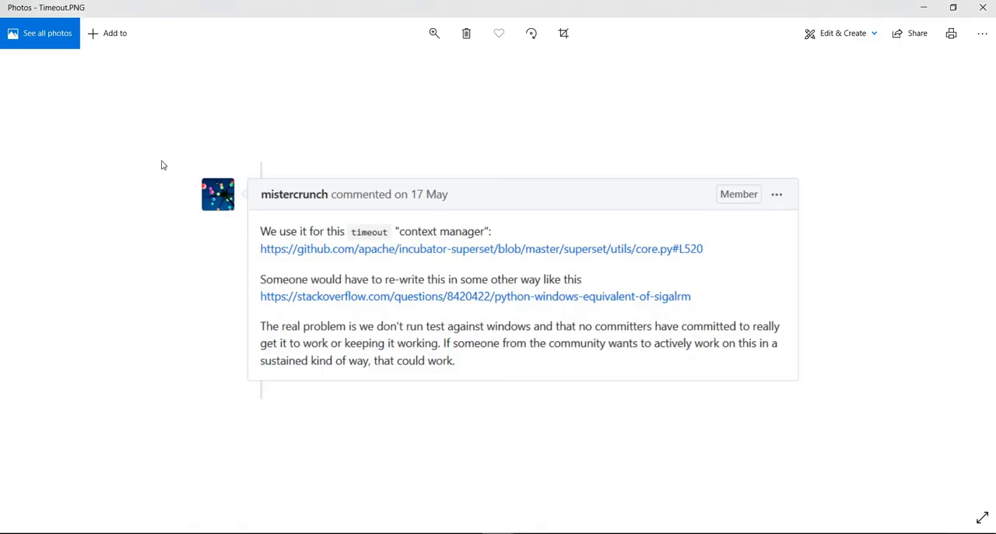
mouse_move(187, 191)
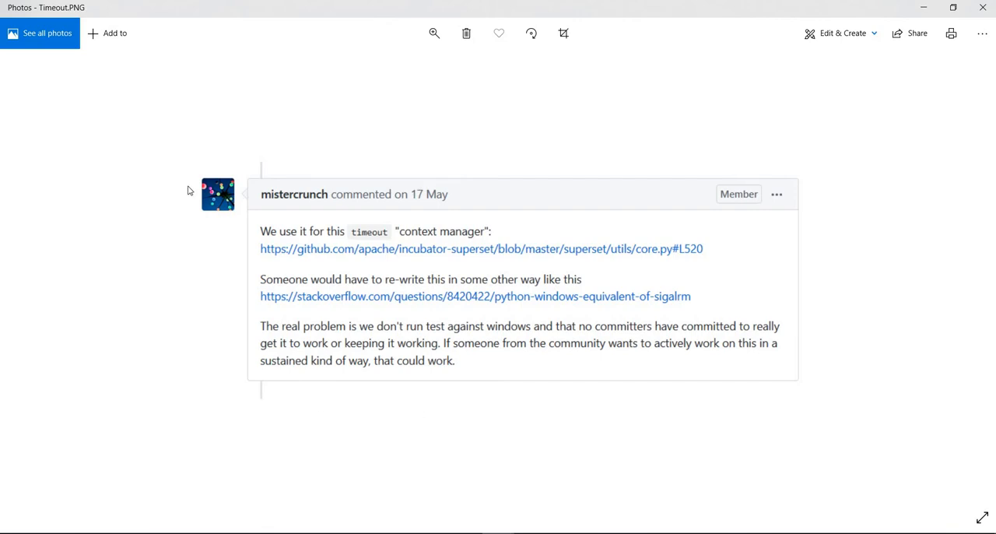
mouse_move(189, 161)
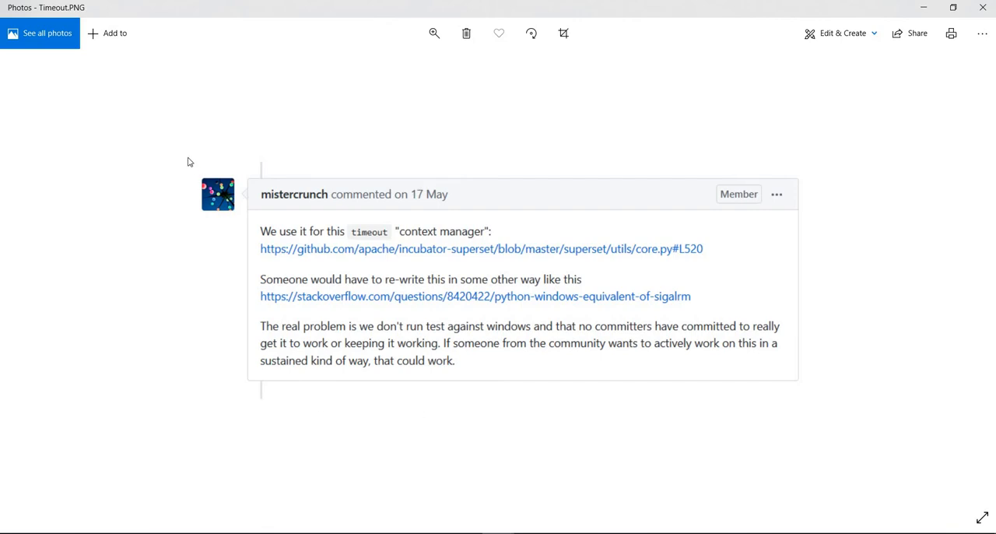
mouse_move(261, 331)
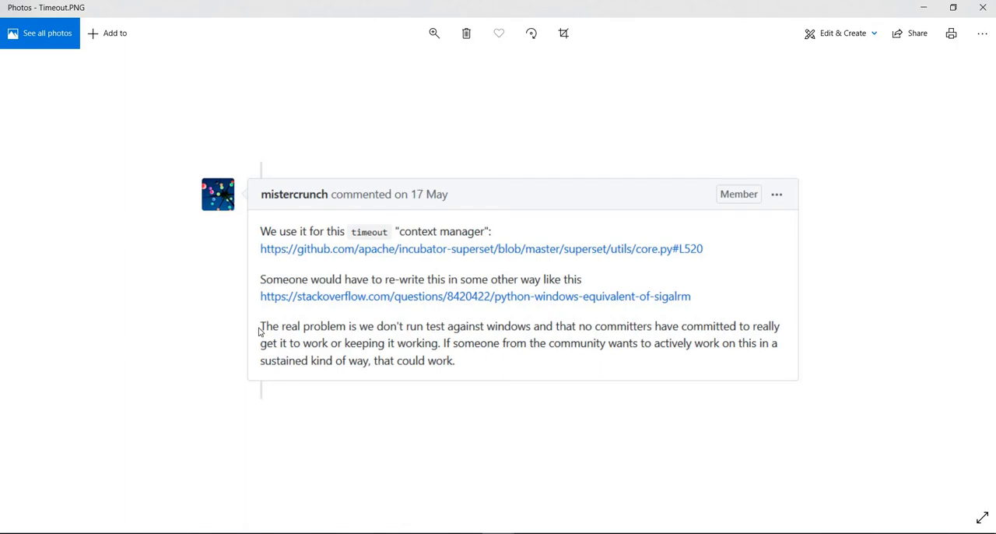
mouse_move(566, 325)
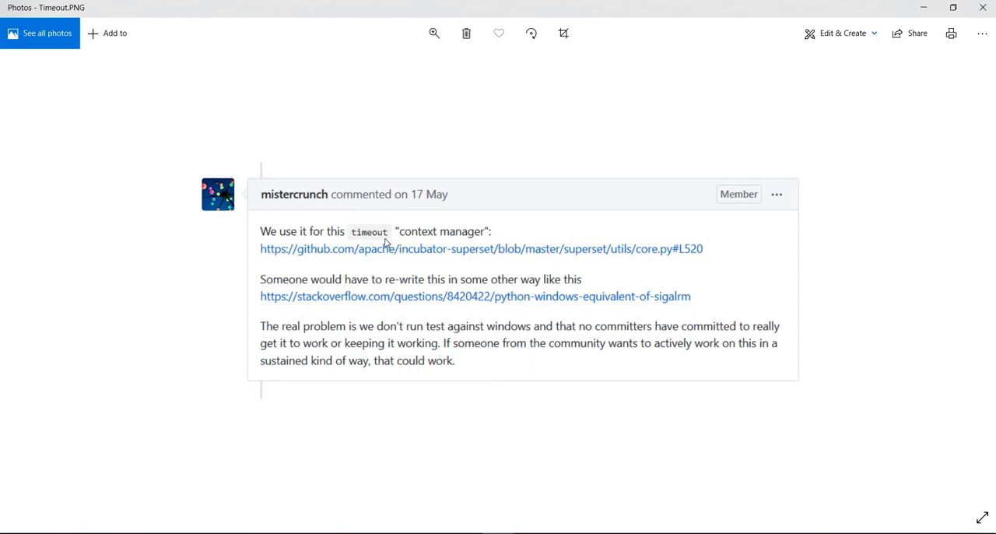
mouse_move(385, 235)
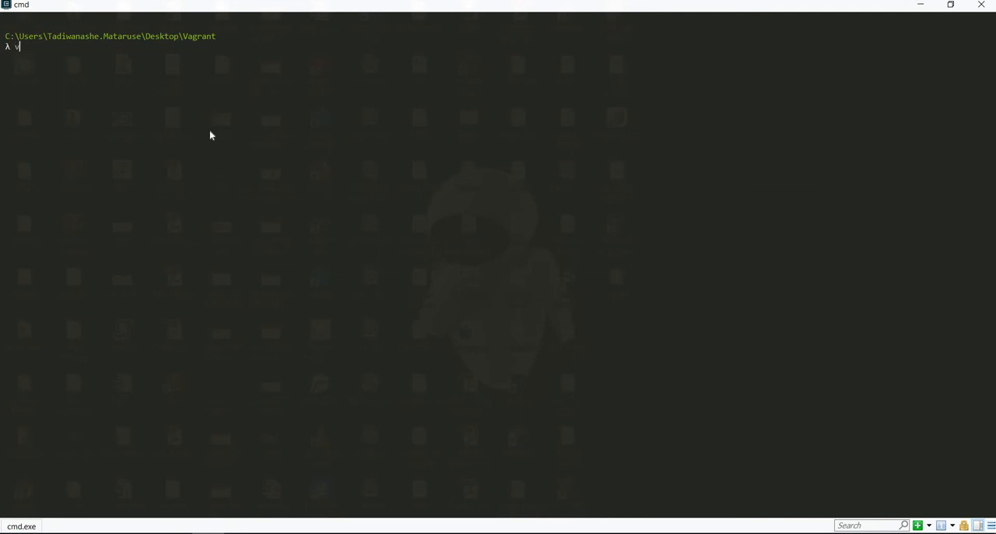
Step: Run 'vagrant ssh' in Cmder to reach the Ubuntu 18.04 VM shell
text(agrant s)
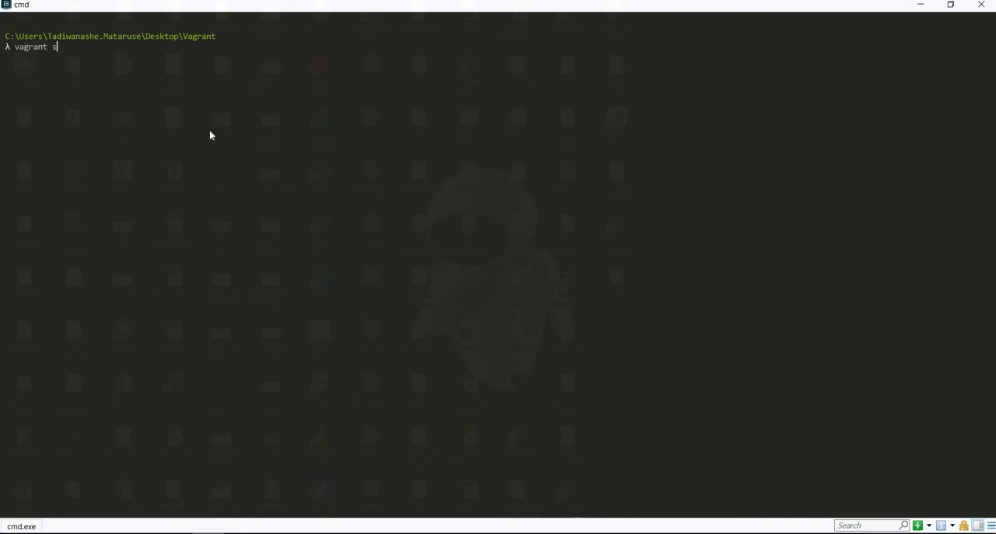
text(sh)
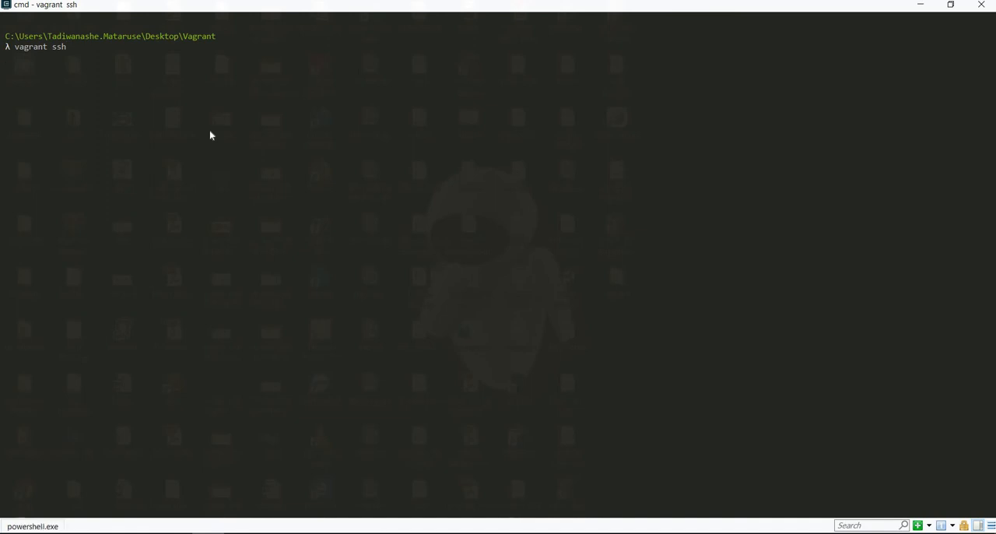
key(enter)
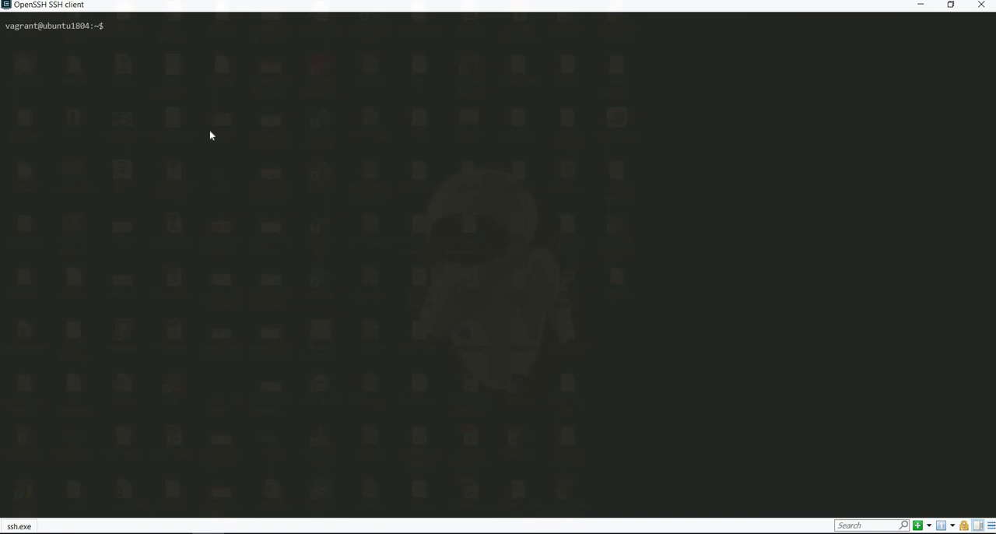
Step: Abandon the 'su' command, list files and move into Learn/Superset
text(su)
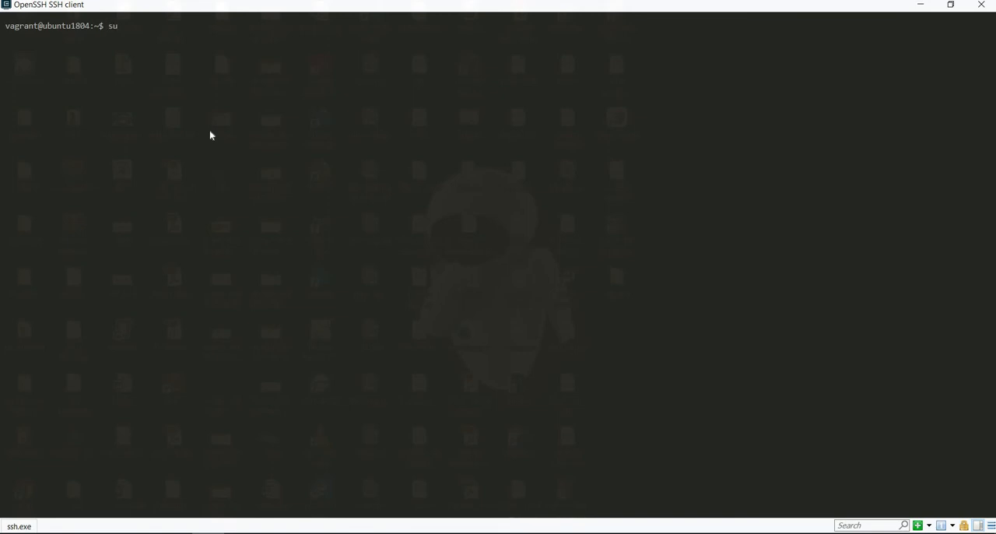
key(Enter)
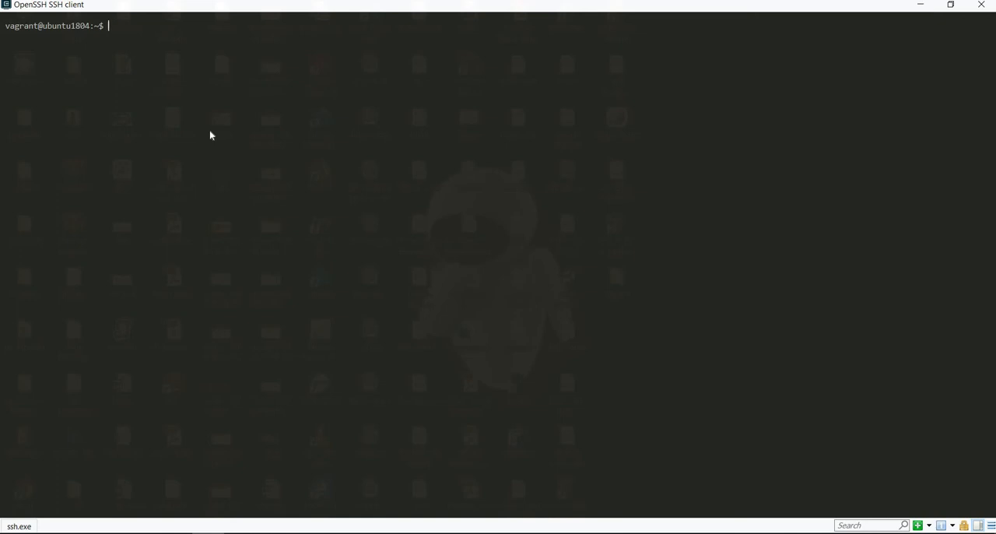
text(ls -l)
text(cd)
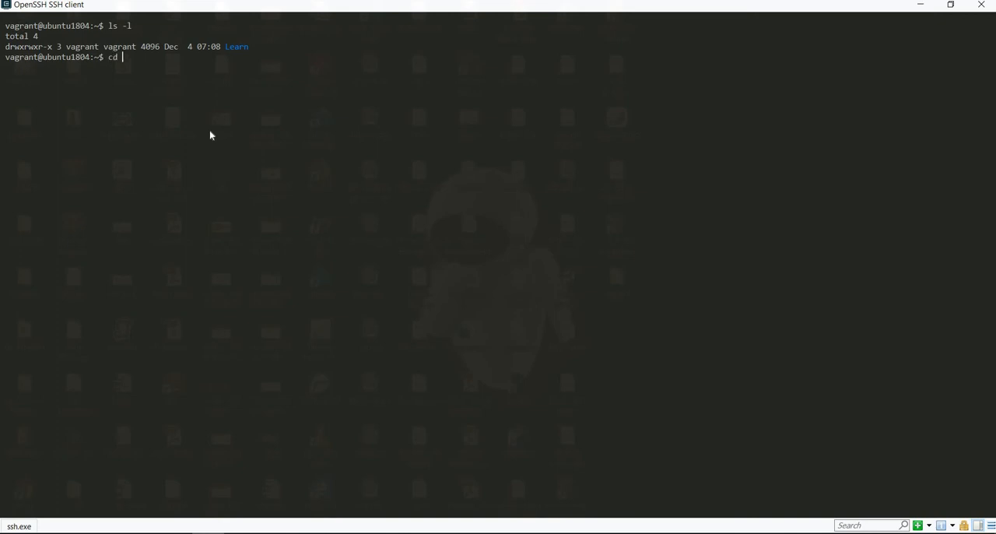
text(Learn/Superset/)
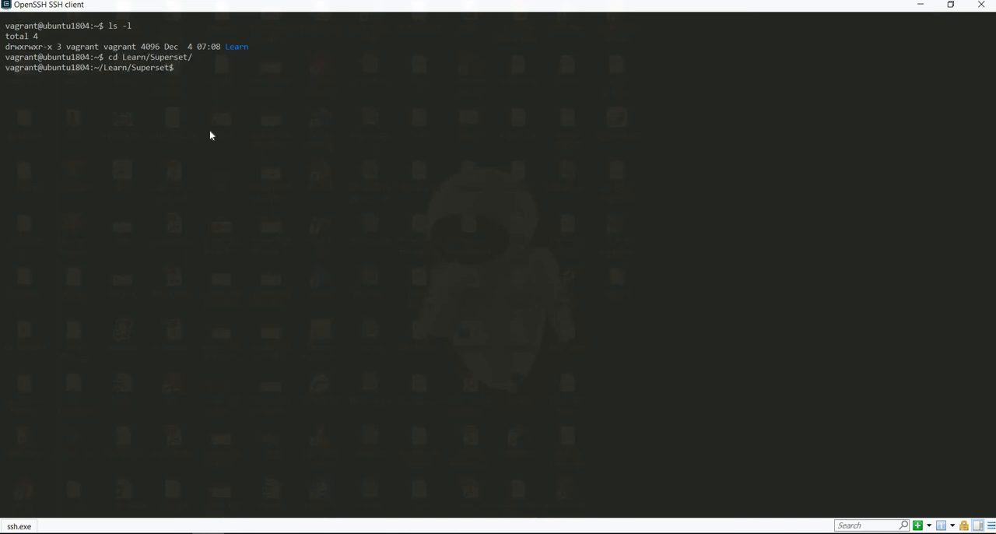
text(ls -l)
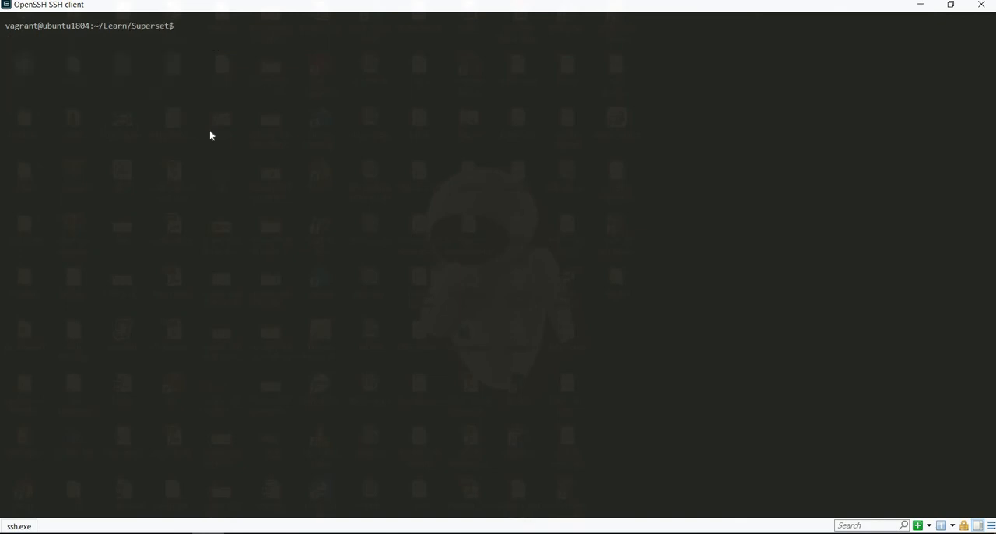
Step: Activate the environment with 'source dev_zone/bin/activate'
text(source)
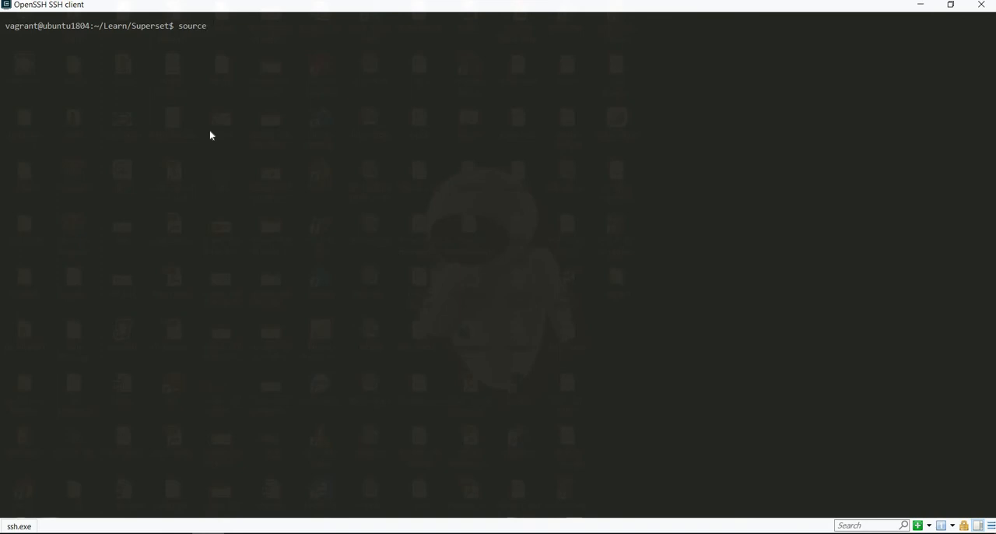
text(dev)
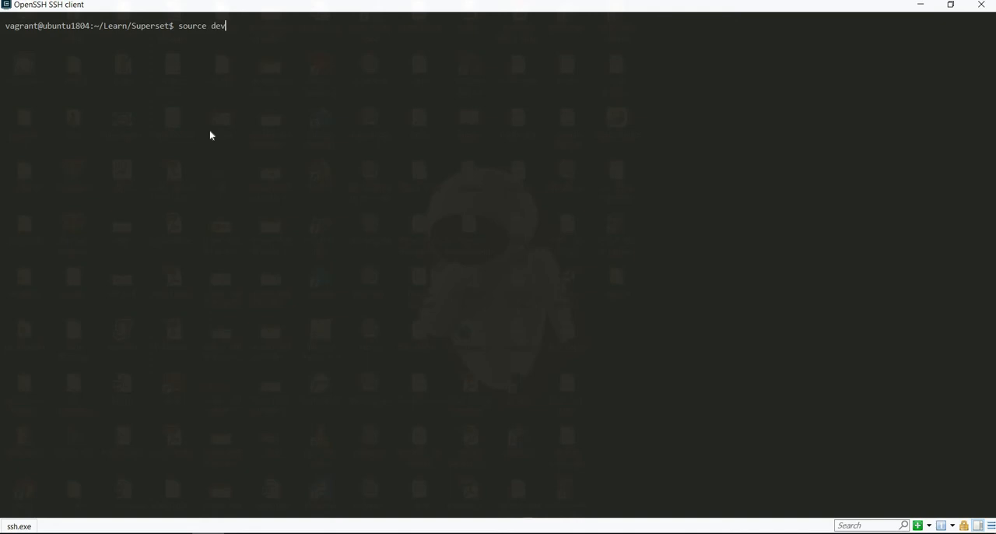
text(_zone/)
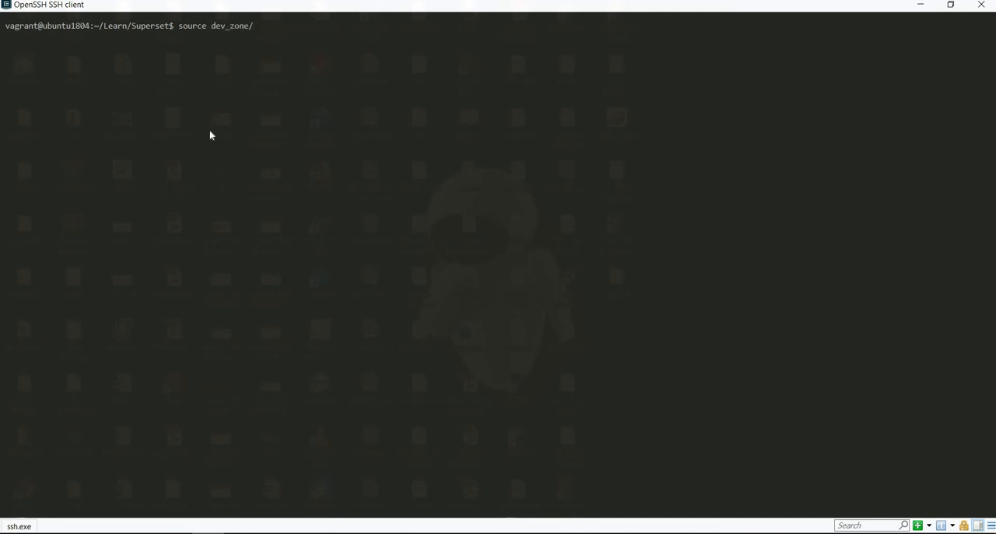
text(bi)
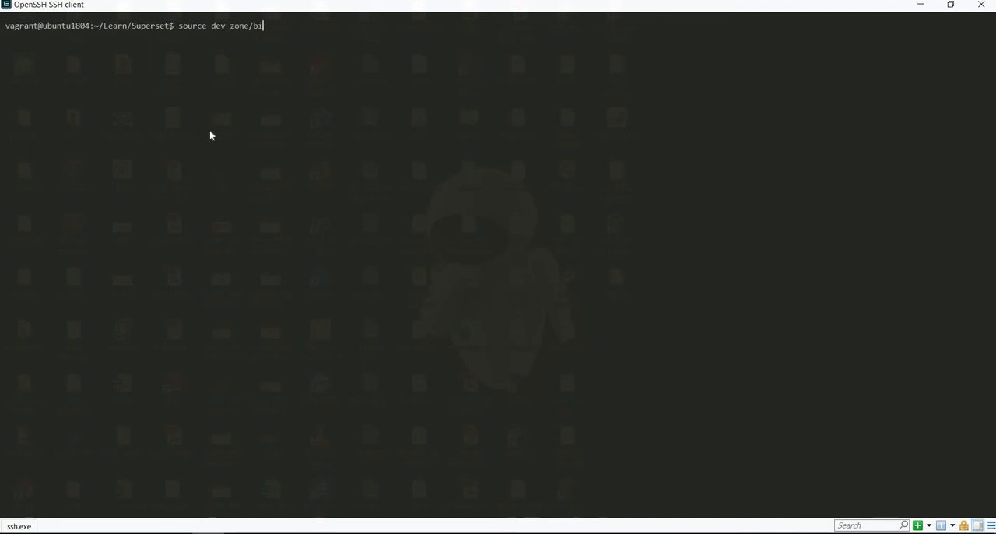
text(n/ac)
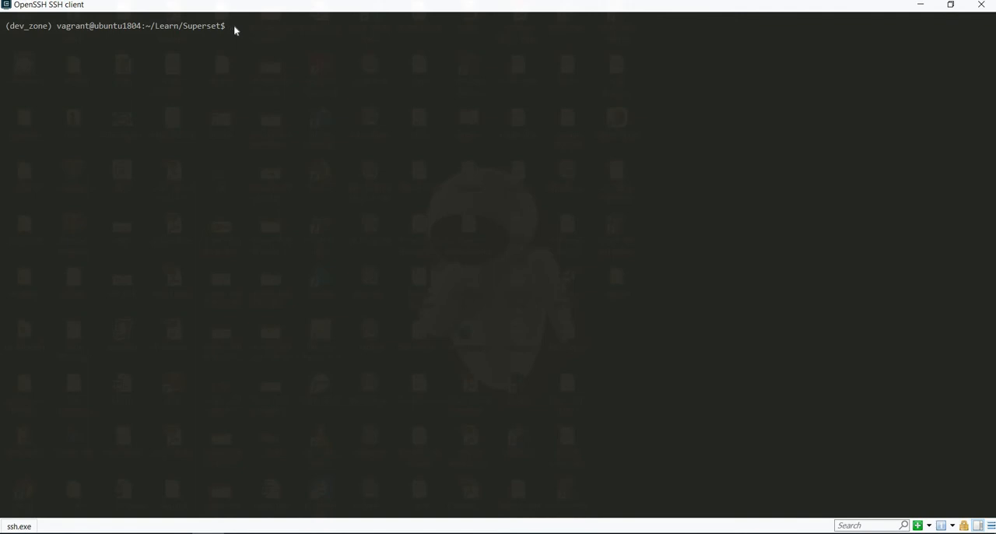
mouse_move(441, 189)
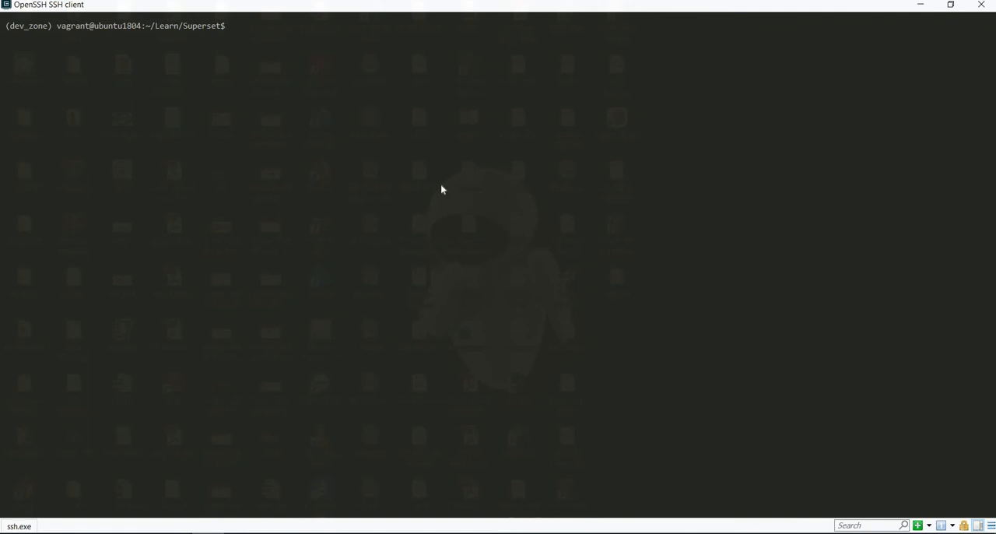
Step: Run 'superset run -h 0.0.0.0 -p 8088 --with-threads --debugger --reload'
text(su)
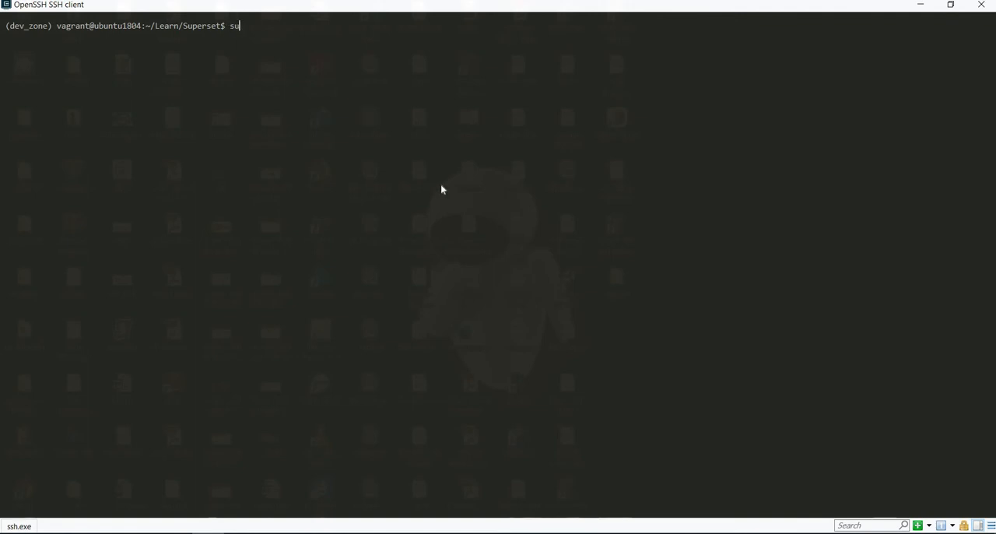
text(perset)
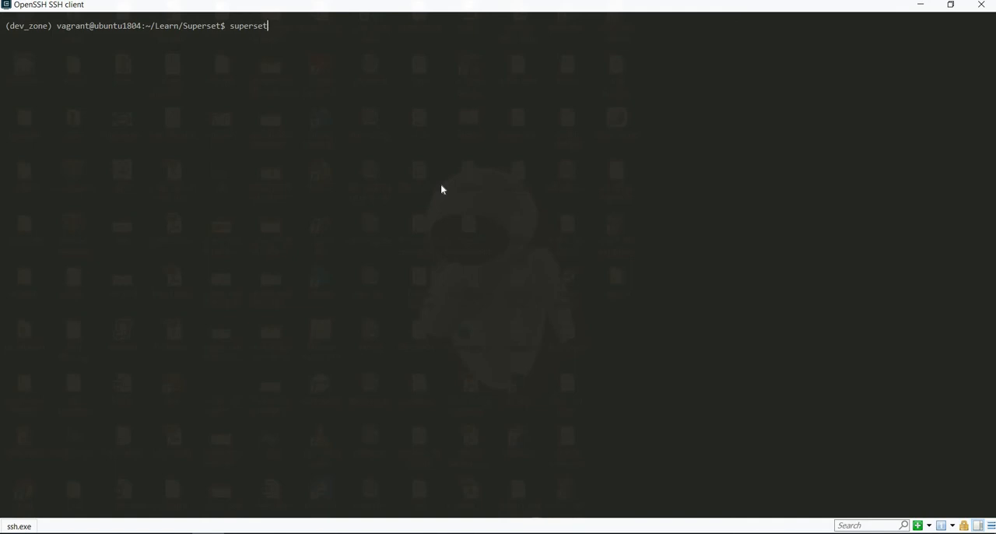
text(run)
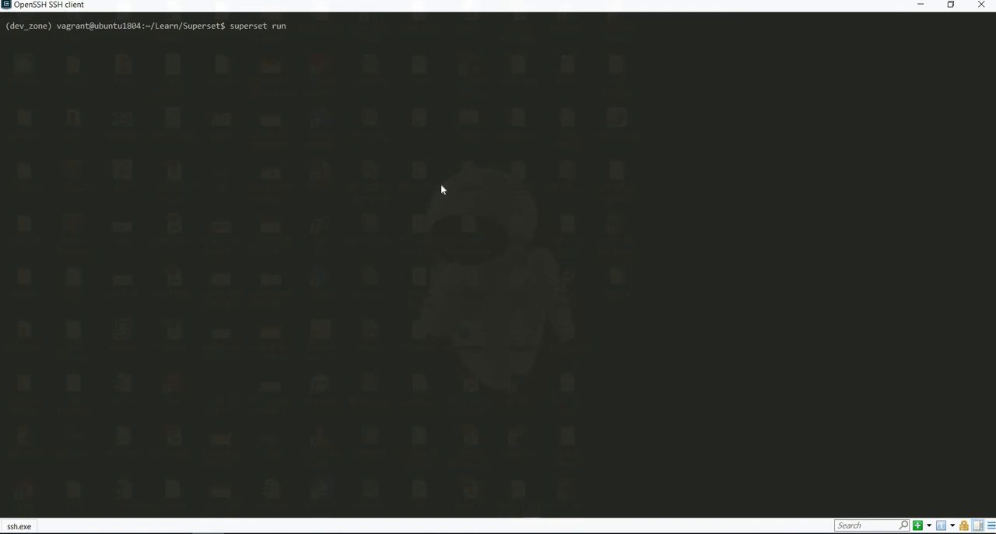
text(-)
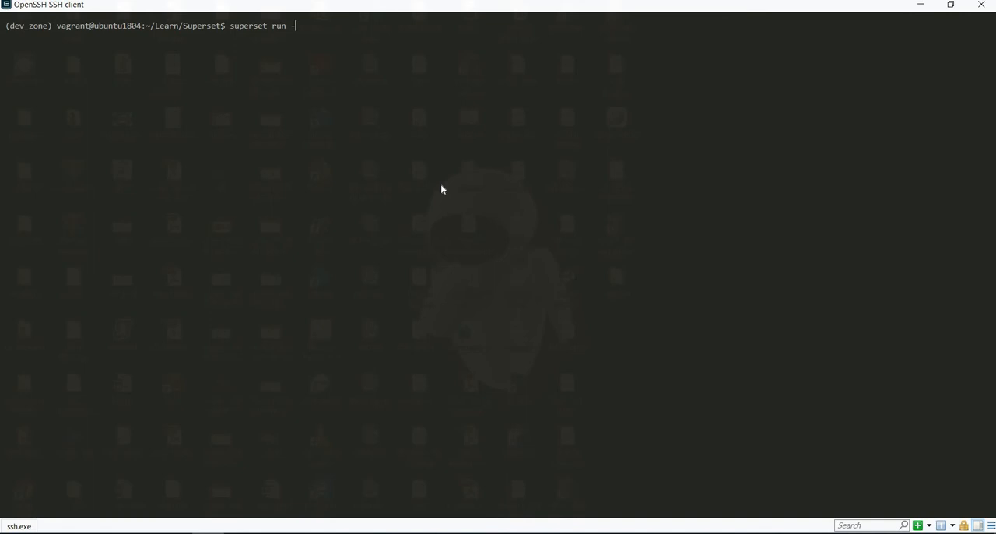
text(h)
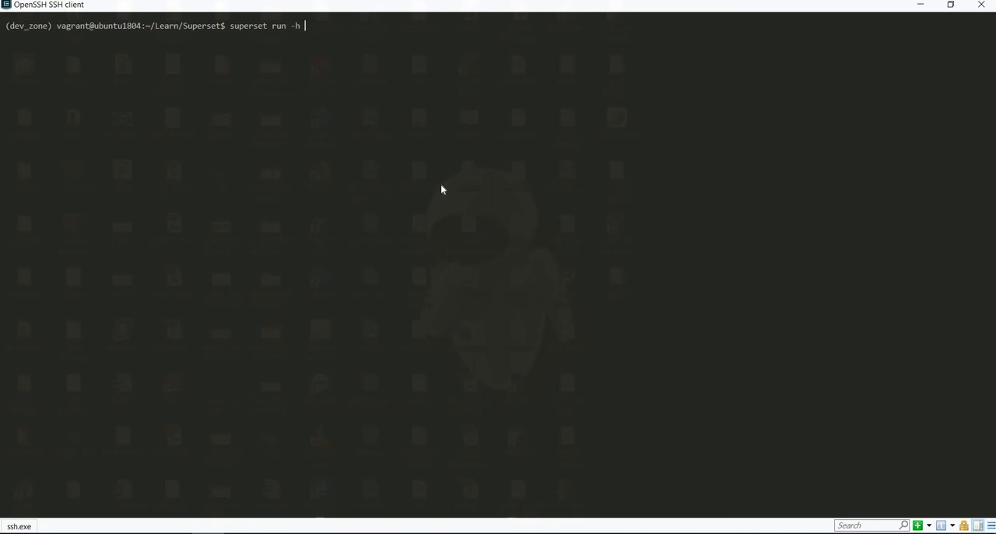
text(19)
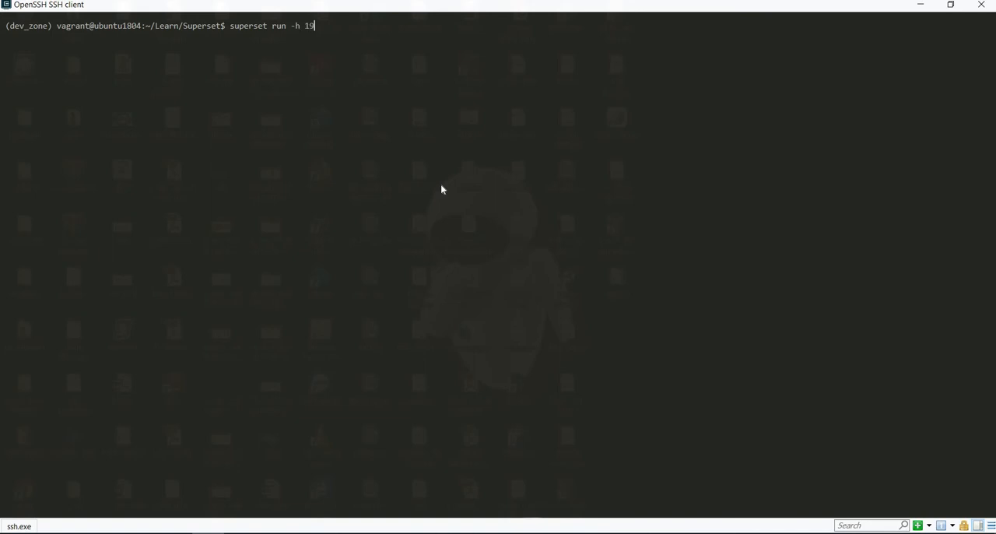
text(2)
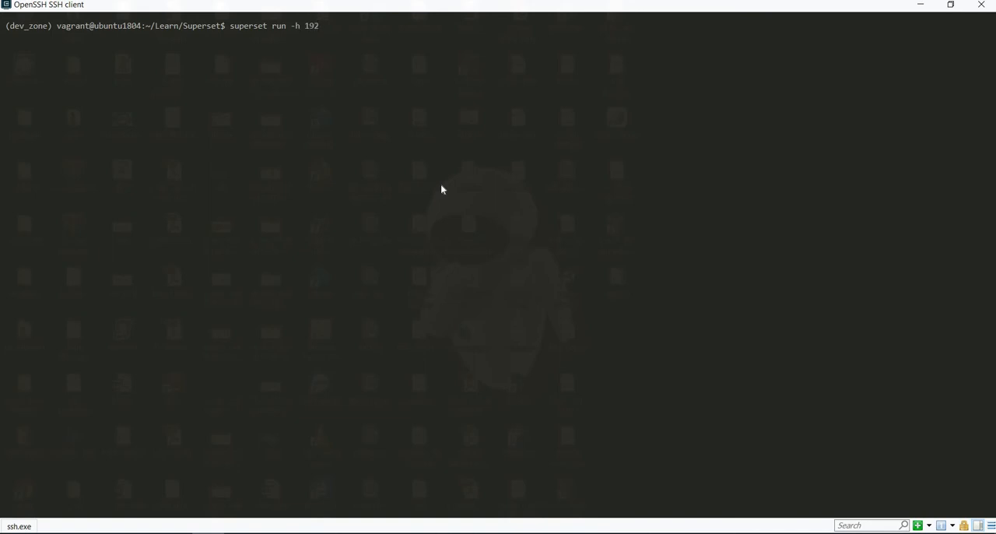
key(BackSpace)
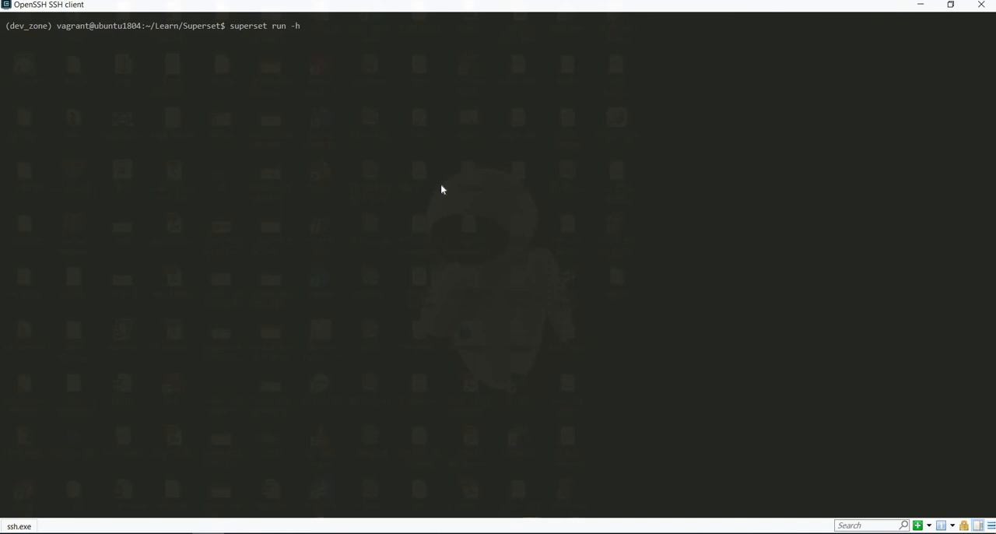
text(0)
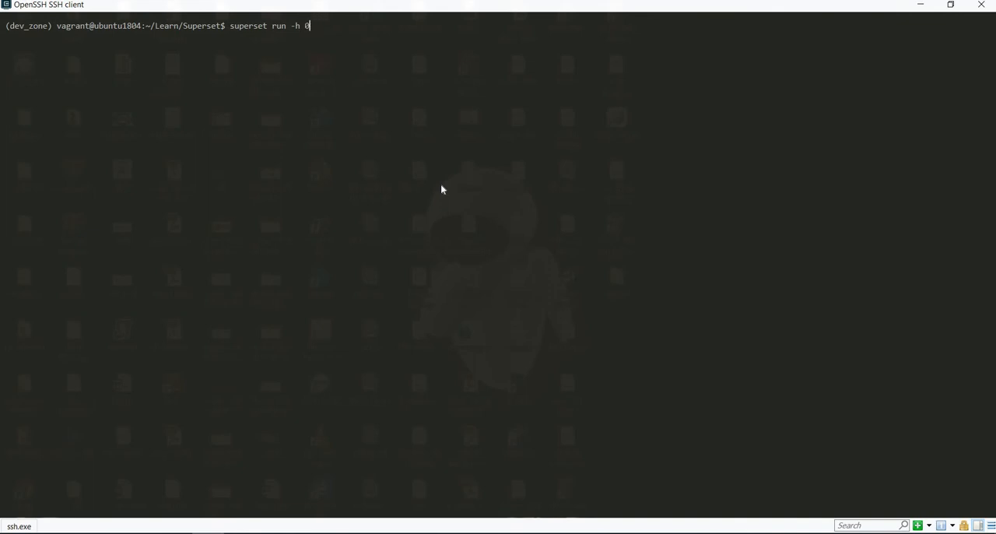
text(.0.0.)
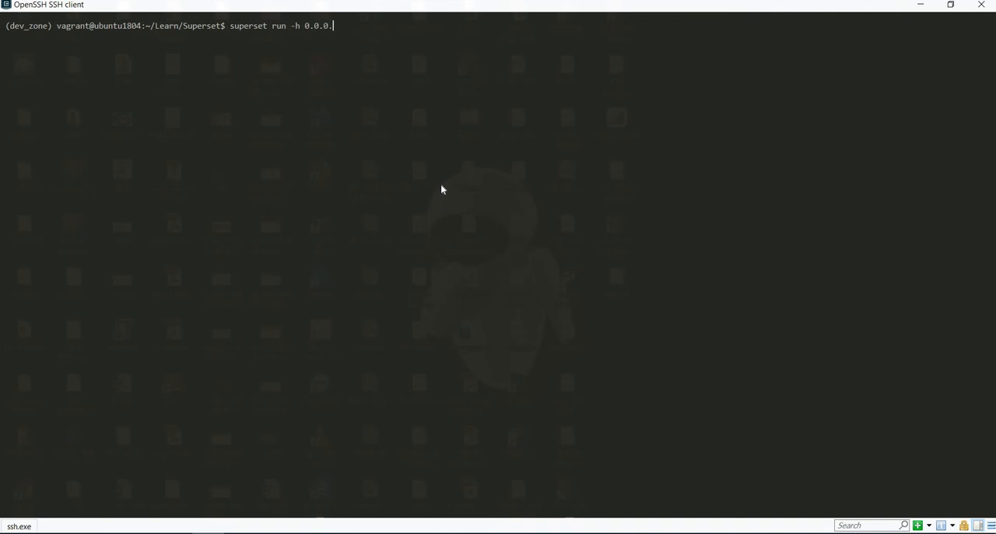
text(0)
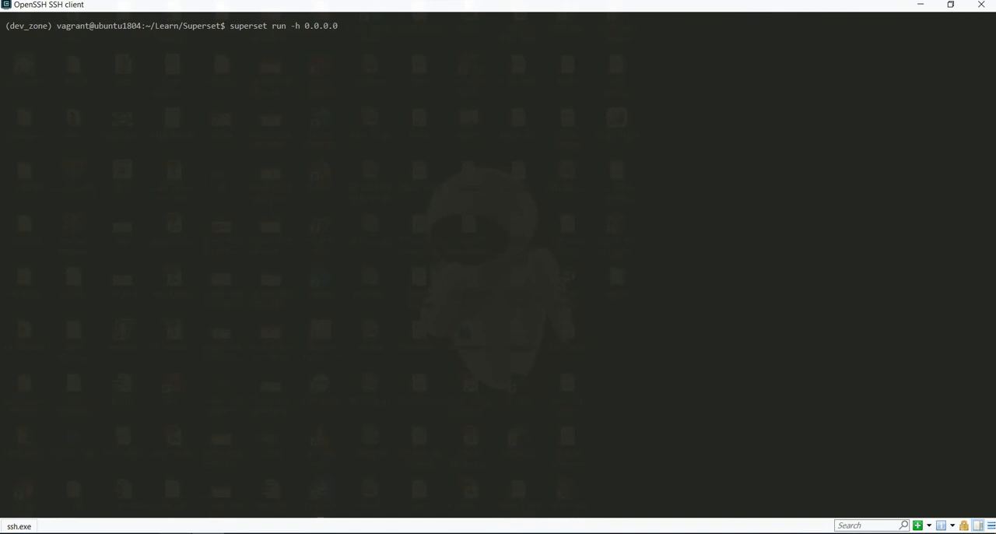
mouse_move(376, 92)
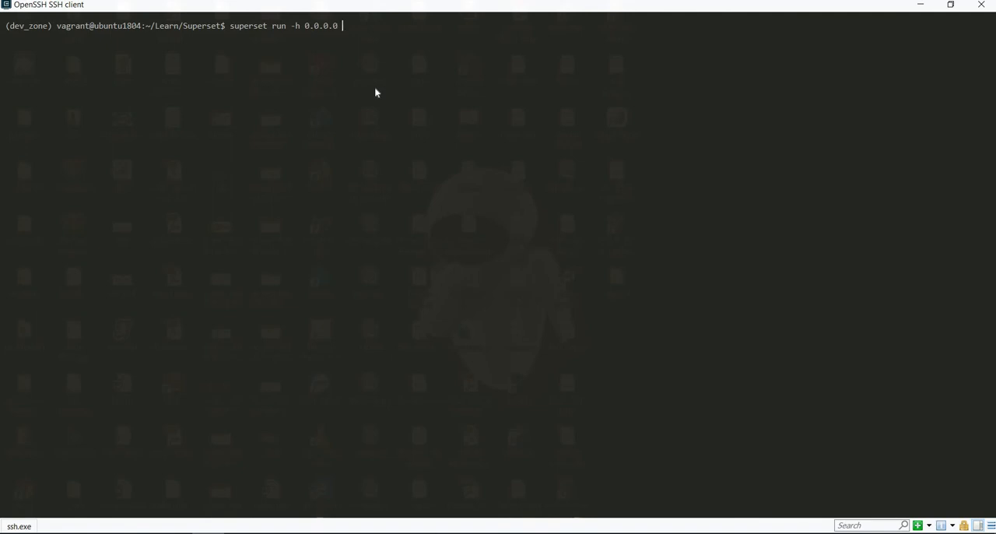
text(-p)
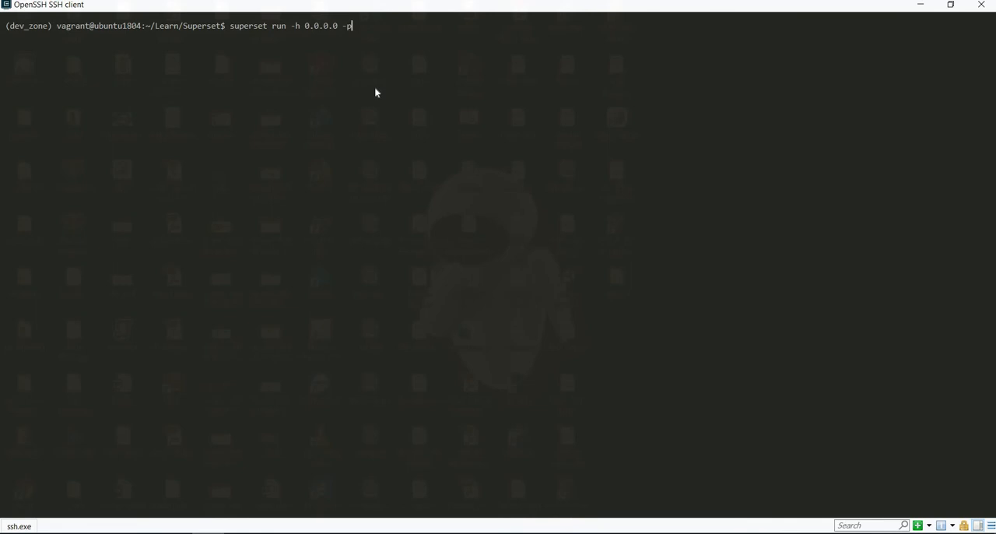
text(8088 --w)
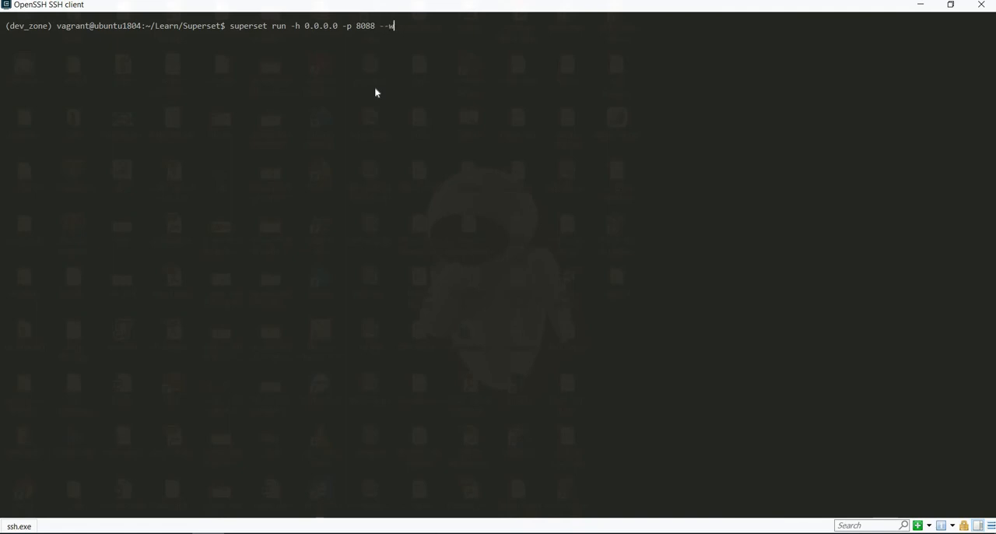
text(ith-t)
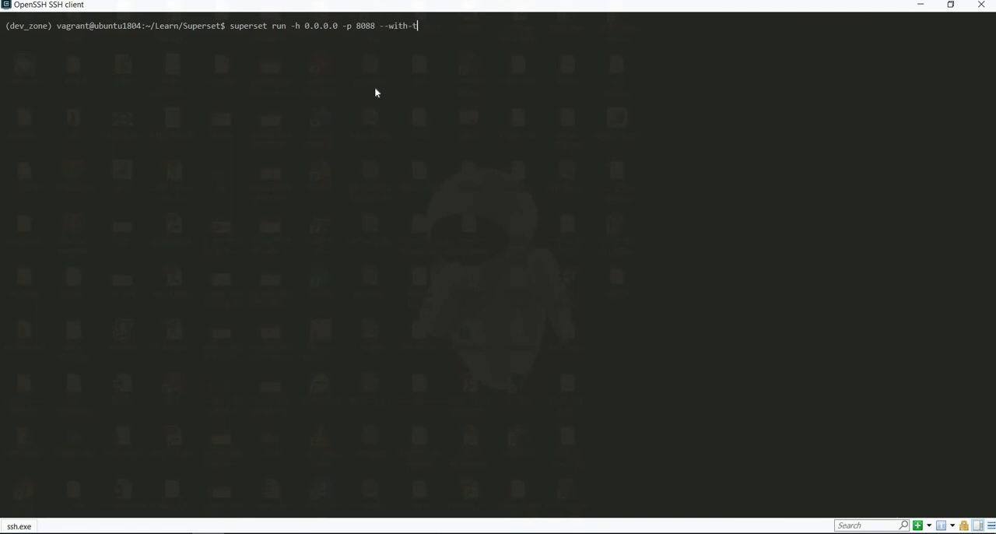
text(hreads)
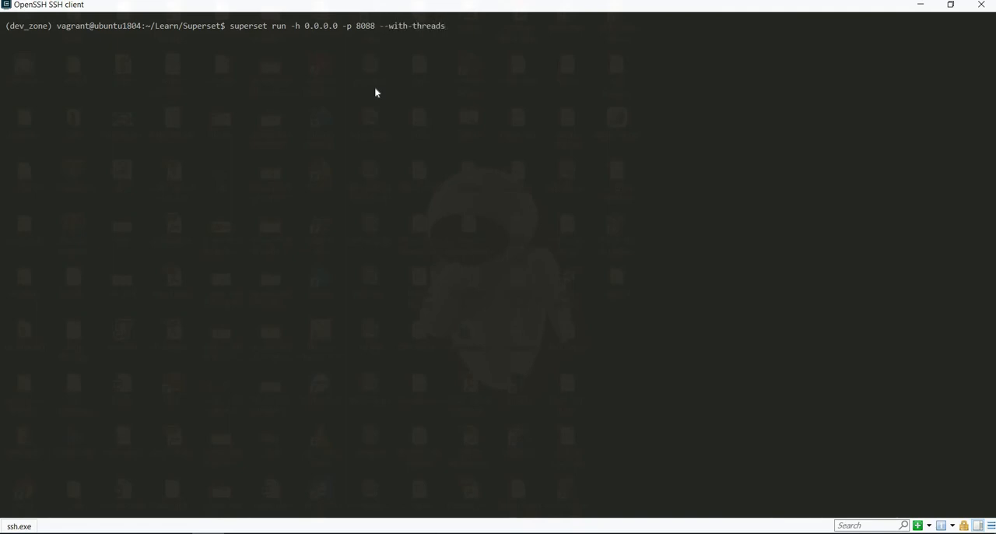
text(--)
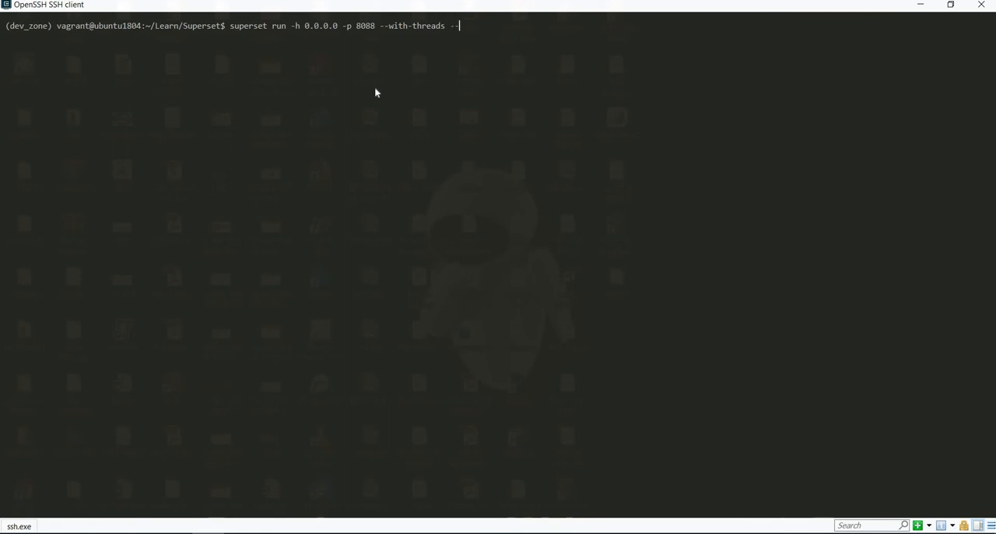
text(de)
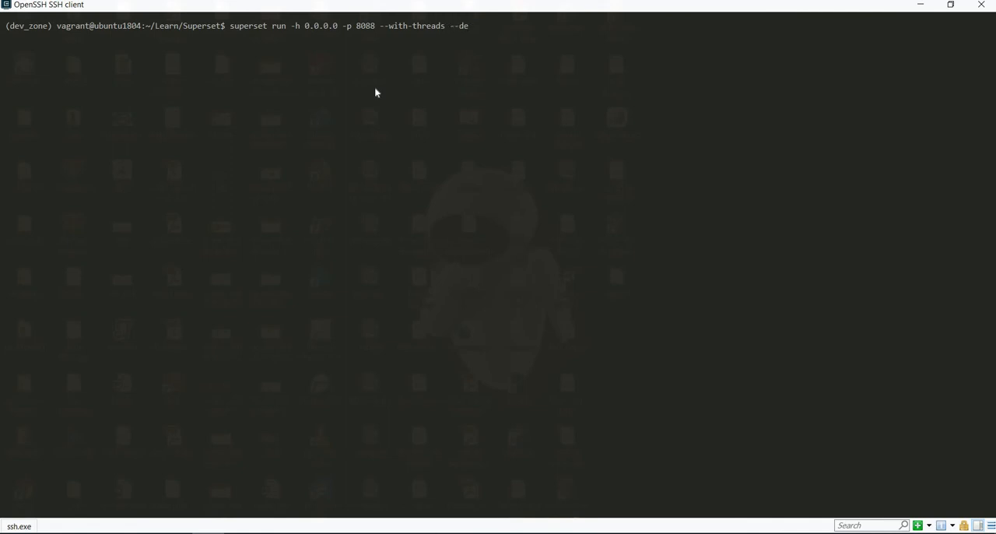
text(bugger)
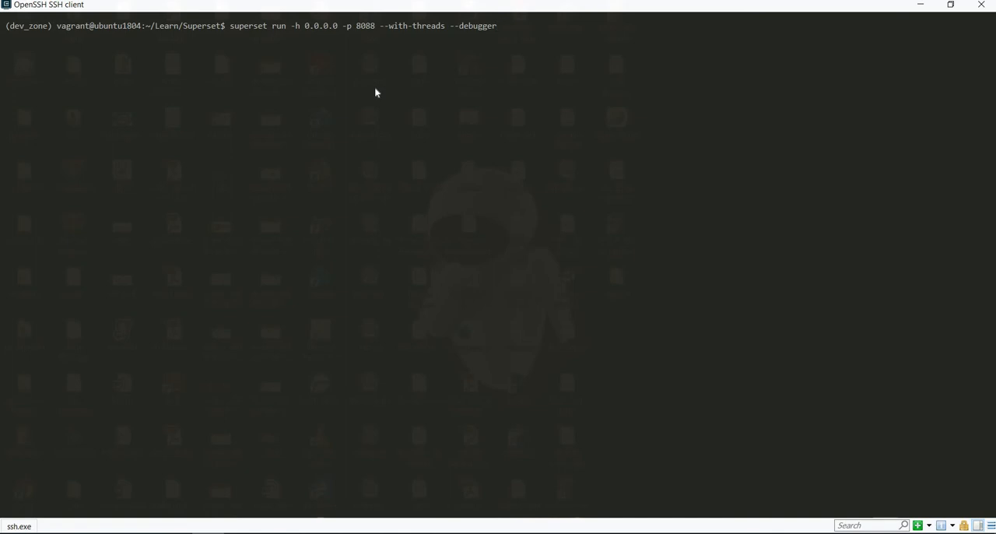
text(--reload)
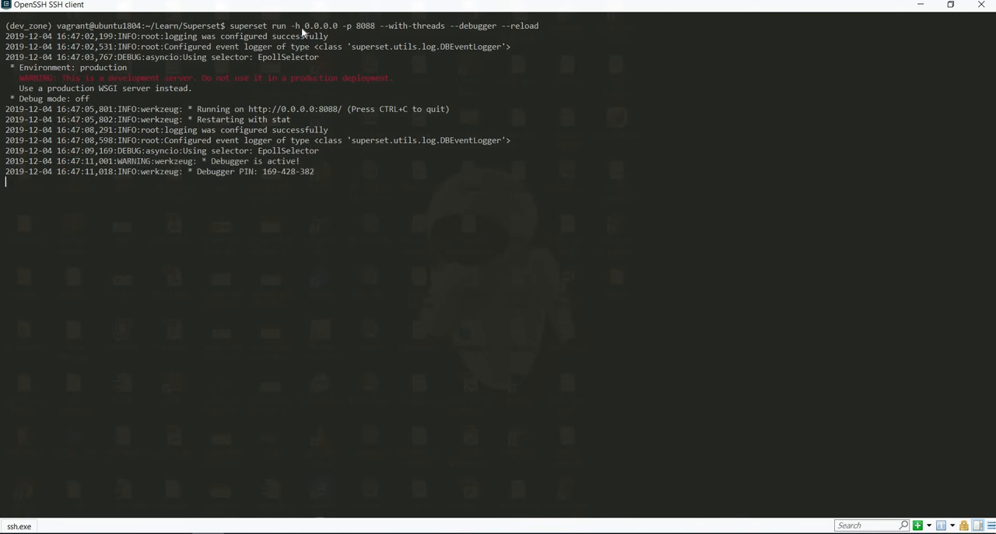
mouse_move(558, 29)
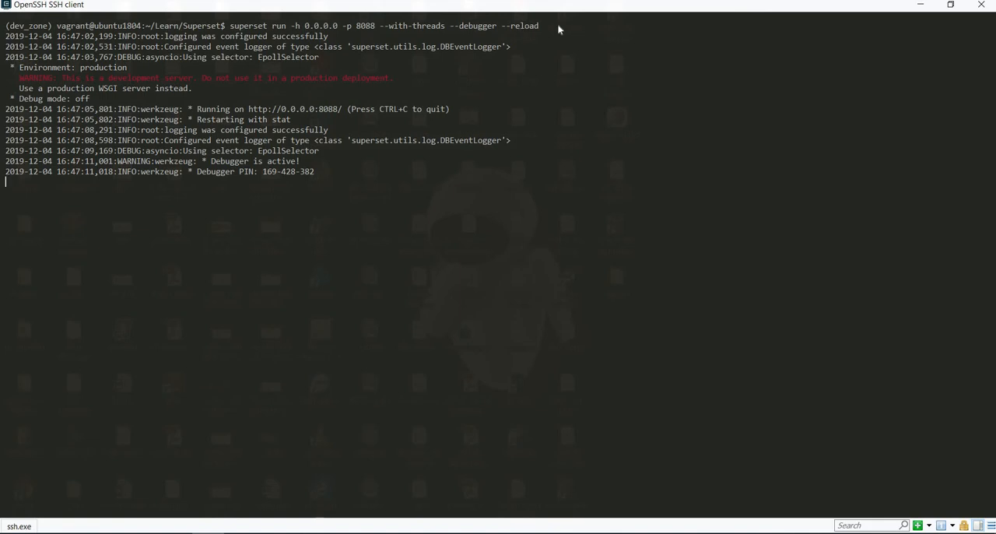
mouse_move(397, 223)
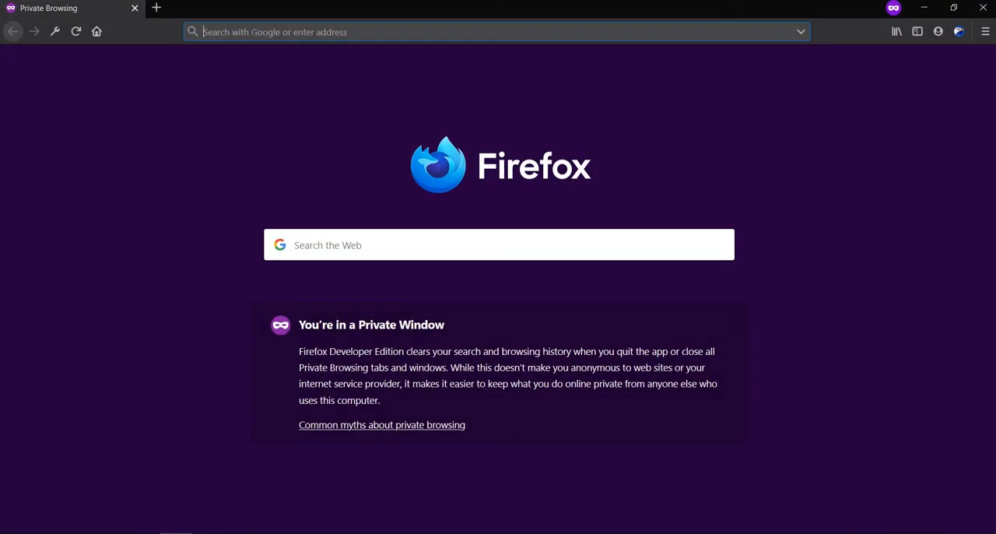
Step: Load the Superset server at 192.168.33.10:8088 in the private Firefox window
text(192.168.223.14:8090/)
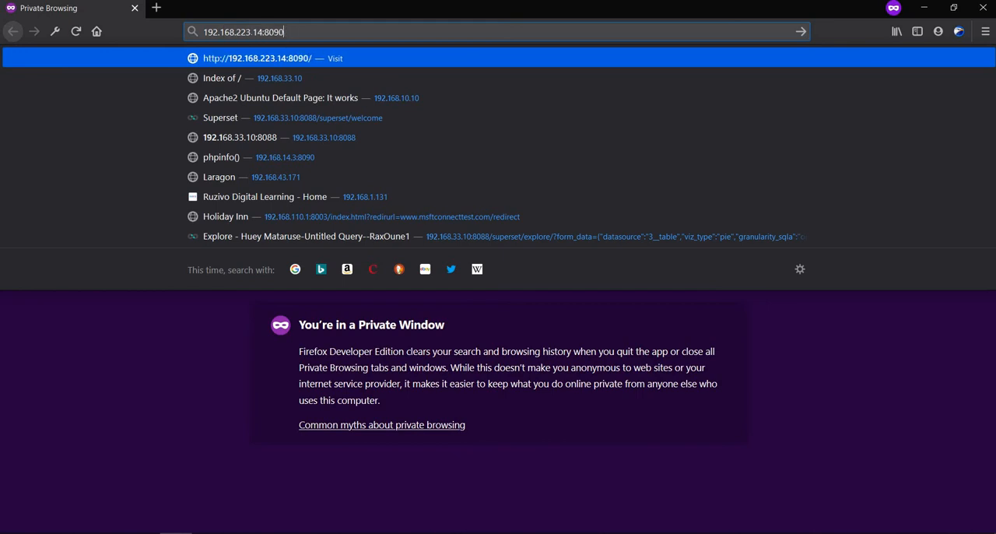
text(192.168.2)
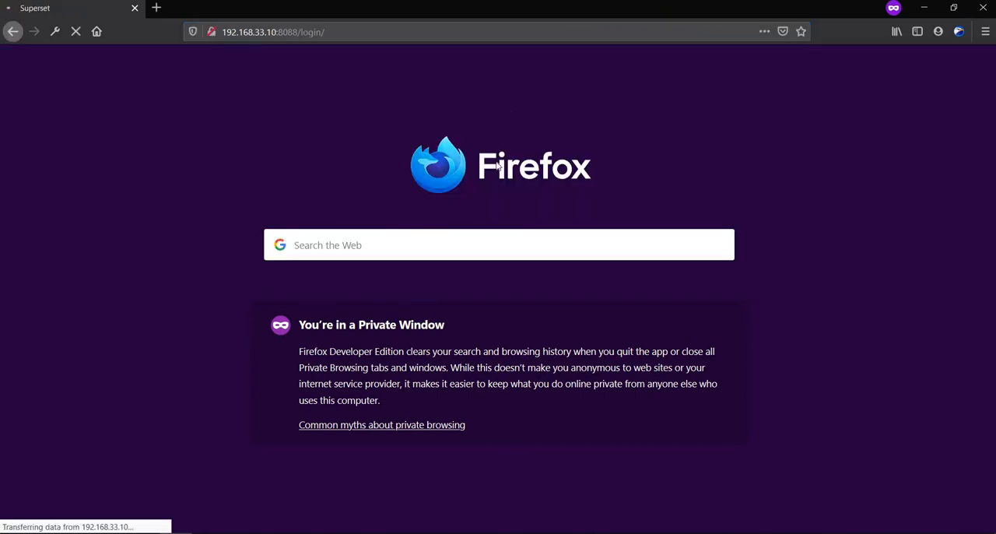
Step: Log in to Superset as admin using the saved credentials
text(admin)
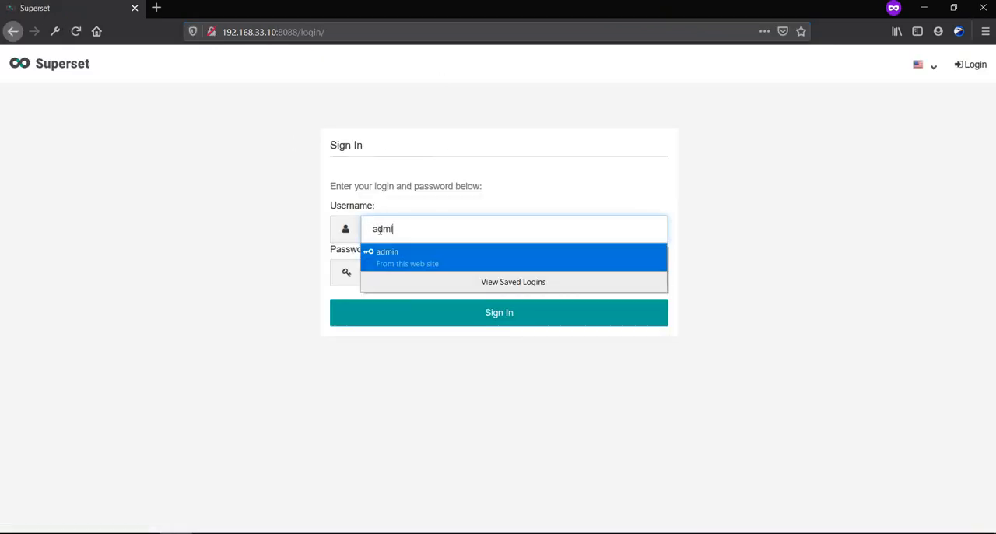
click(499, 312)
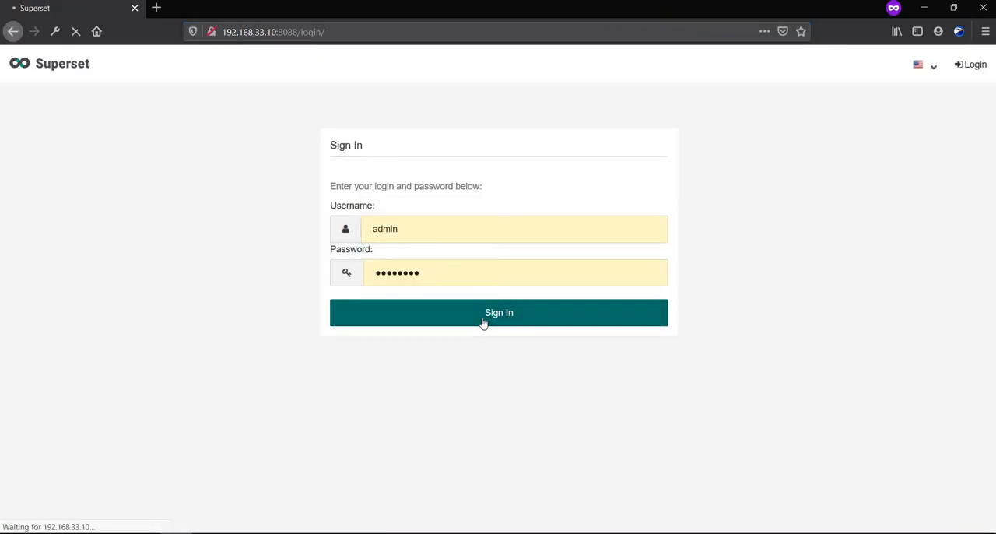
click(498, 312)
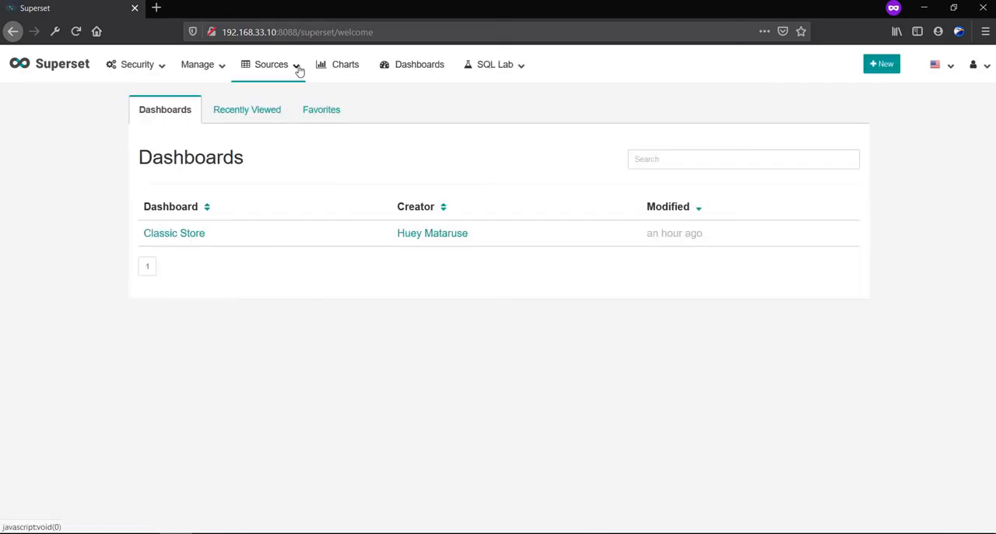
Step: Go to Sources > Databases and add a new database record
click(272, 64)
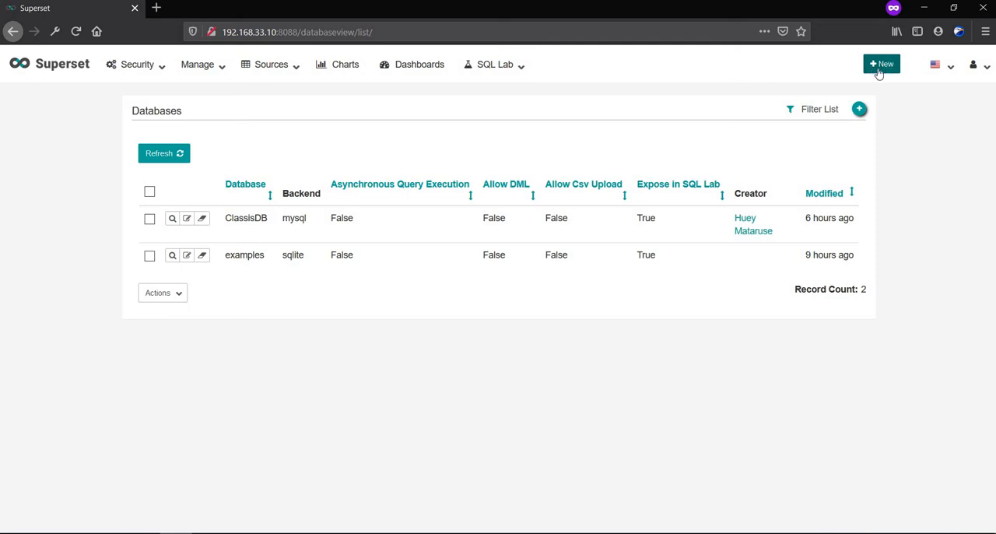
mouse_move(882, 110)
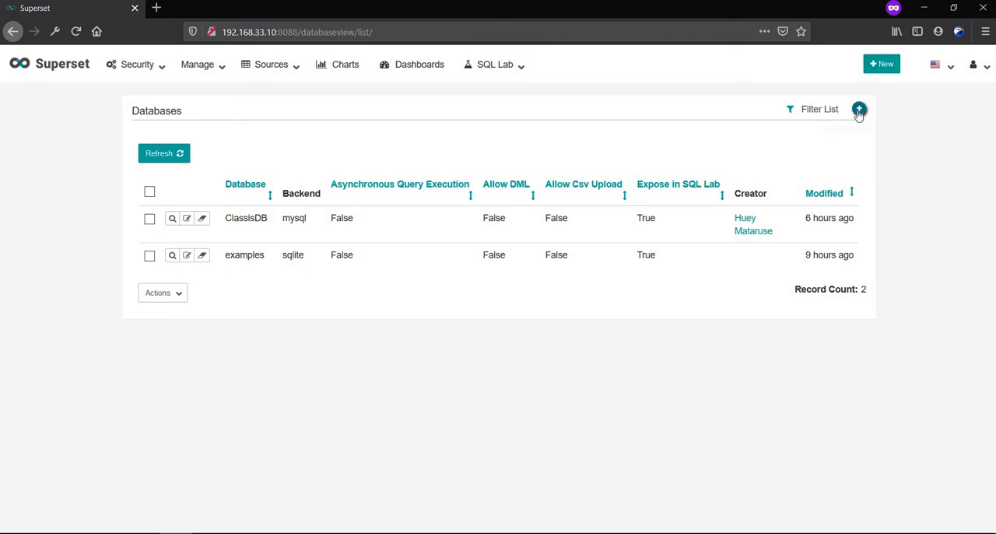
mouse_move(859, 109)
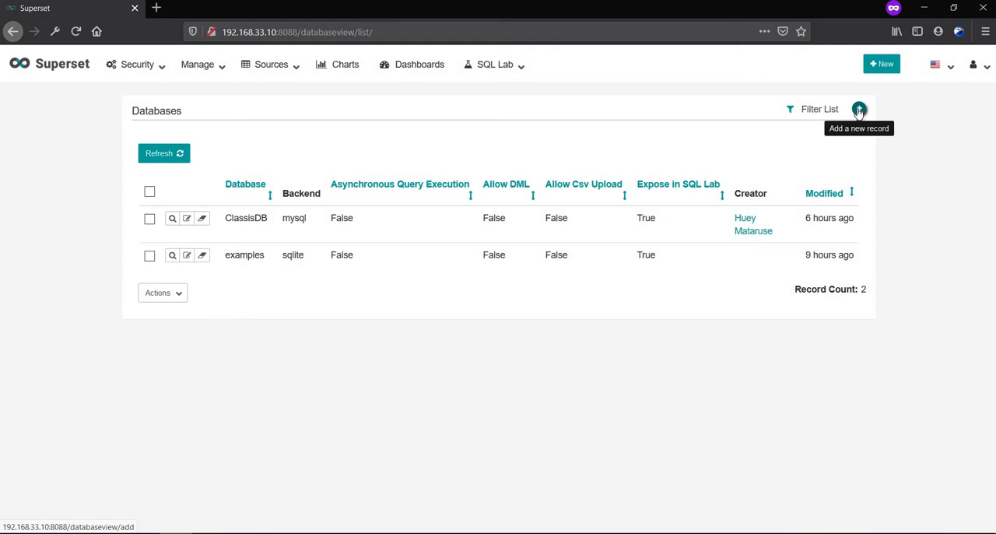
click(859, 109)
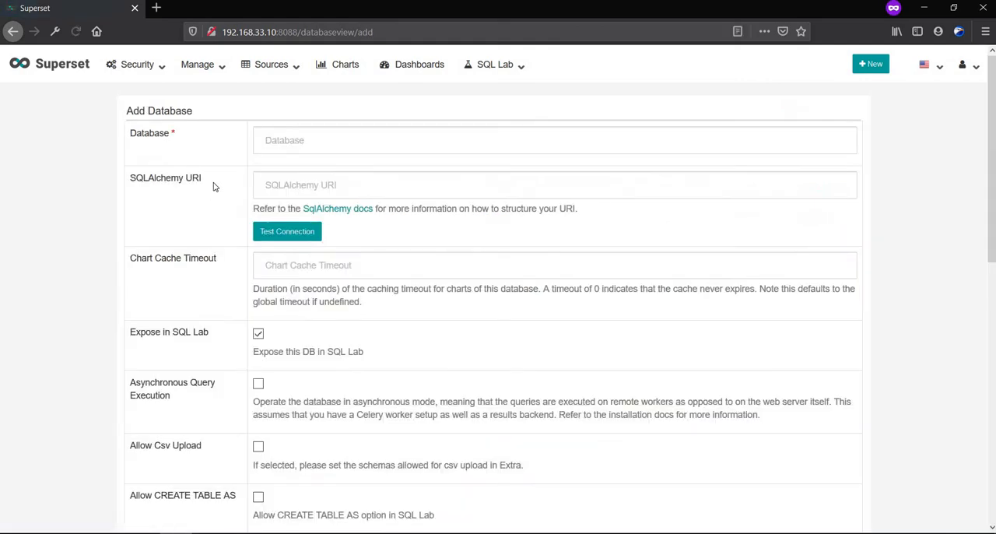
Step: Name the database 'Beer' and move to the SQLAlchemy URI field
click(554, 140)
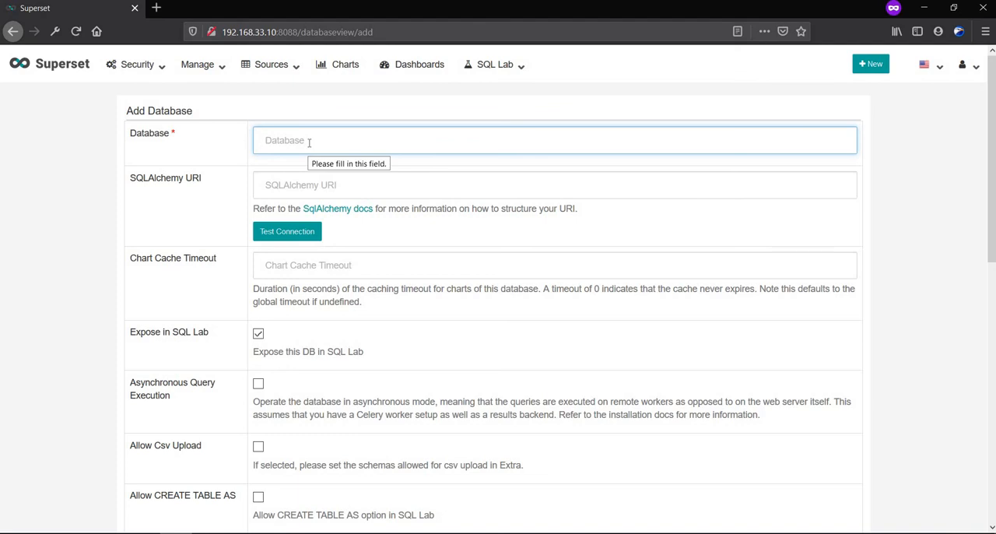
click(265, 140)
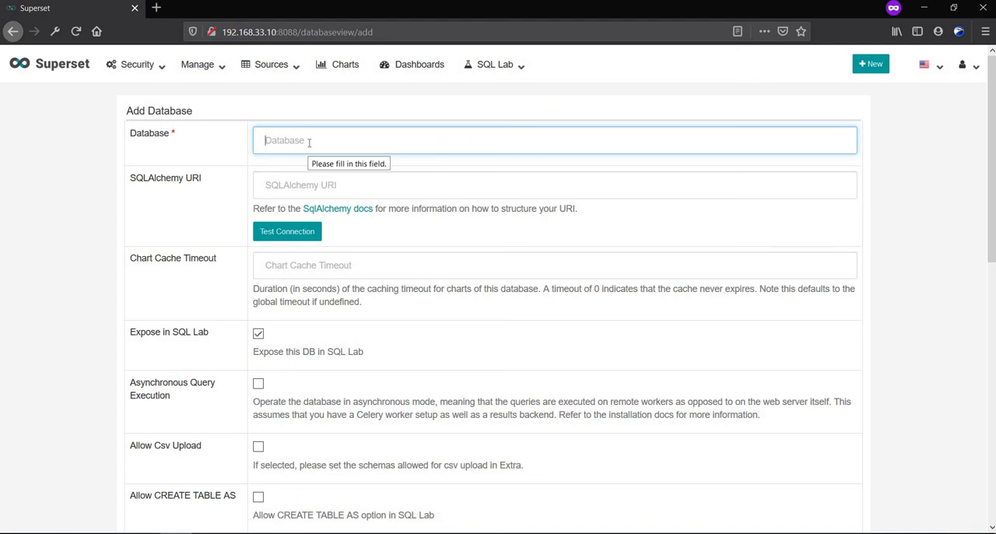
text(Beer)
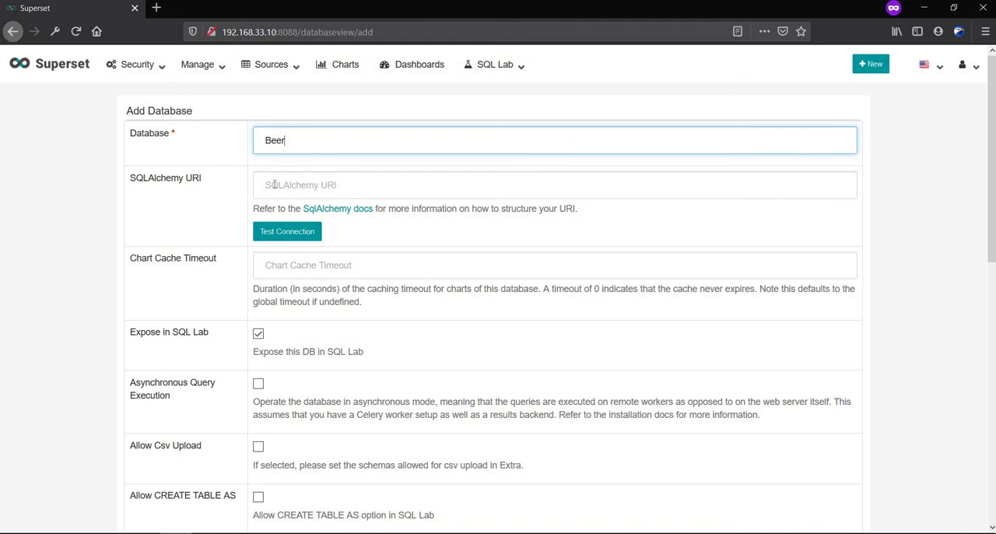
click(554, 184)
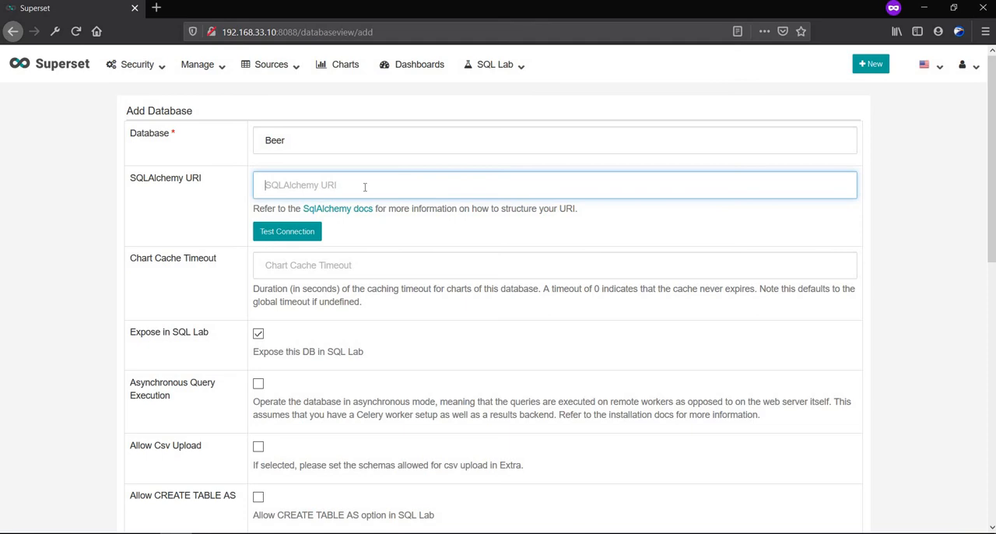
click(553, 184)
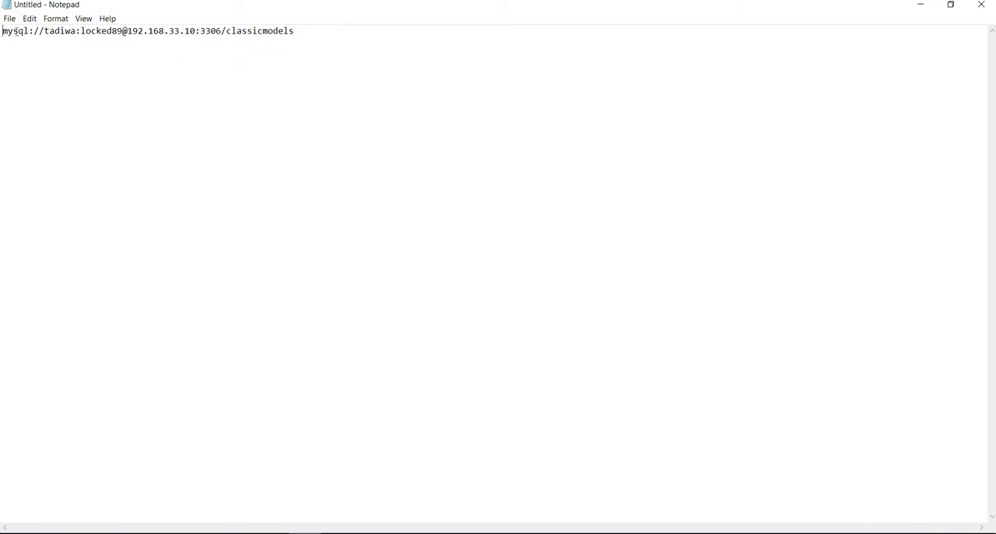
Step: Below the existing connection string, begin the template with 'mysql://{username}:'
double_click(15, 30)
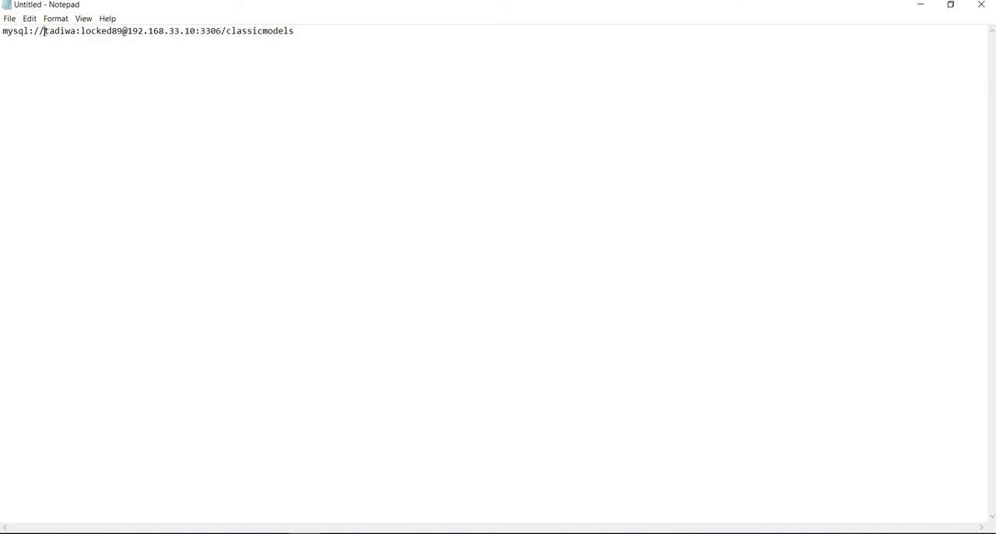
double_click(52, 30)
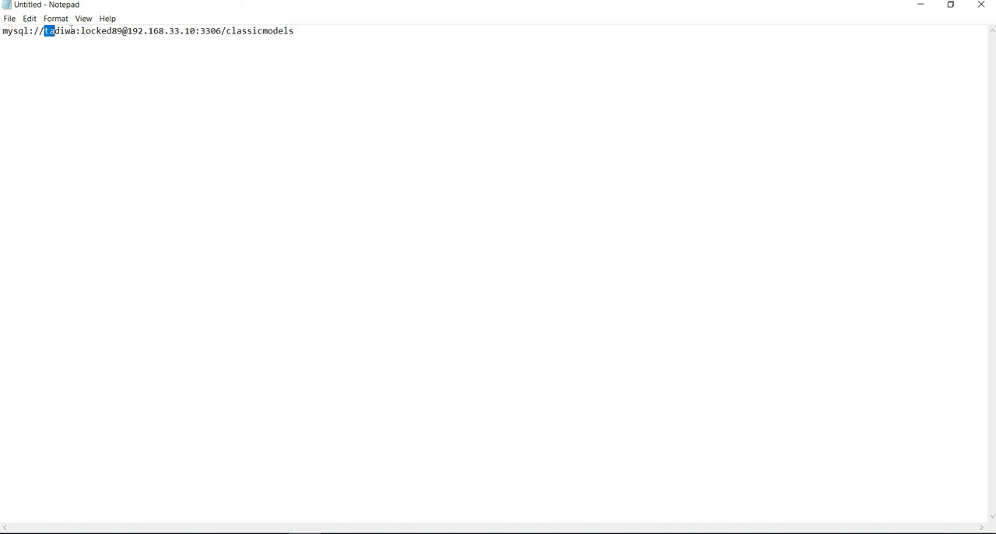
double_click(60, 31)
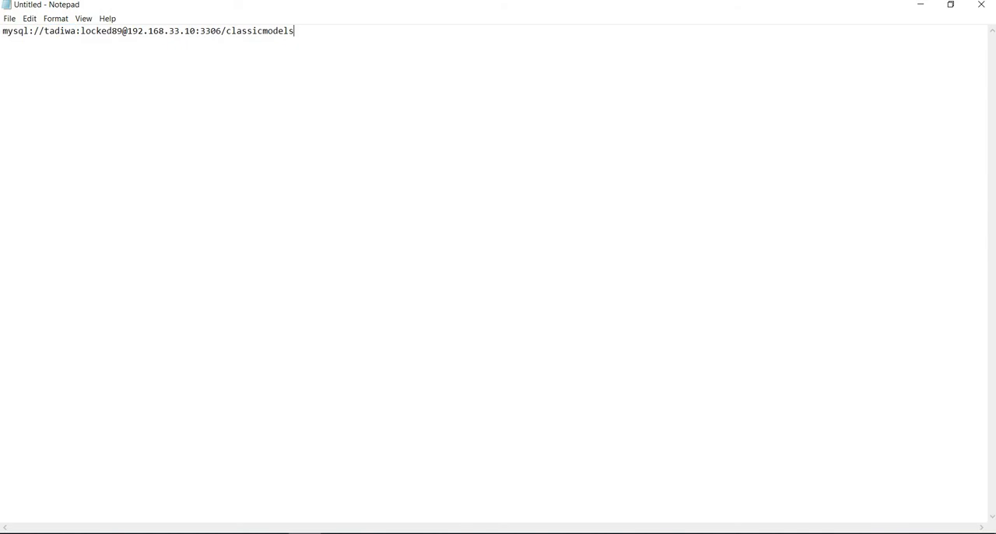
text(my)
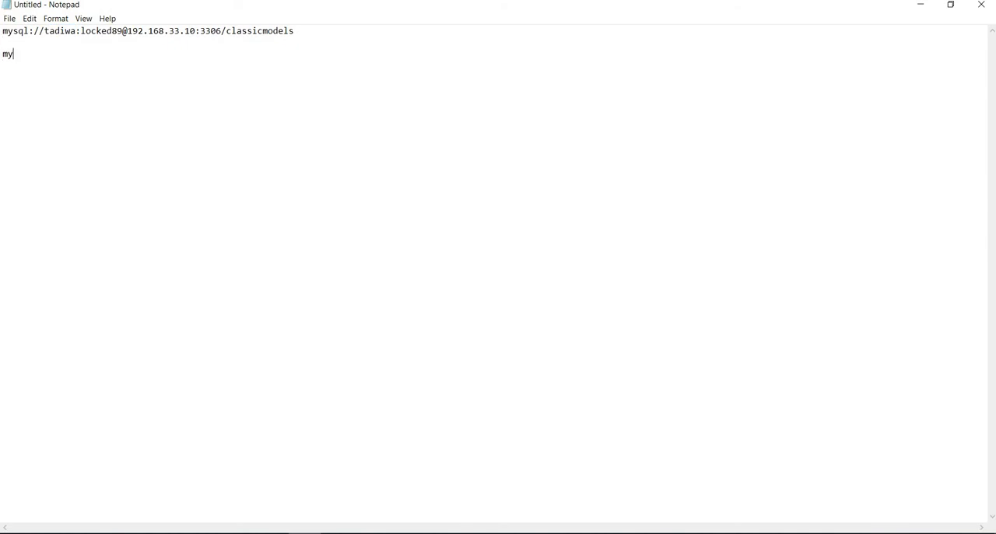
text(sql:)
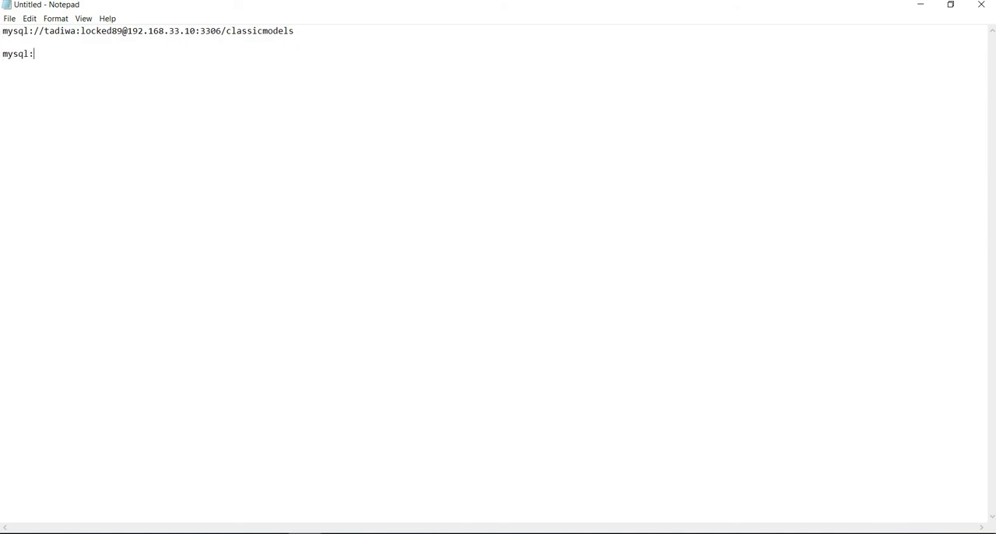
text(//)
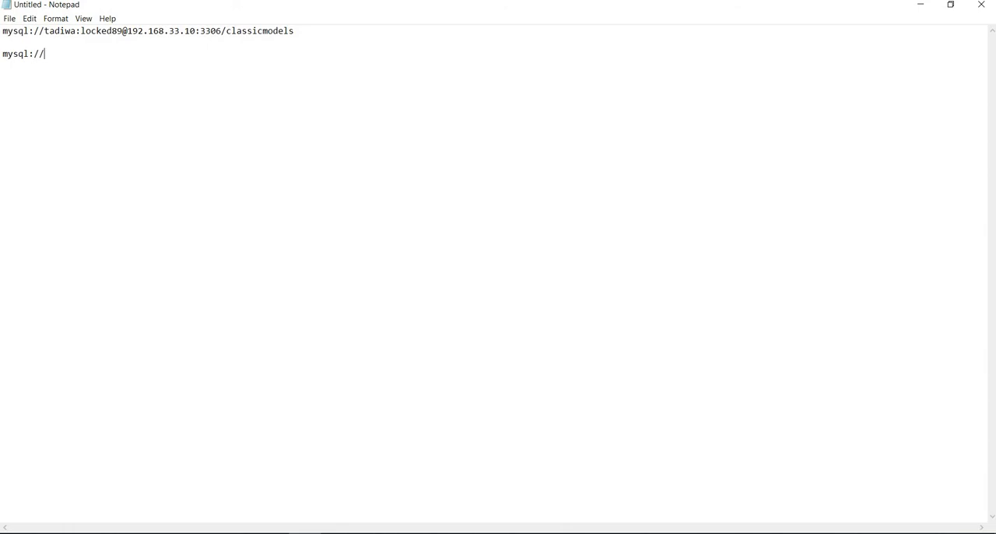
text({})
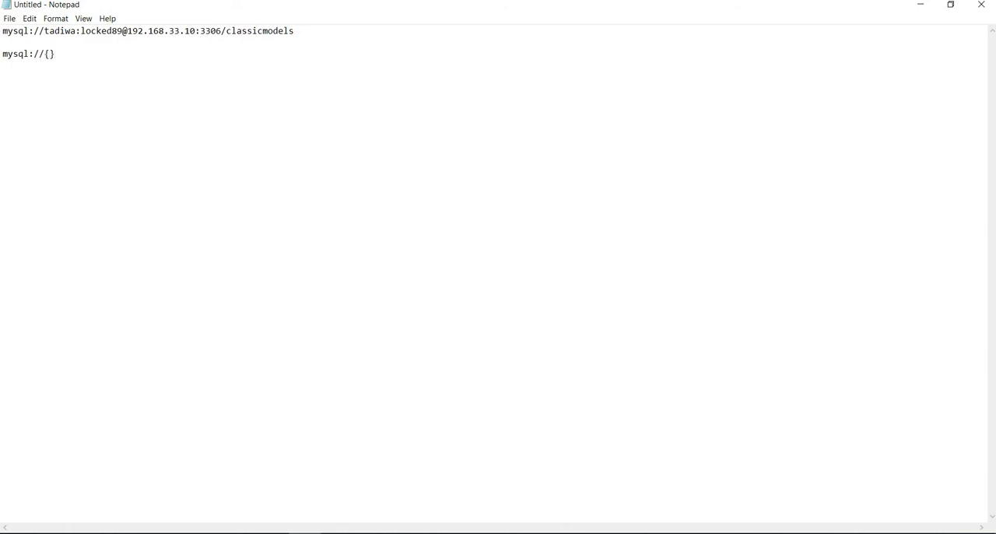
text(user)
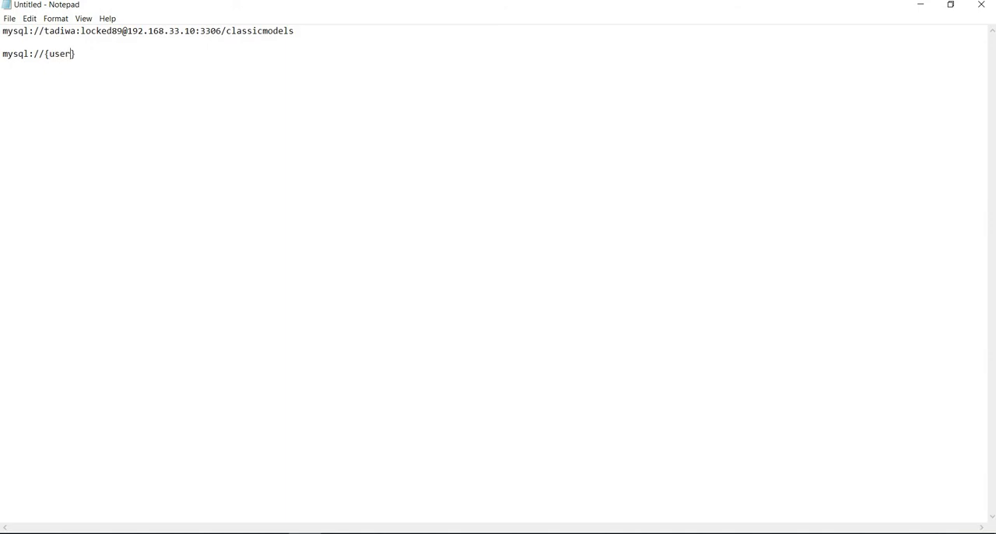
text(n)
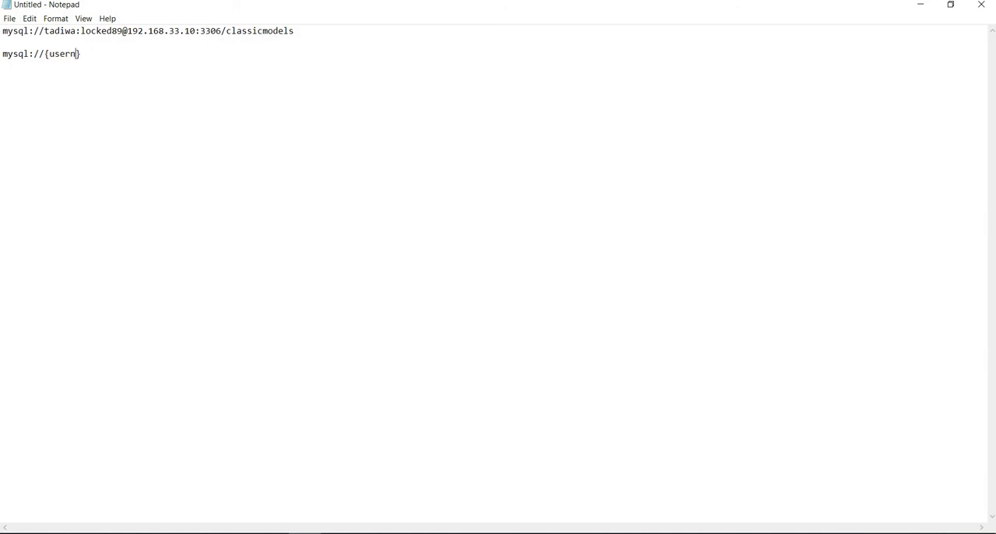
text(ame)
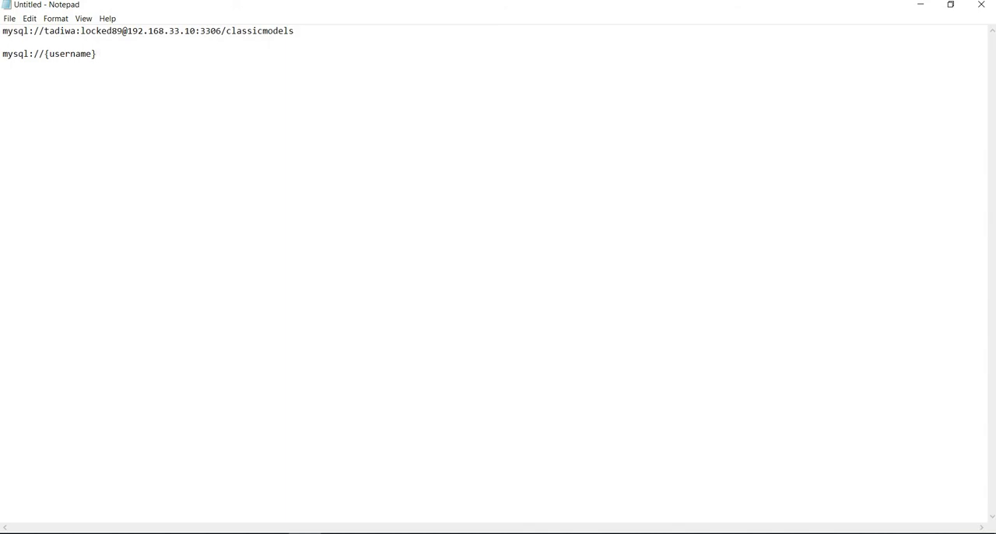
text(:)
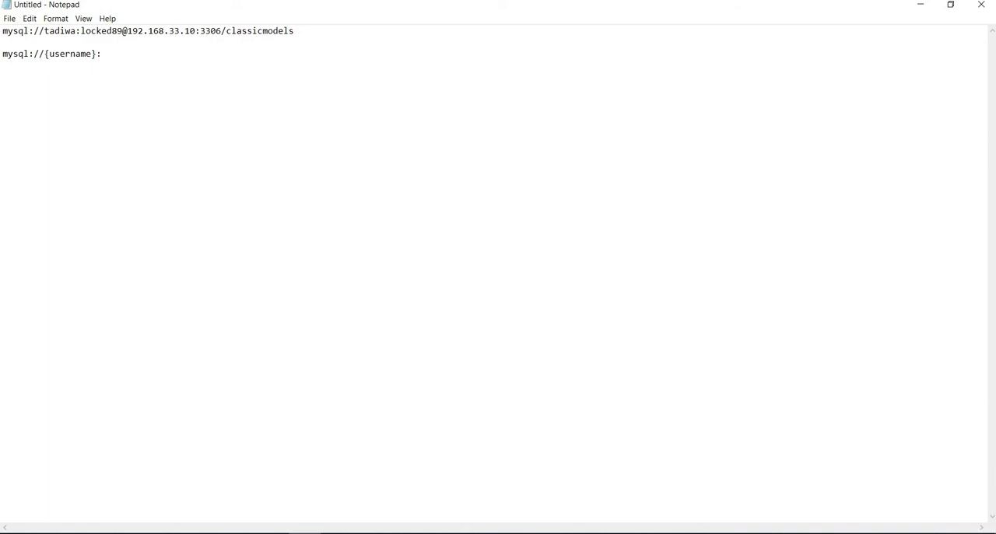
Step: Complete the template with '{password}@{host ip}/{database}' and select the line
text({{)
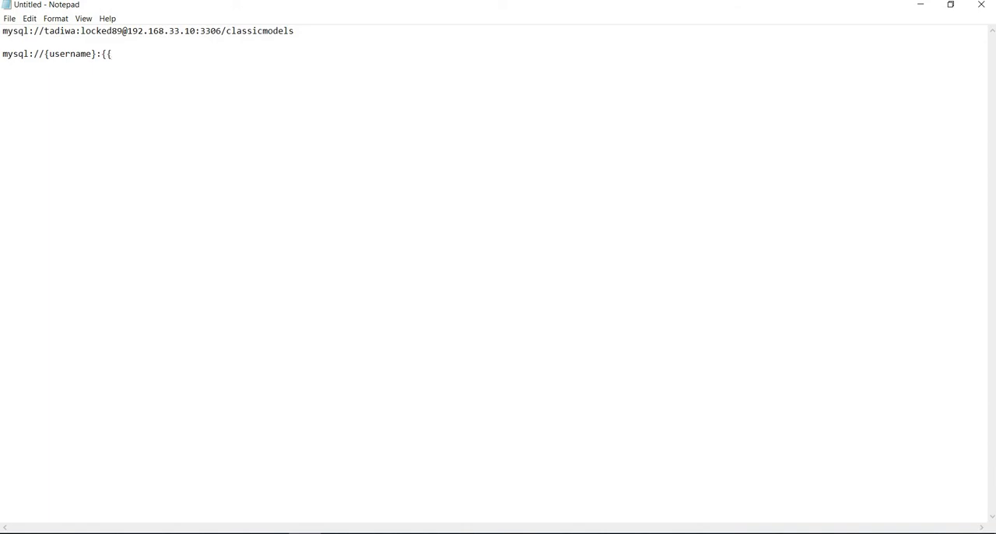
text(pas)
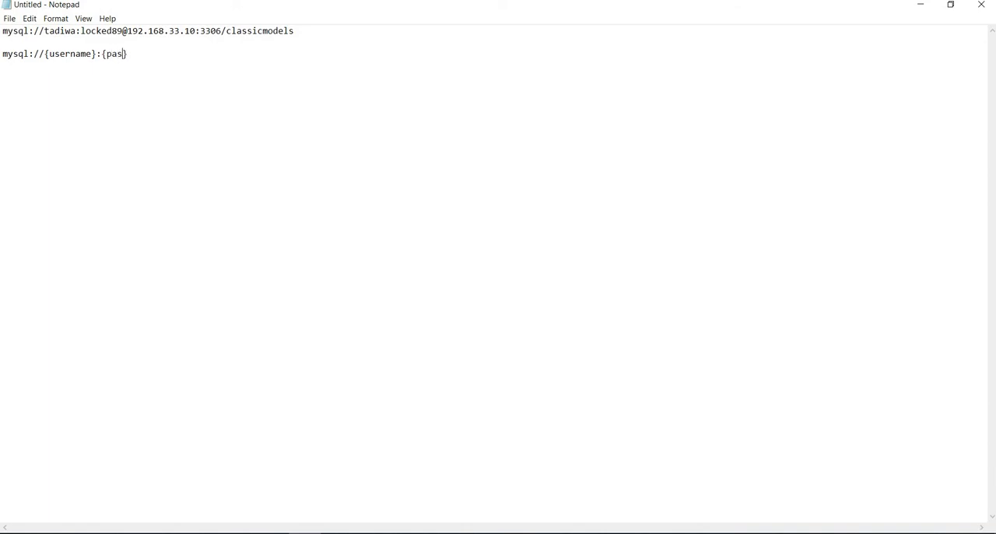
text(sword})
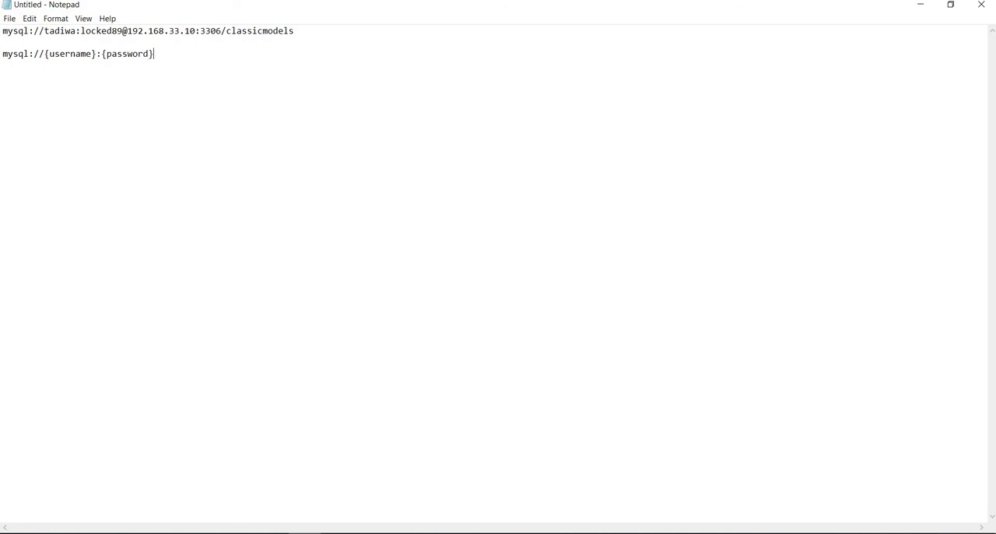
text(@)
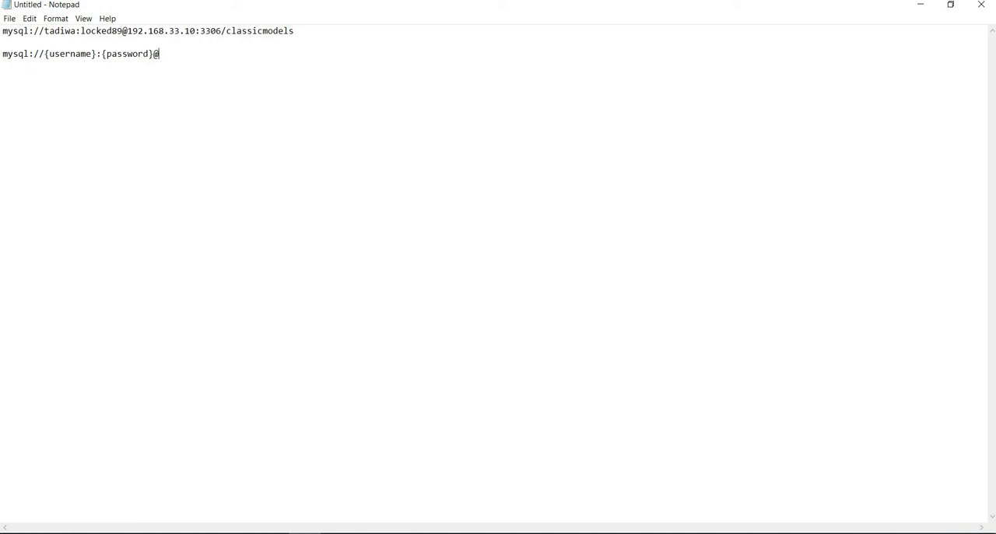
text({h)
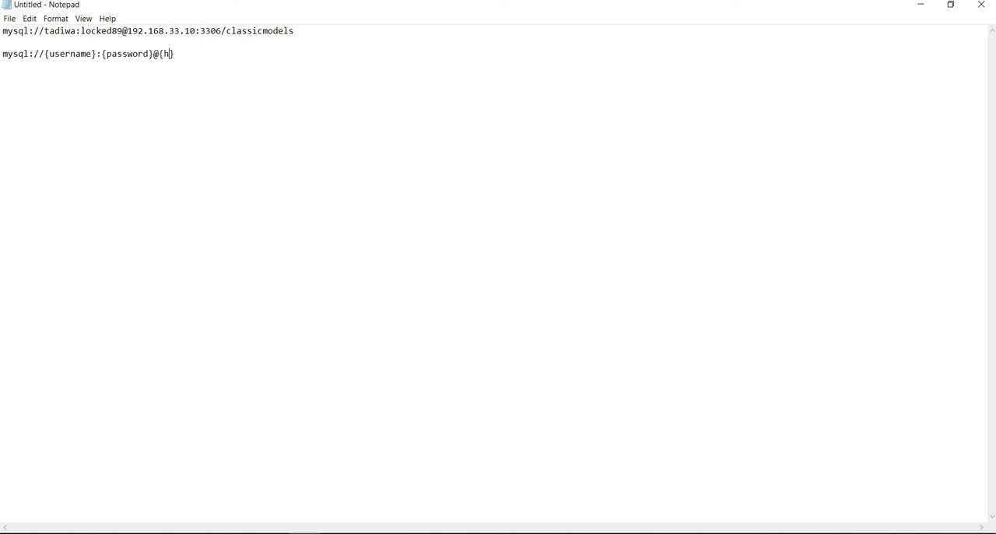
text(ost)
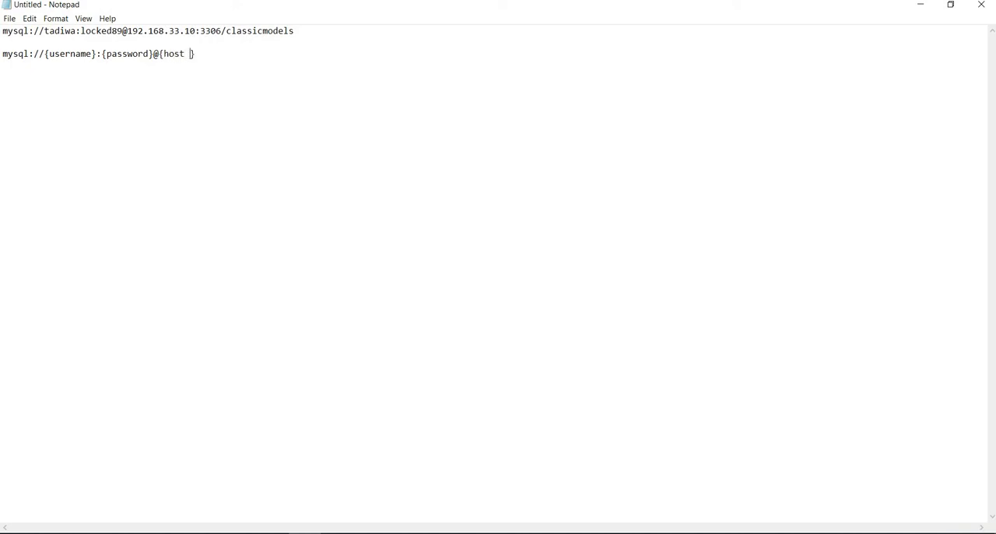
text(ip)
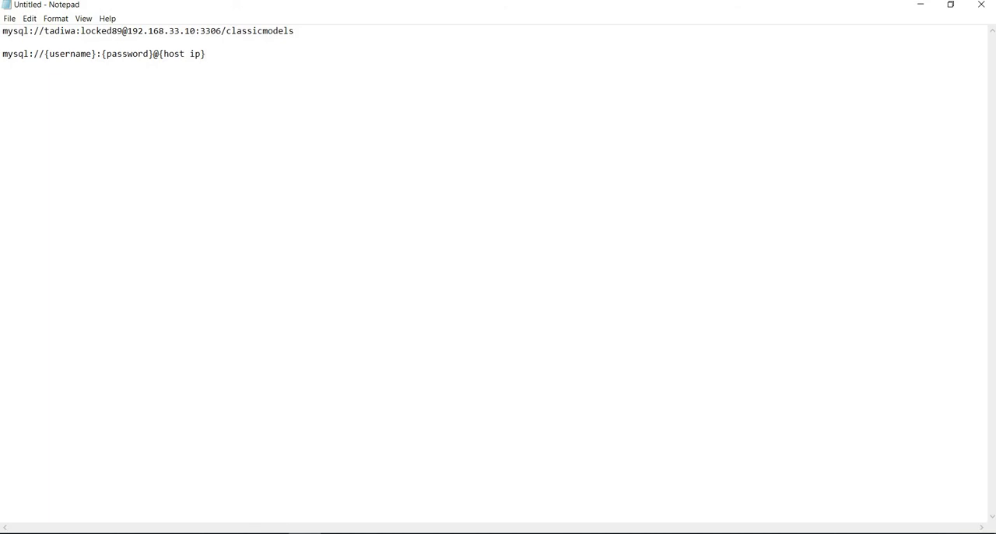
text(/)
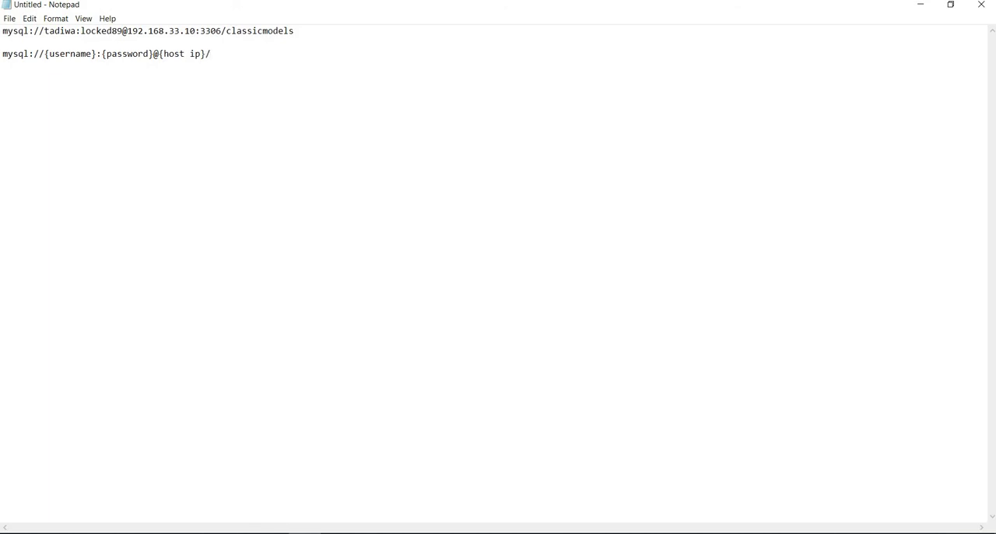
text(dat)
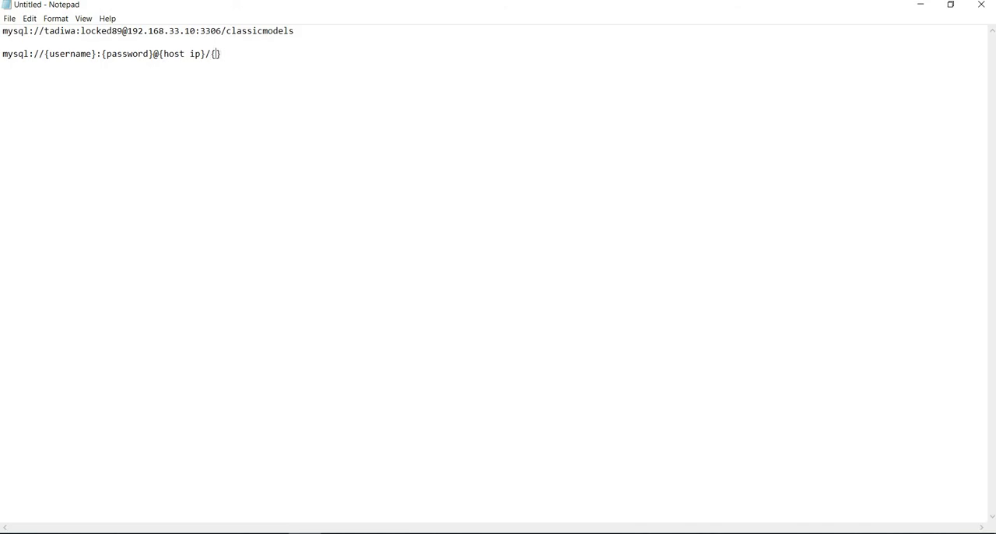
text(database)
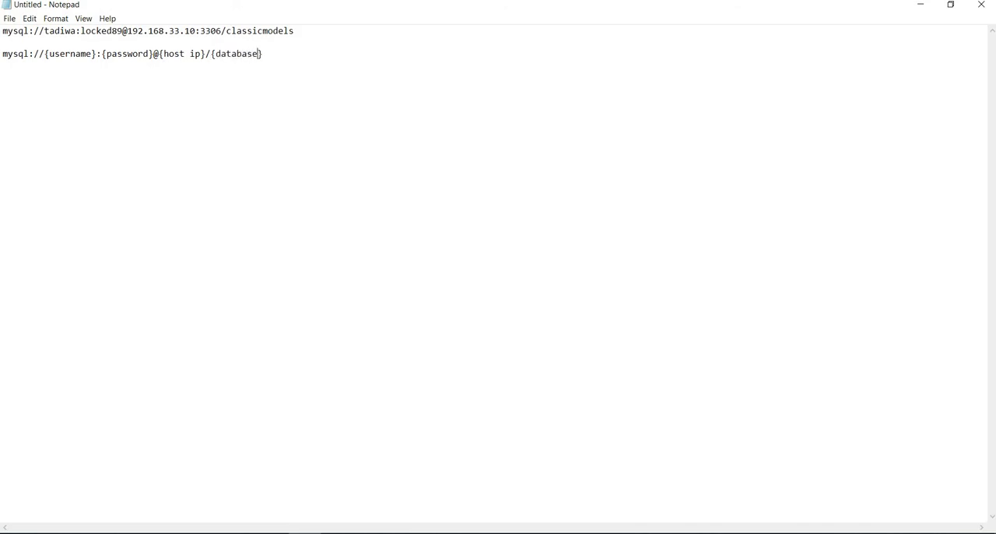
mouse_move(266, 53)
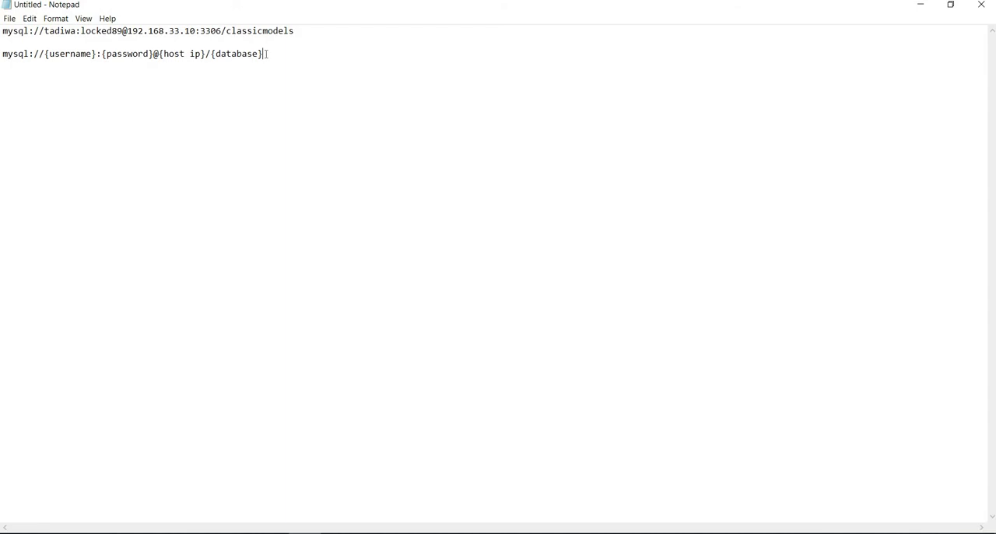
triple_click(132, 53)
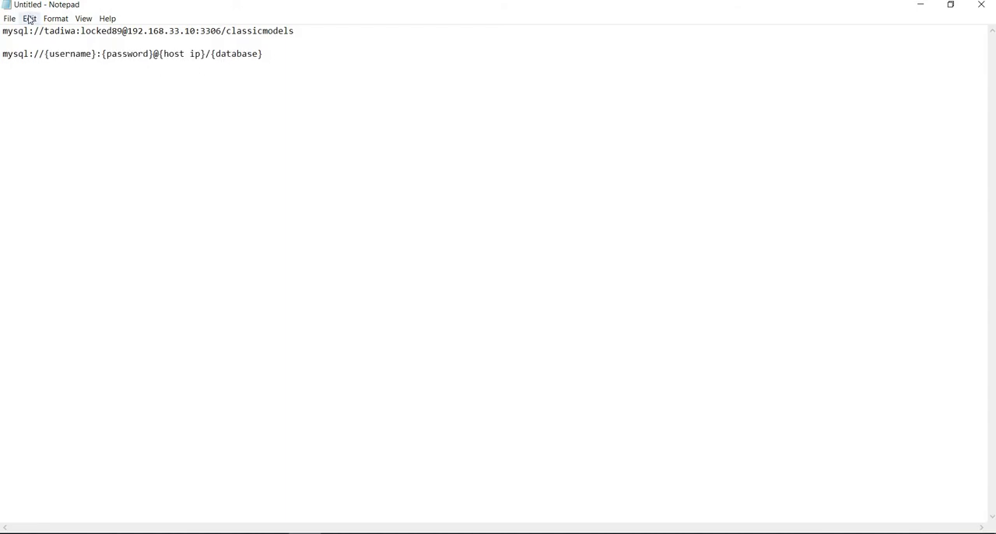
click(29, 18)
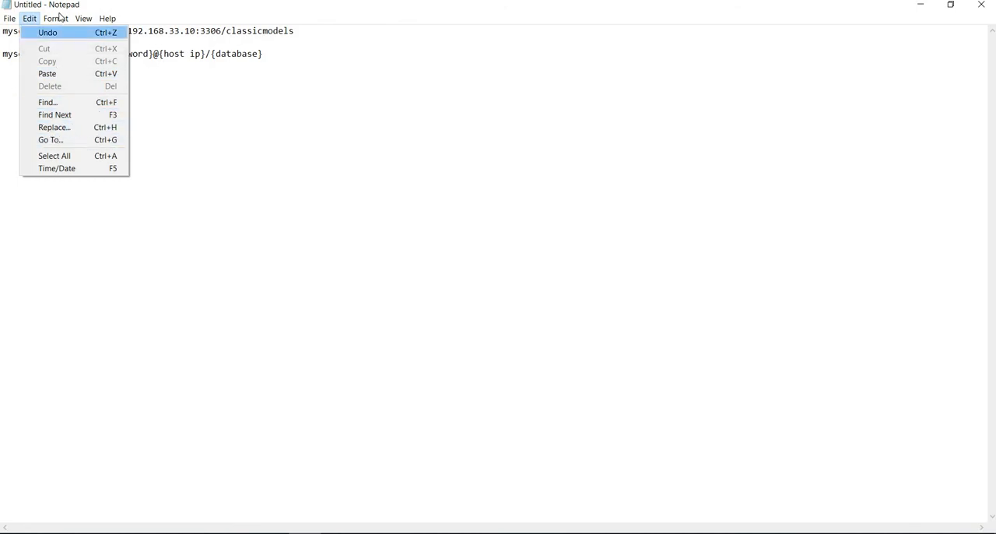
Step: Set the Notepad font to bold and larger, then copy the classicmodels connection string
click(56, 18)
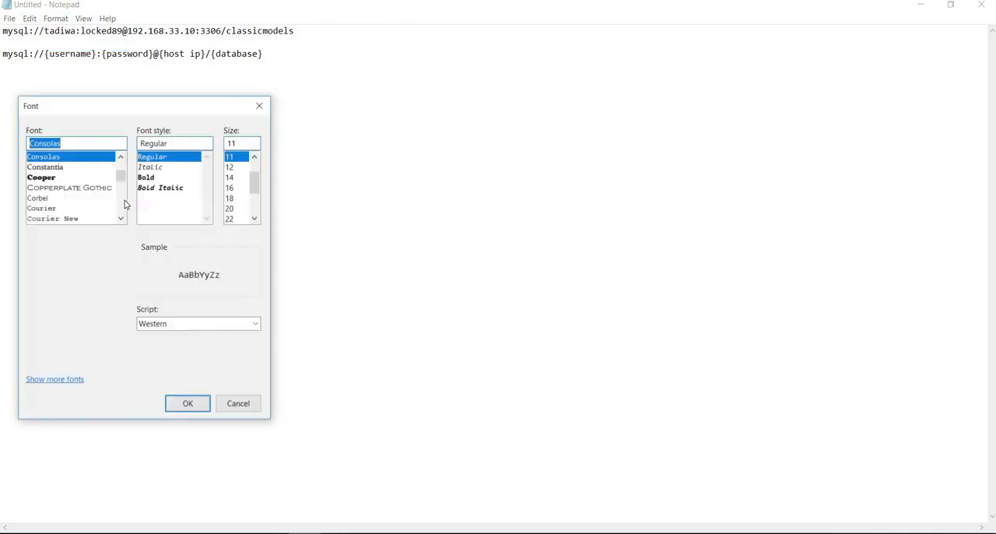
click(147, 176)
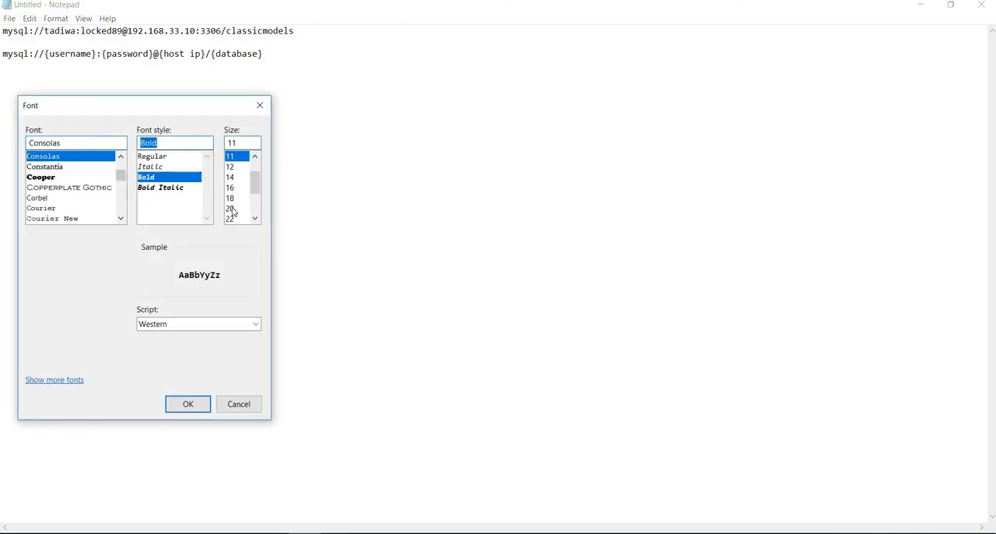
click(187, 403)
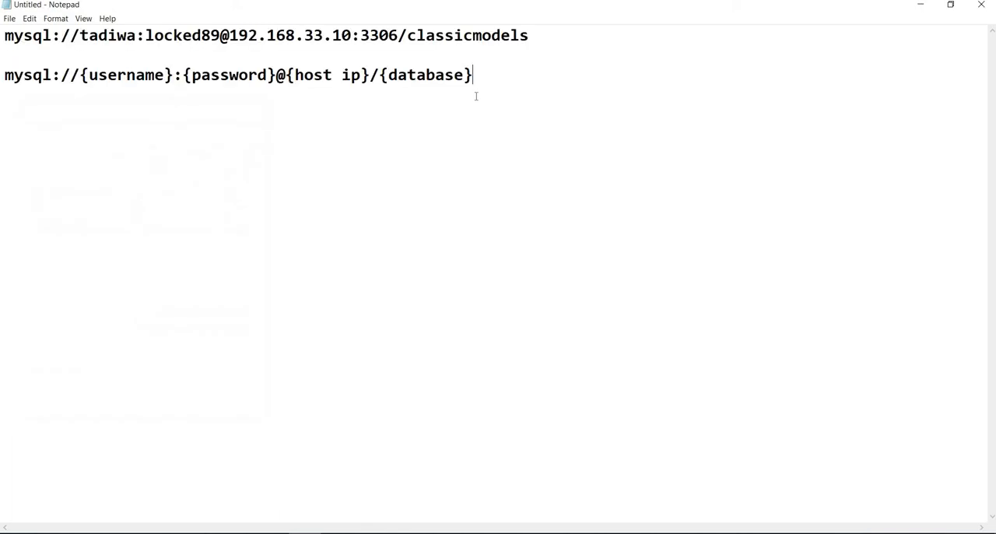
triple_click(265, 35)
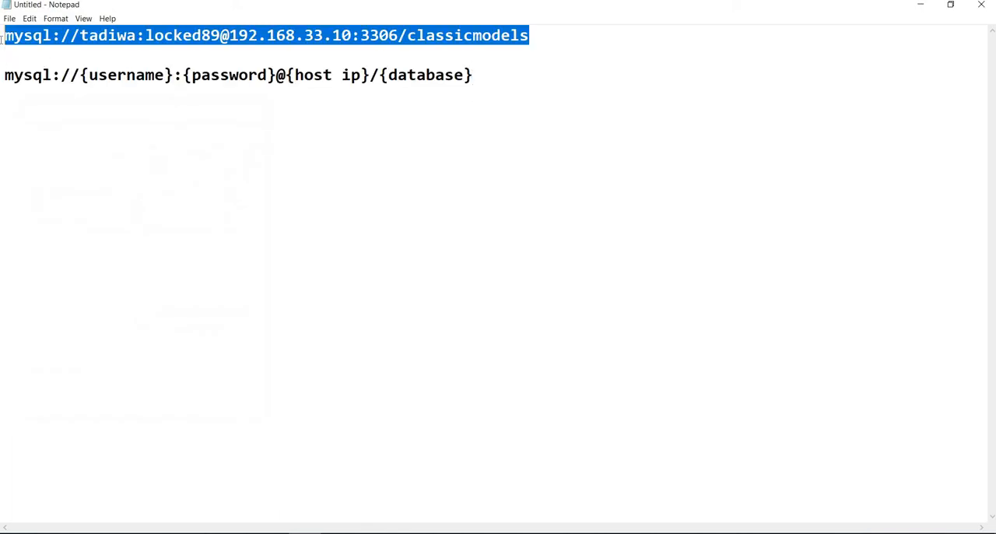
key(Delete)
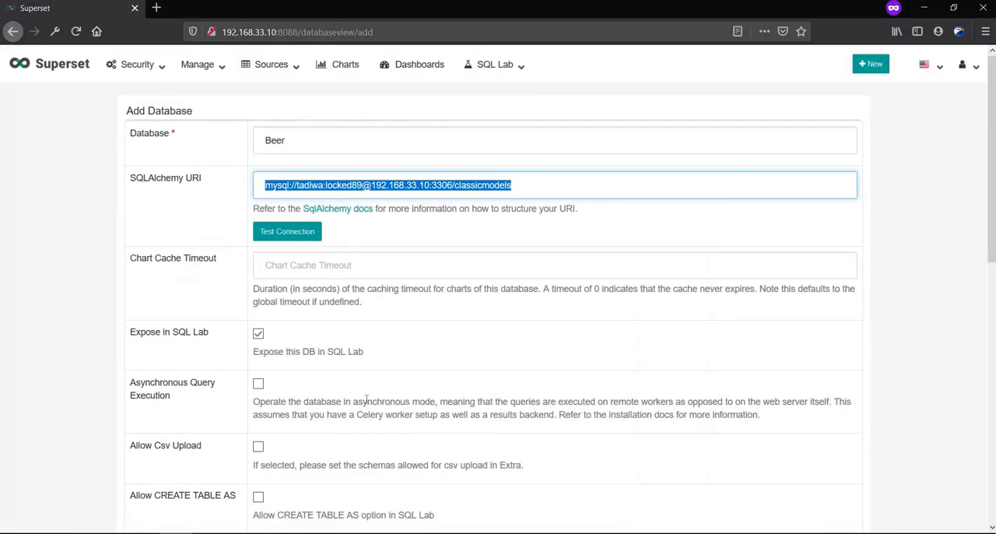
mouse_move(557, 252)
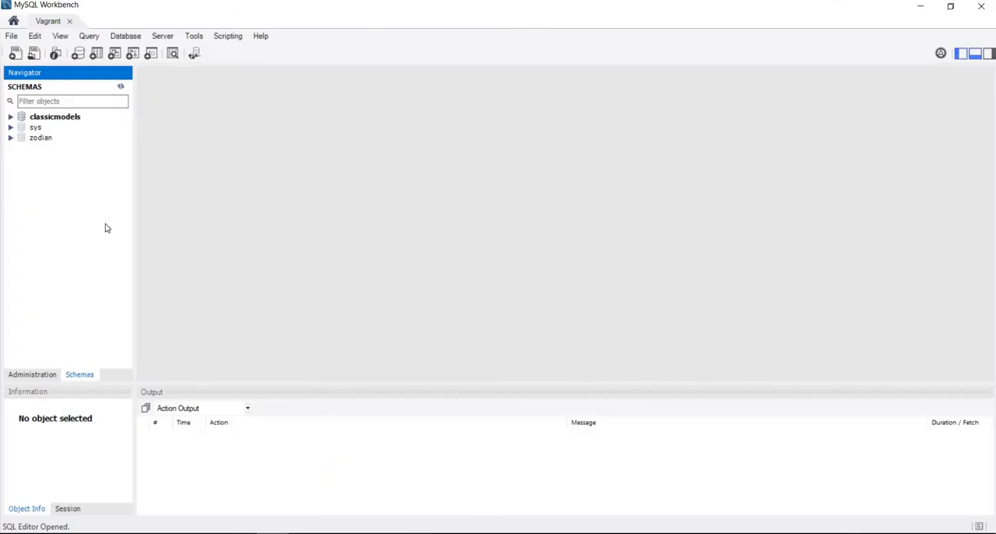
mouse_move(92, 135)
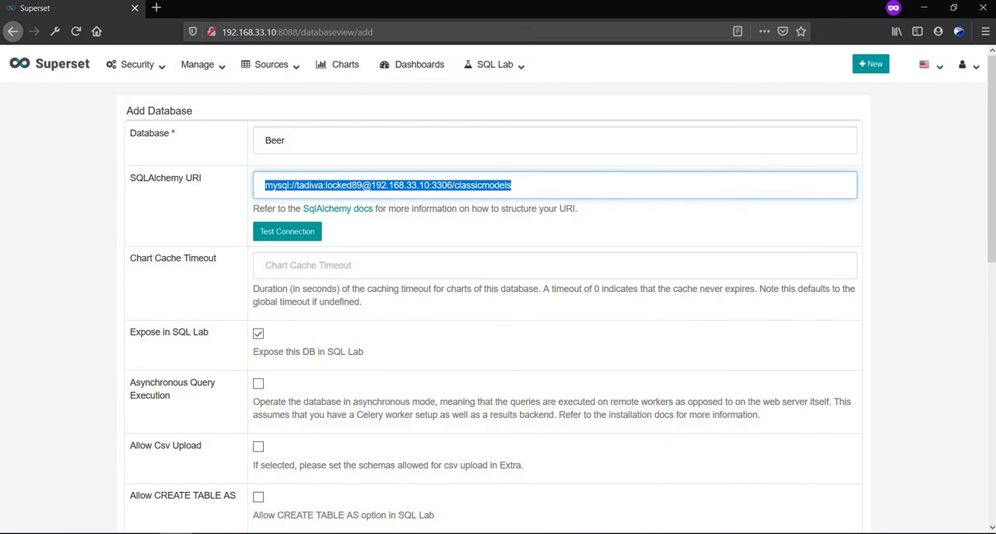
double_click(310, 185)
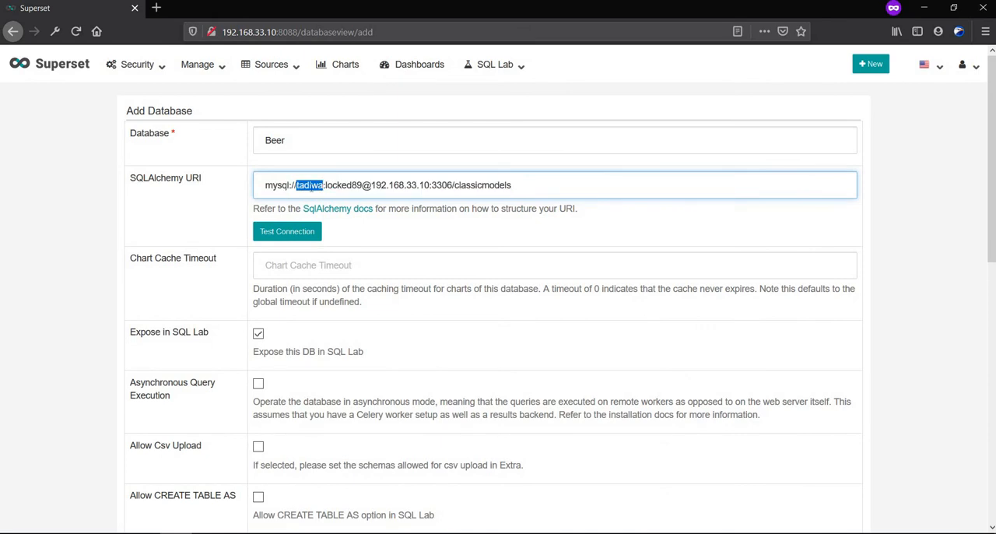
click(325, 184)
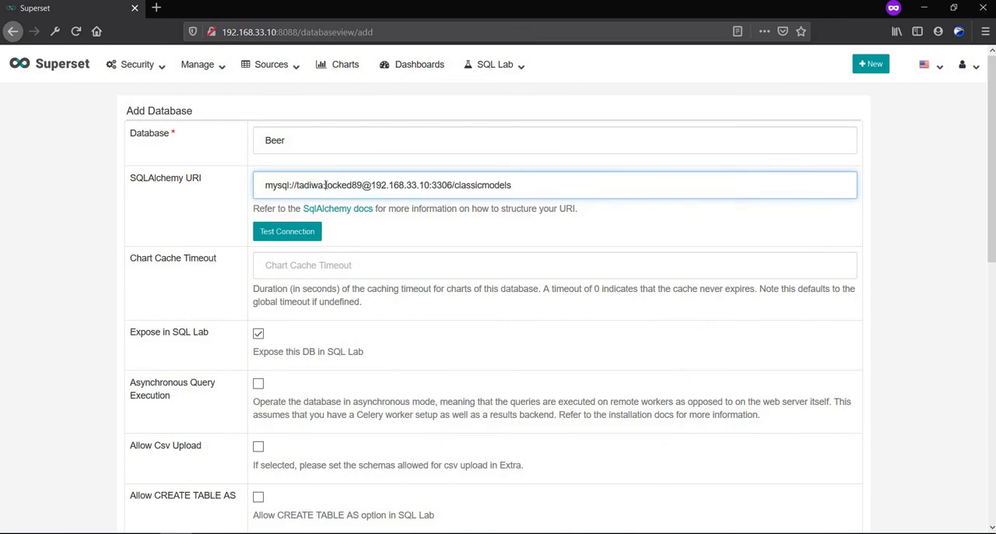
double_click(343, 185)
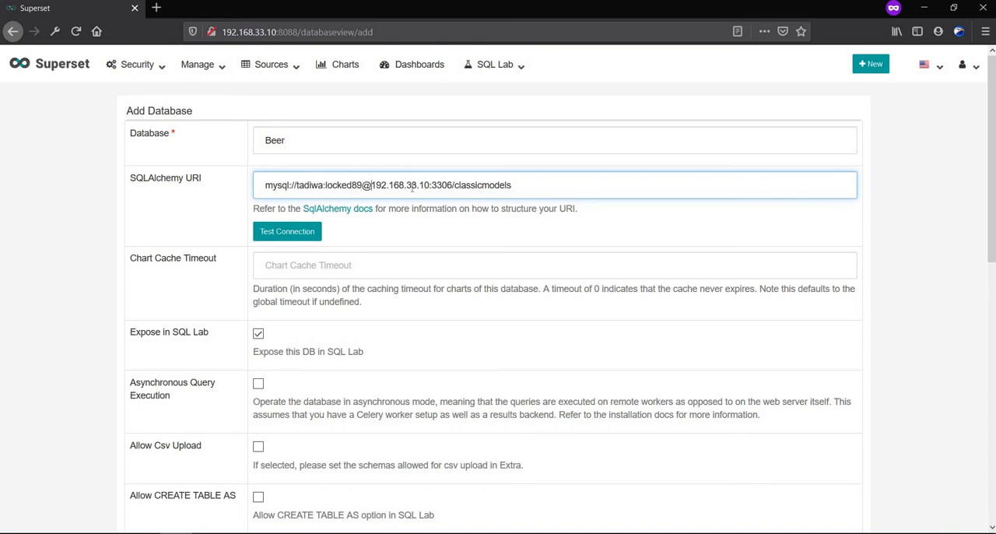
double_click(399, 184)
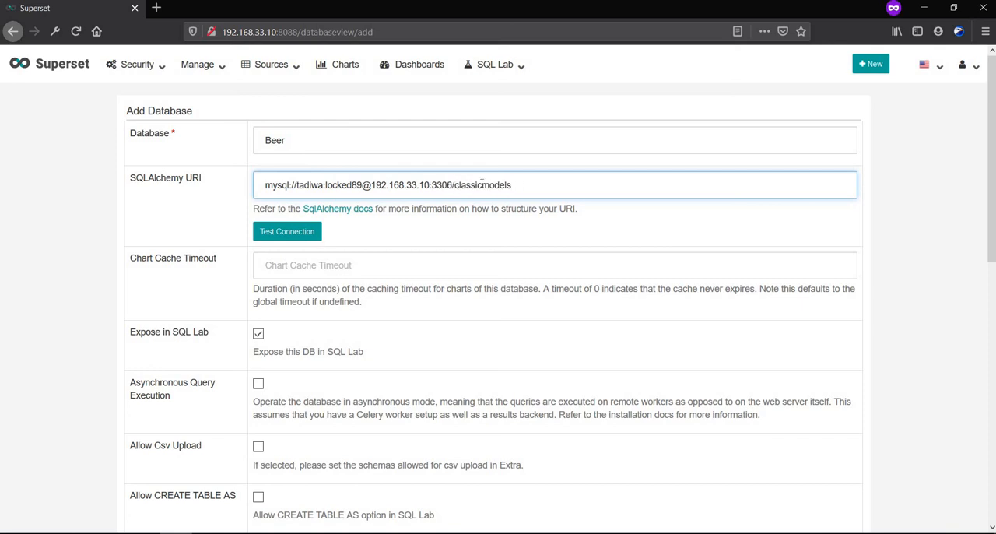
double_click(482, 184)
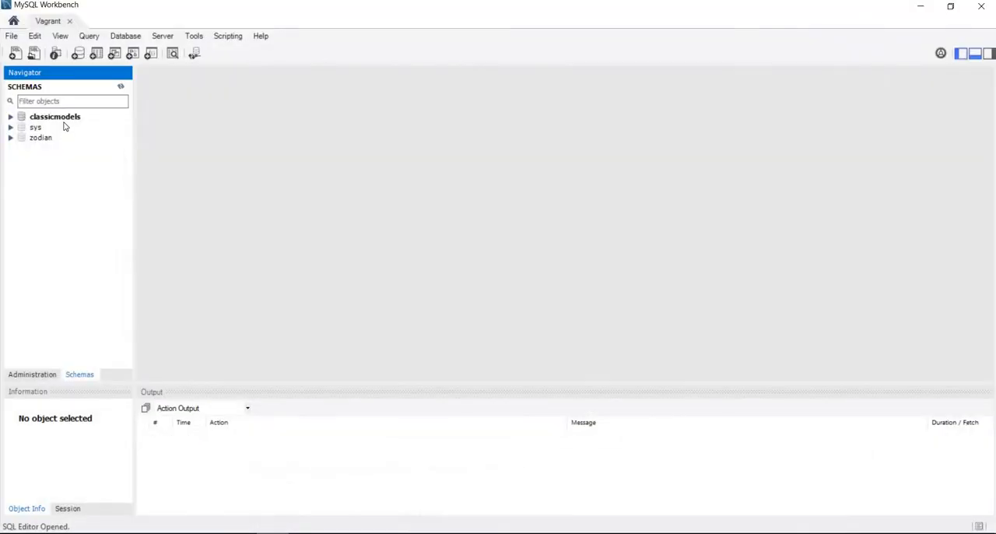
mouse_move(930, 13)
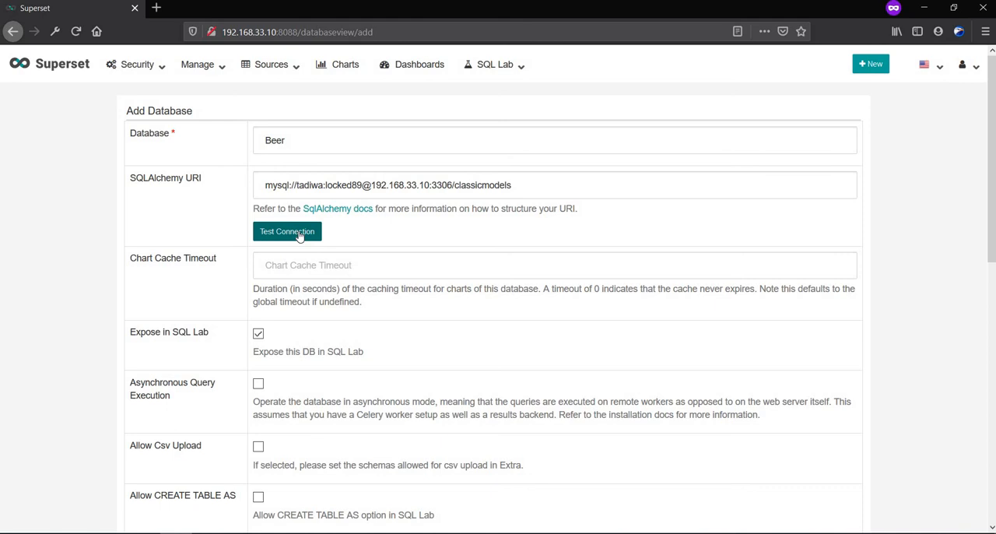
Step: Test the Beer database connection and dismiss the 'Seems OK!' alert
click(287, 231)
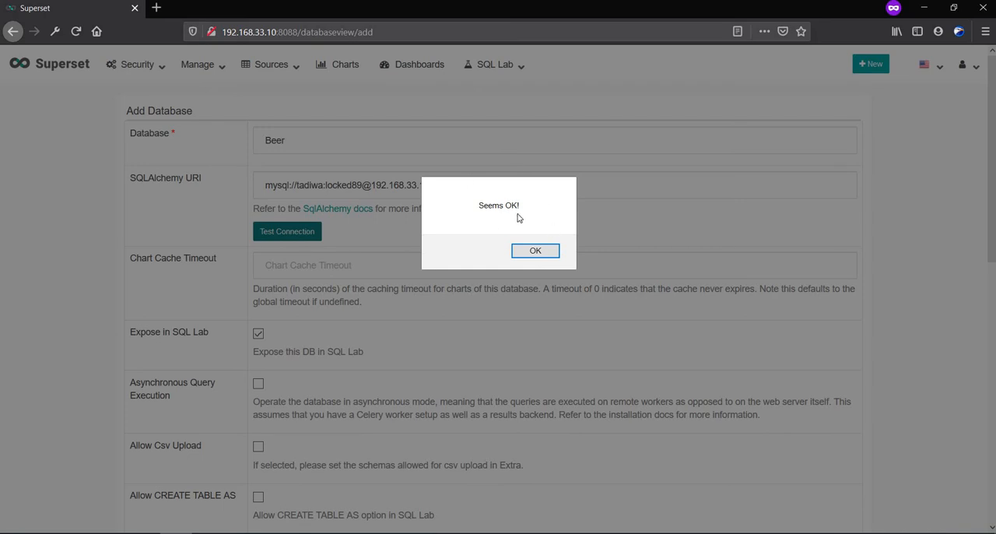
mouse_move(470, 233)
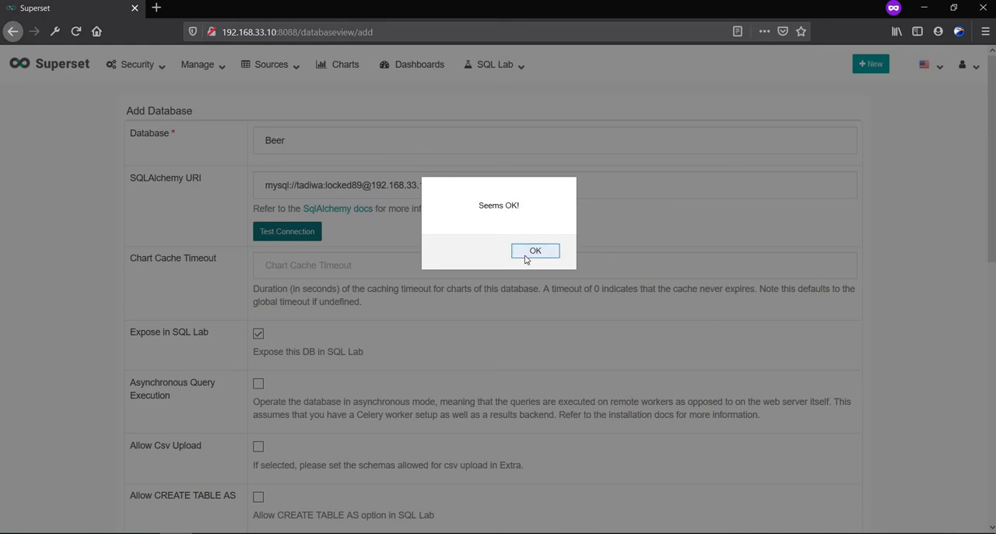
click(534, 250)
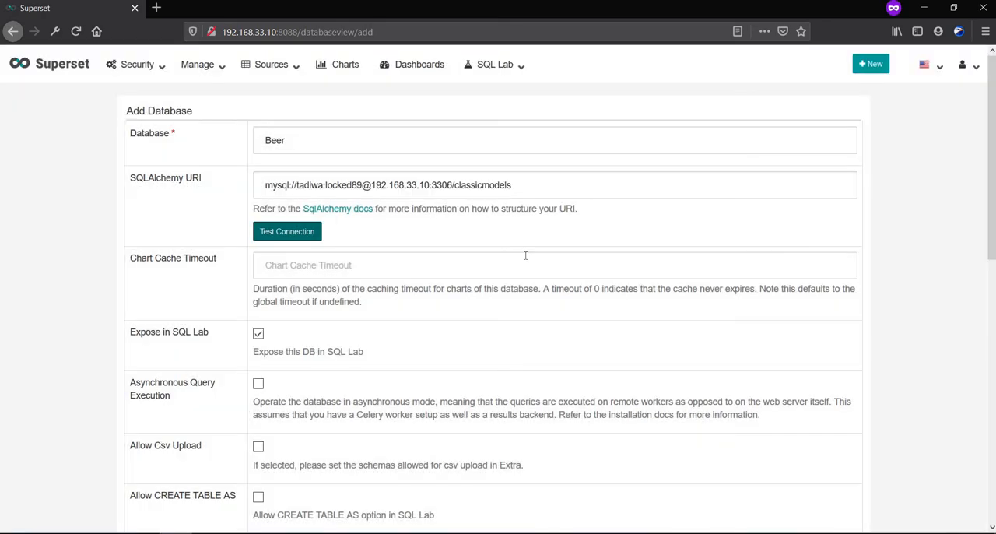
mouse_move(478, 398)
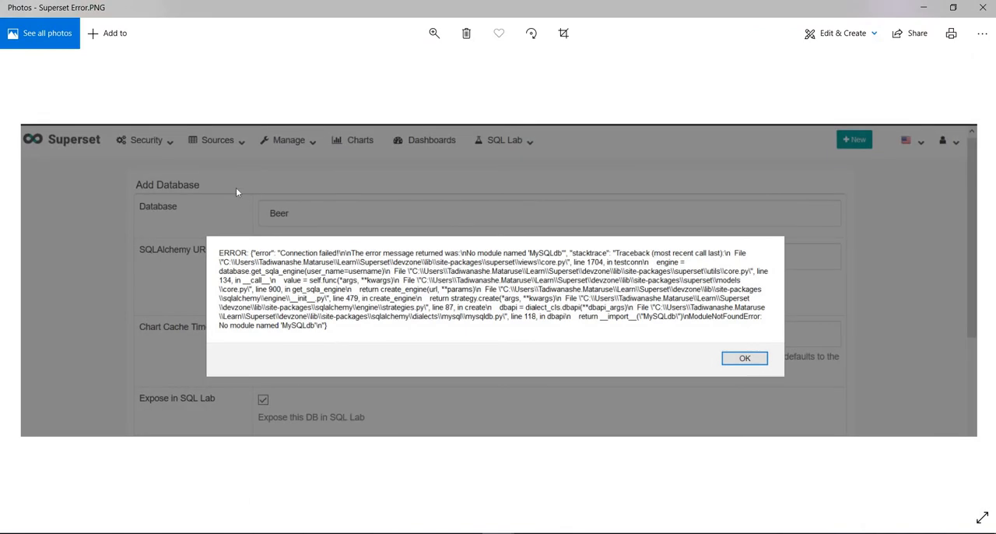
mouse_move(270, 257)
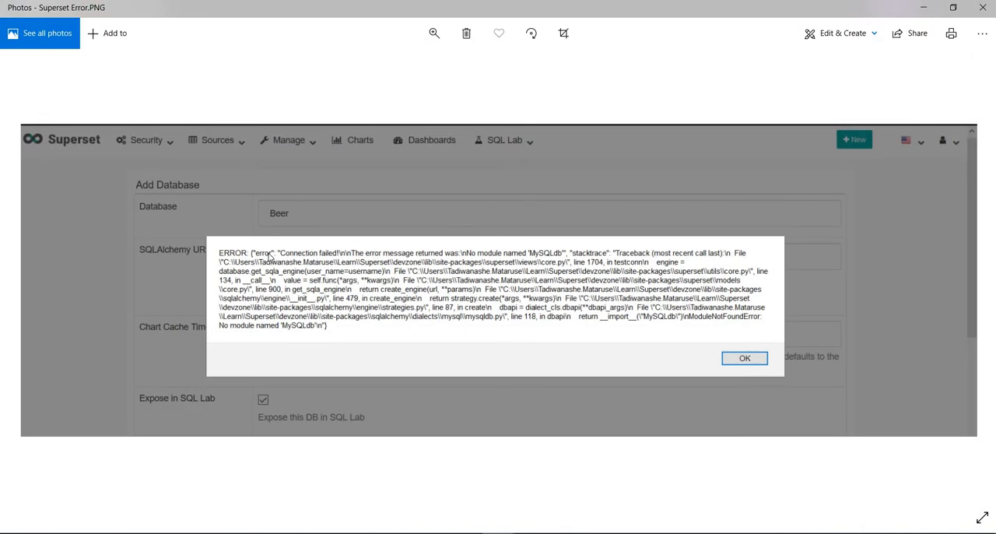
mouse_move(441, 268)
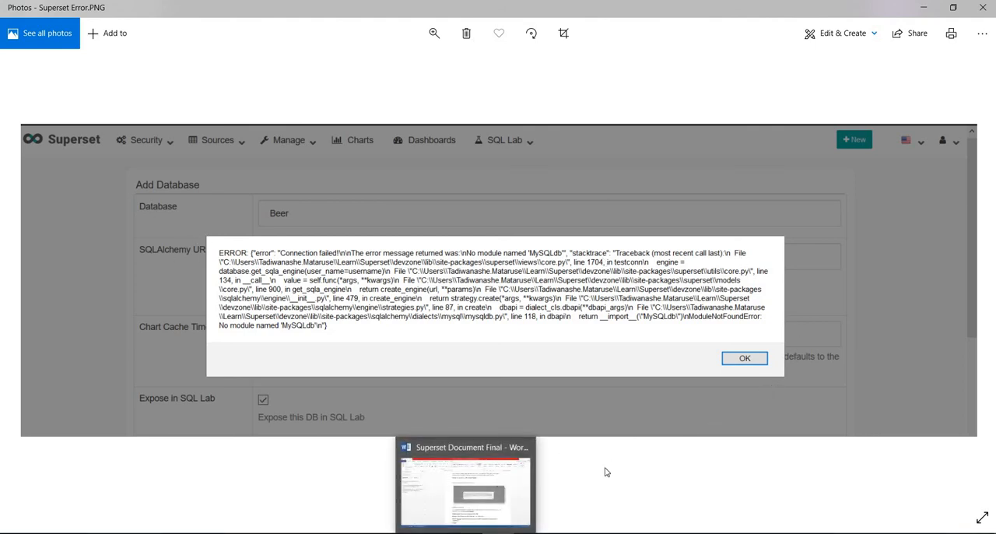
mouse_move(696, 457)
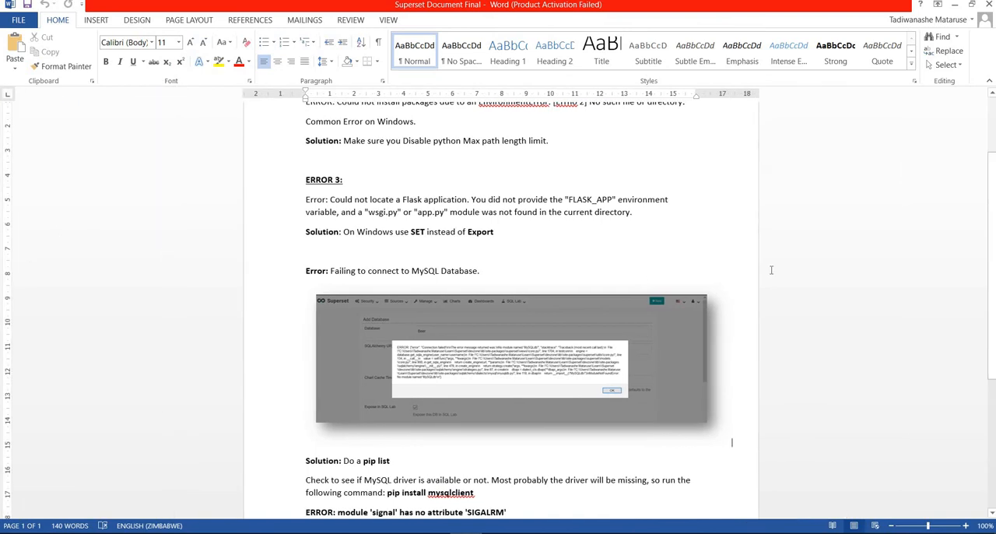
Step: Scroll the Word notes to 'Failing to connect to MySQL Database' and highlight the pip install mysqlclient fix
scroll(down, 3)
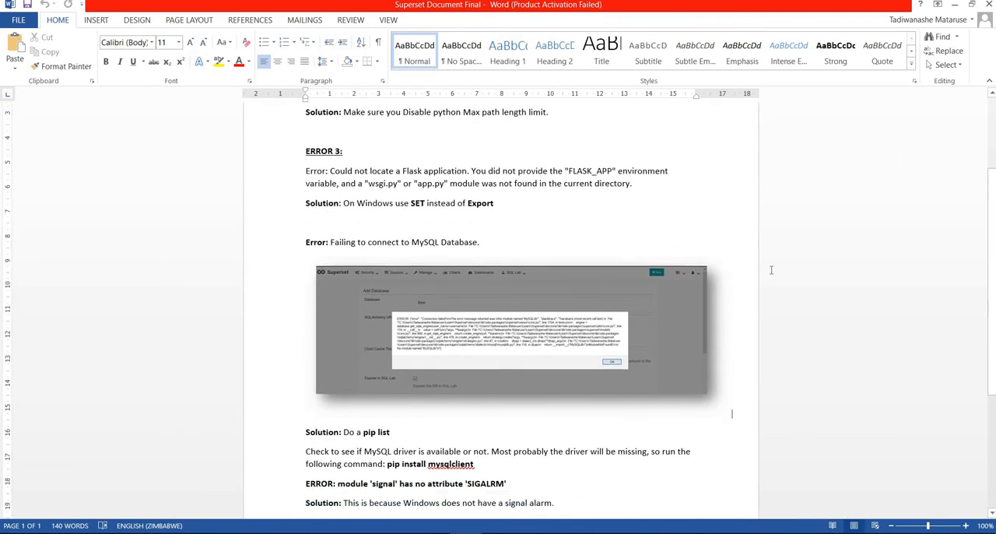
scroll(down, 3)
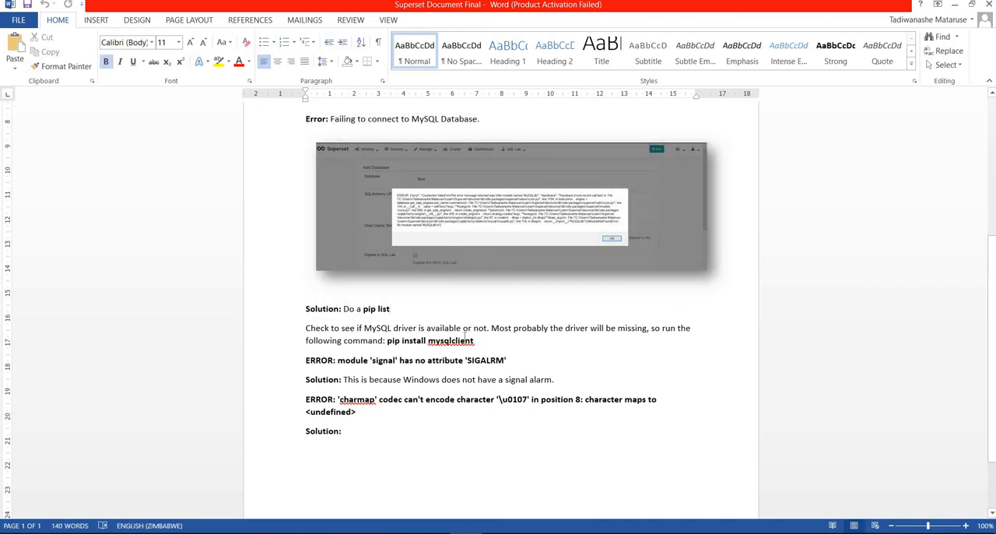
drag(387, 340, 475, 341)
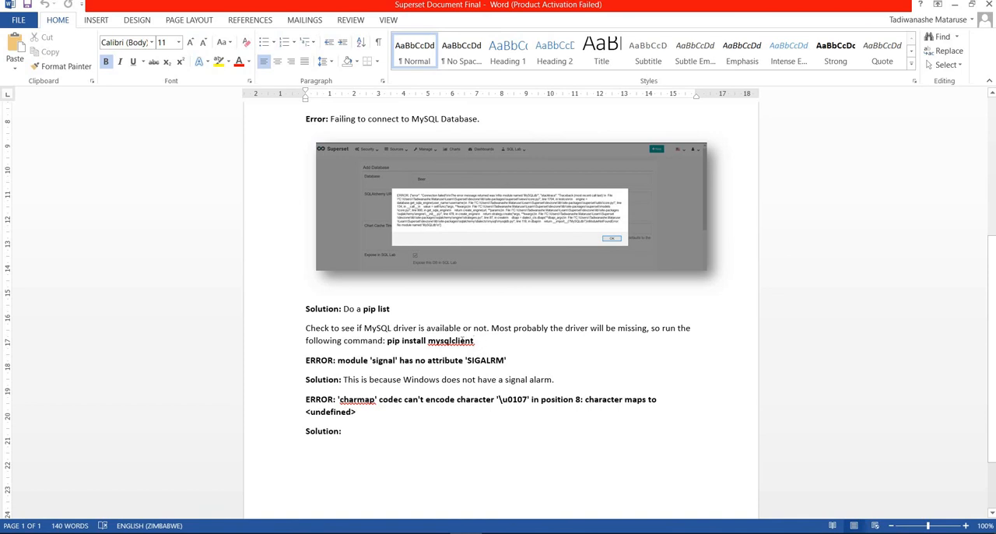
drag(333, 328, 473, 341)
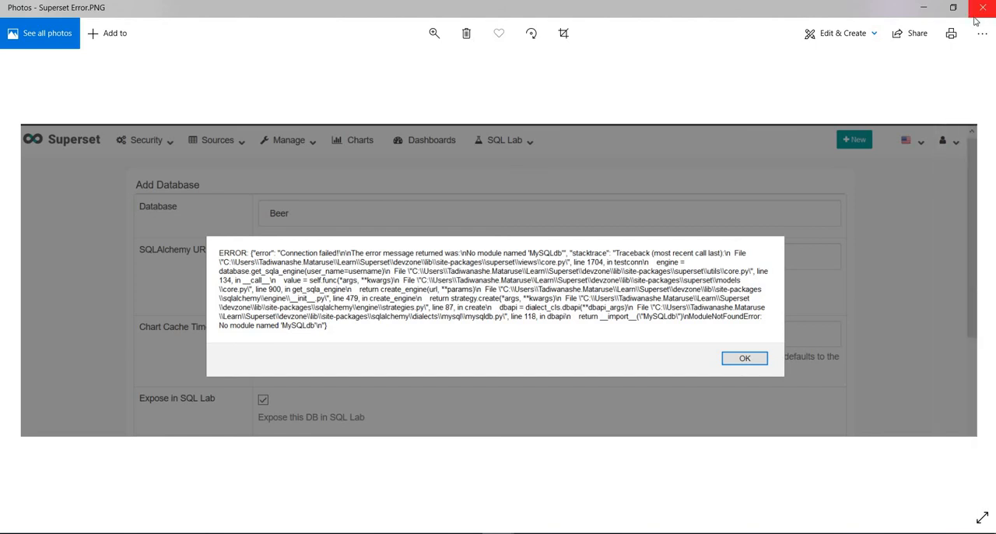
mouse_move(982, 8)
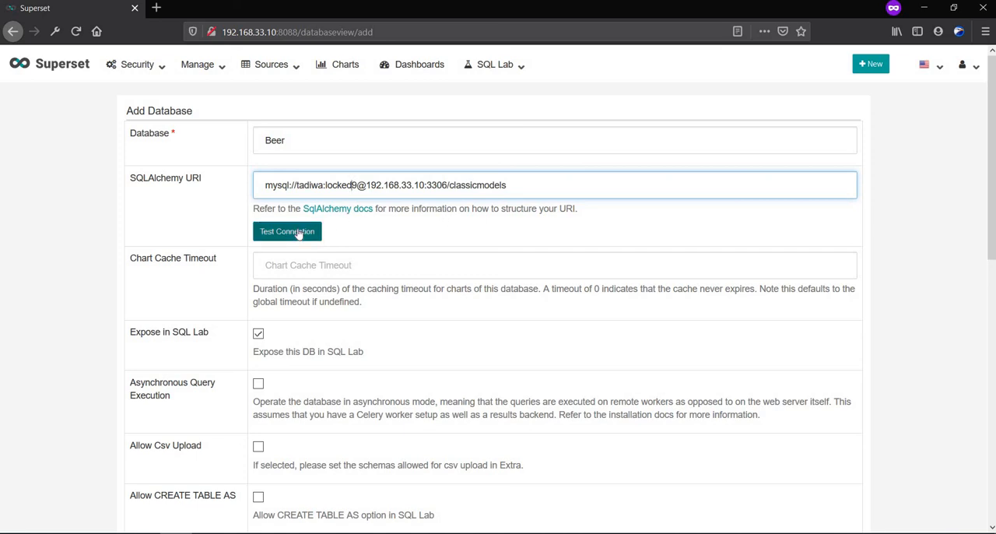
Step: Test the Beer connection, note the access-denied error, and begin correcting the URI password
click(286, 231)
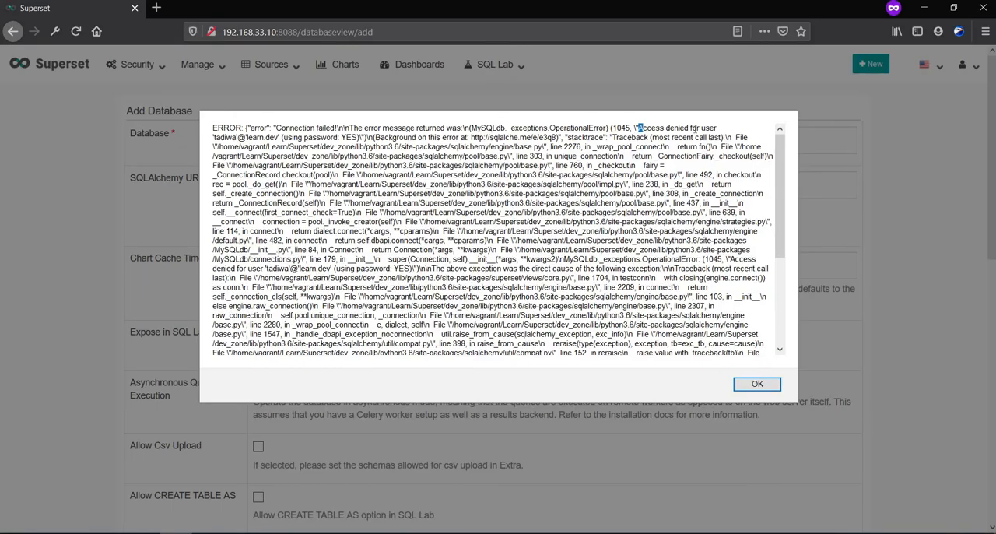
double_click(675, 128)
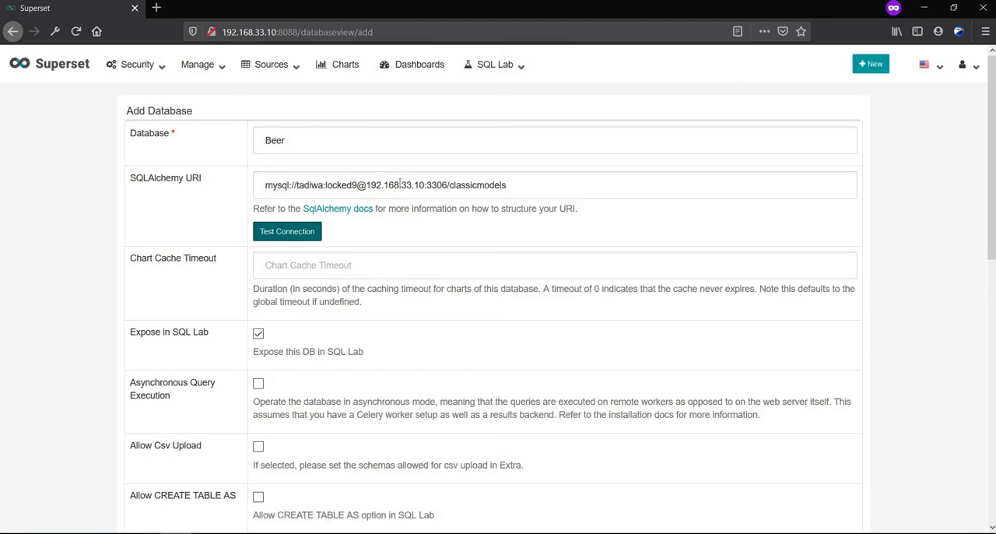
click(389, 185)
text(8)
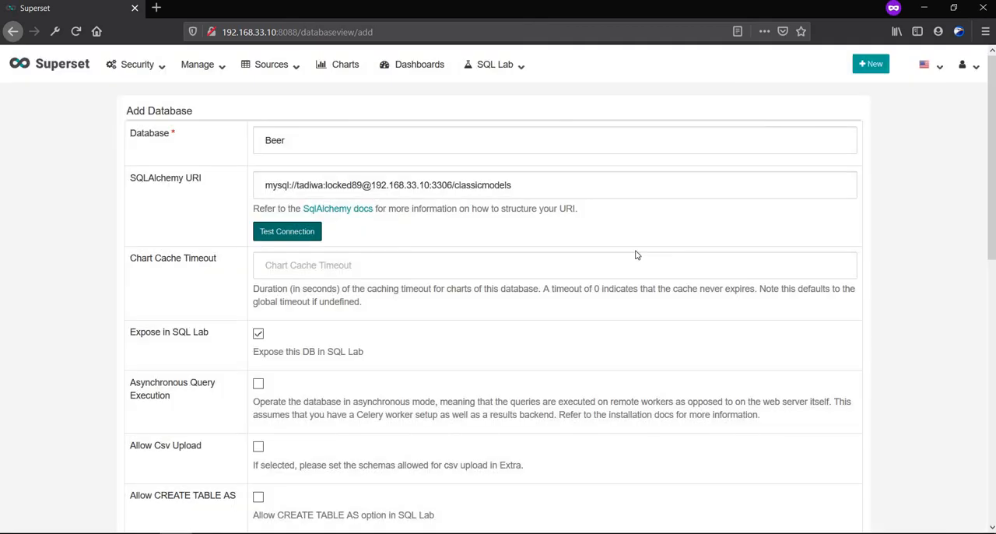
Step: Enter 200 as the Beer database's chart cache timeout
click(400, 264)
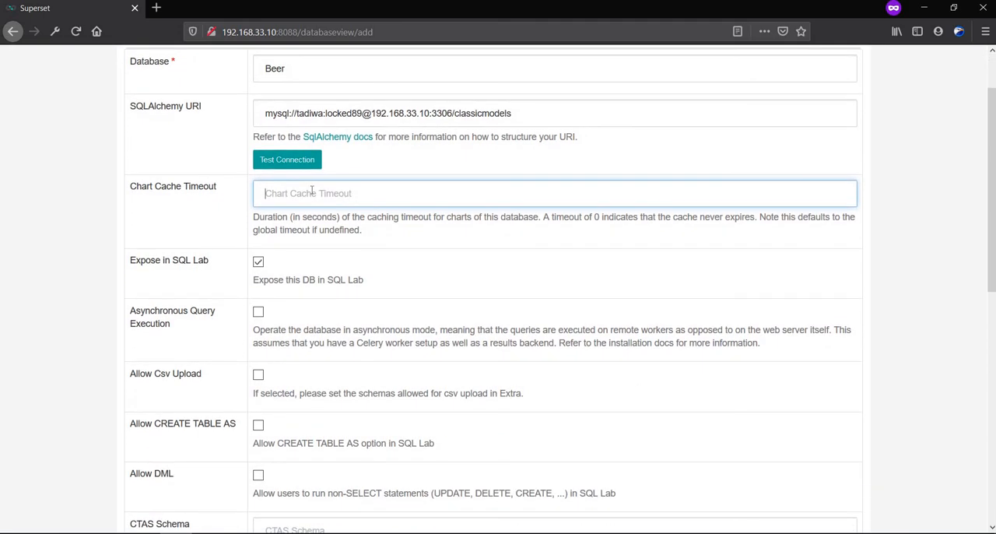
text(200)
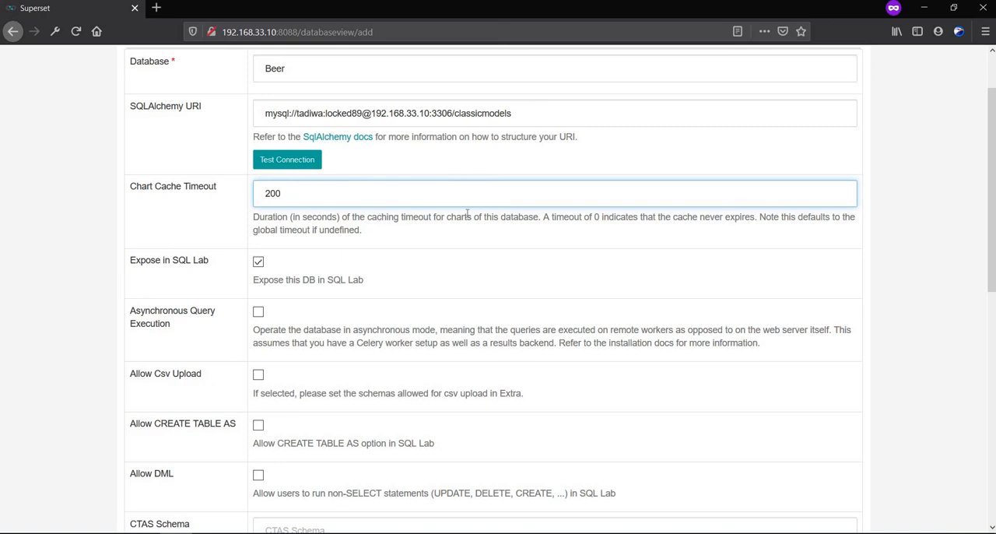
mouse_move(559, 221)
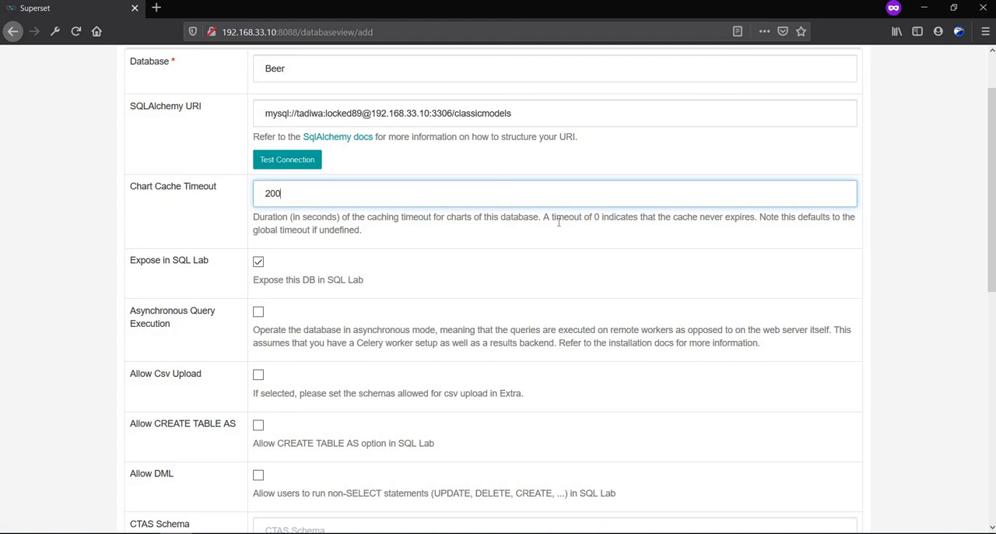
scroll(down, 3)
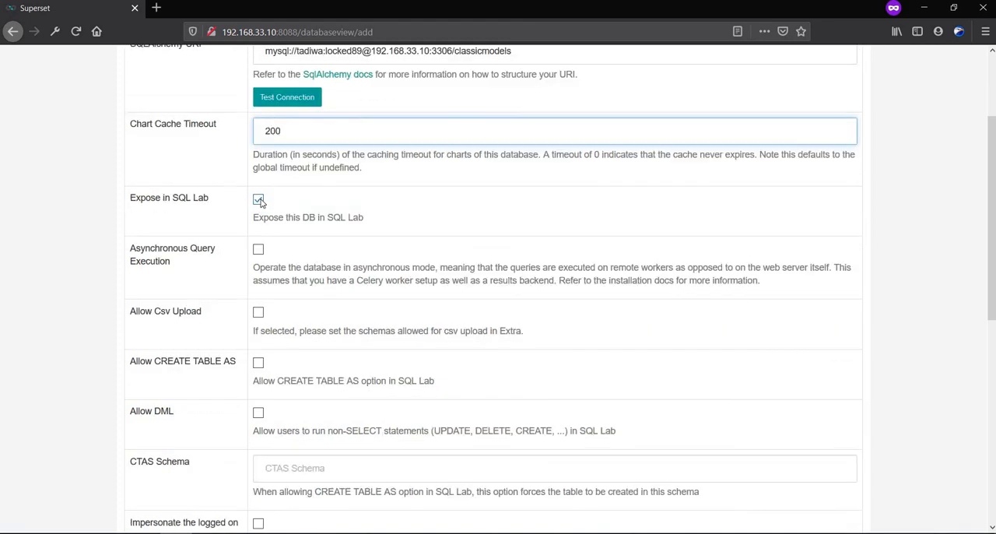
click(257, 199)
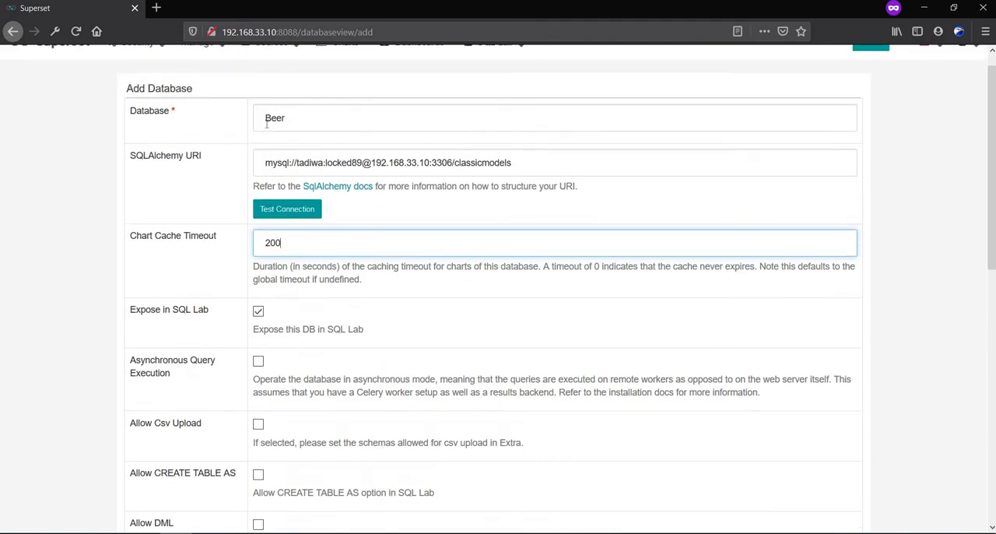
mouse_move(398, 333)
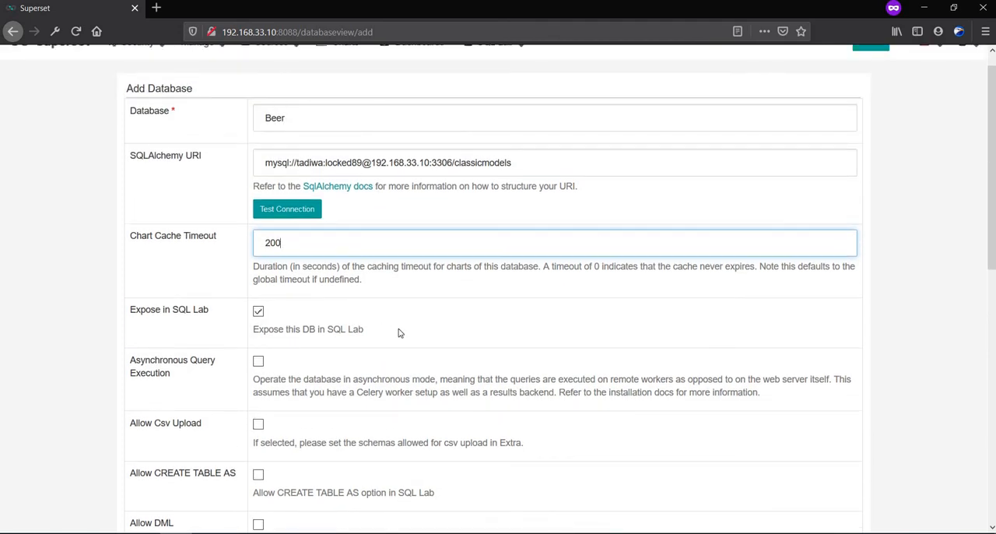
Step: Read through the remaining options, highlighting the SQL Lab and asynchronous query execution descriptions
scroll(down, 3)
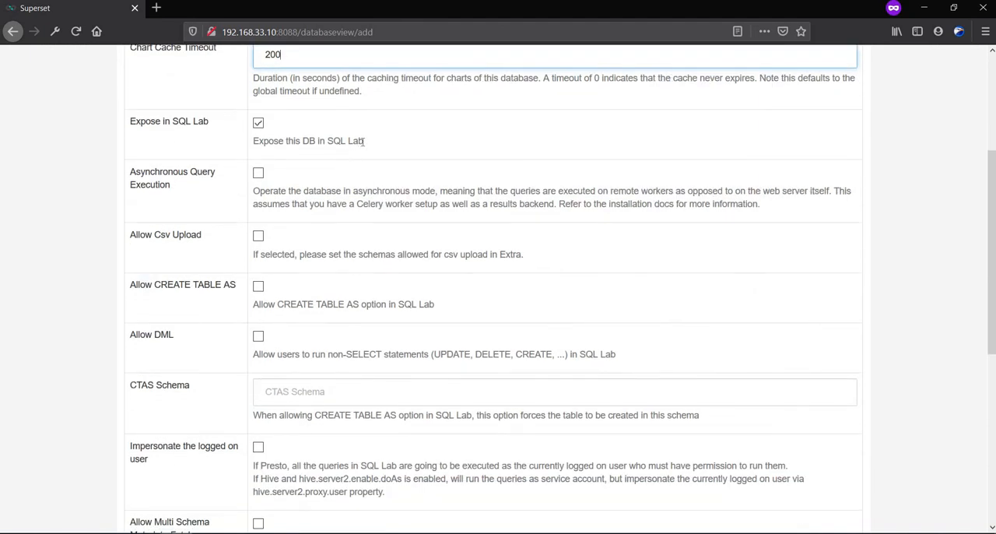
double_click(345, 141)
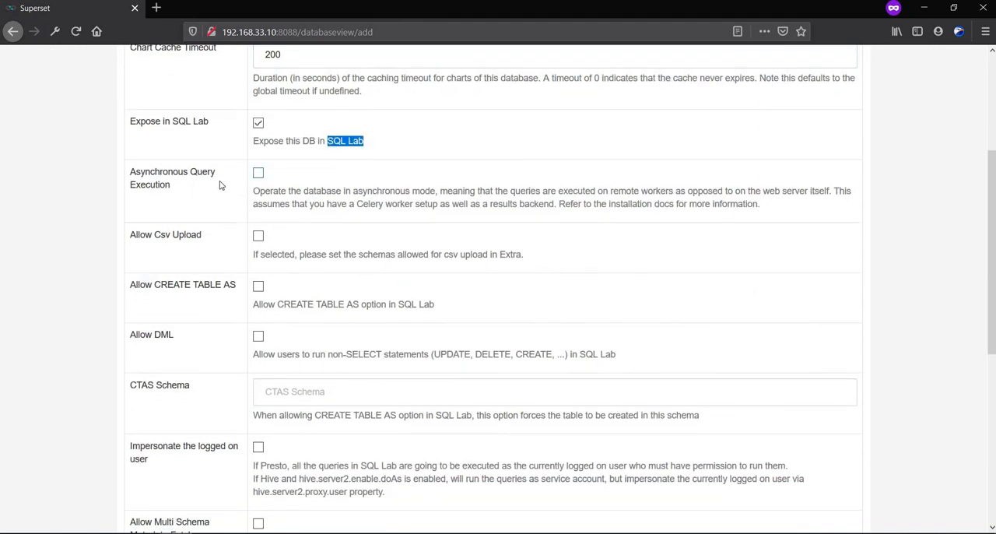
mouse_move(764, 222)
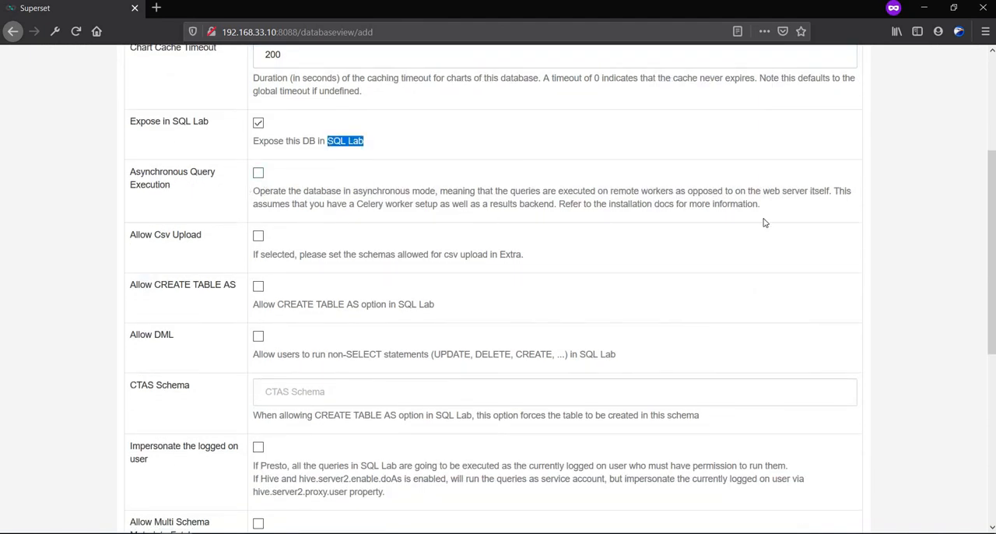
drag(253, 191, 759, 203)
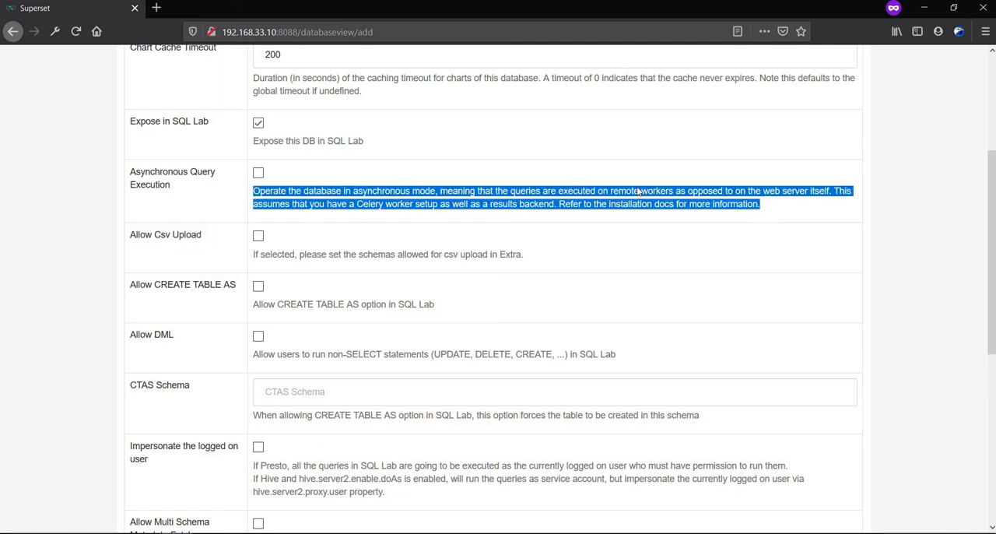
click(745, 246)
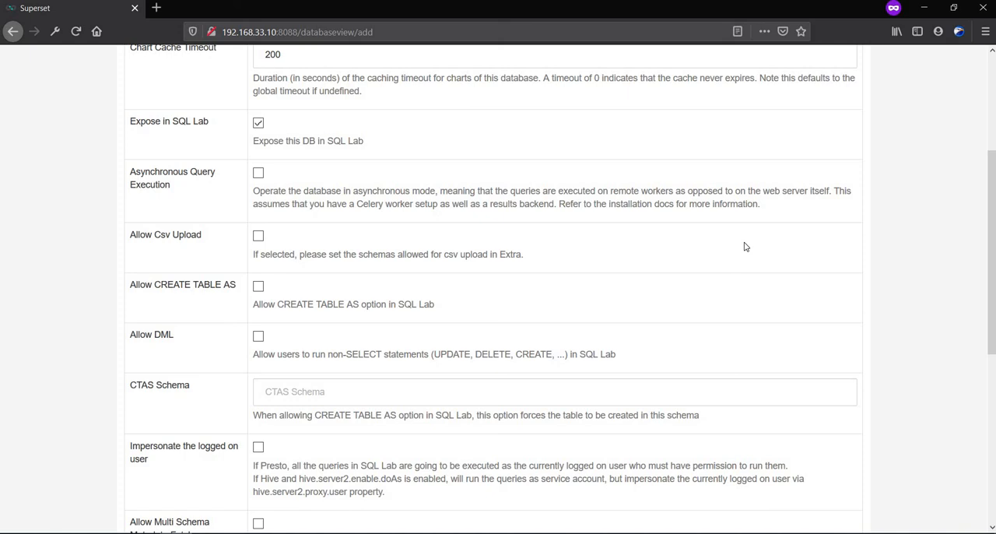
mouse_move(671, 265)
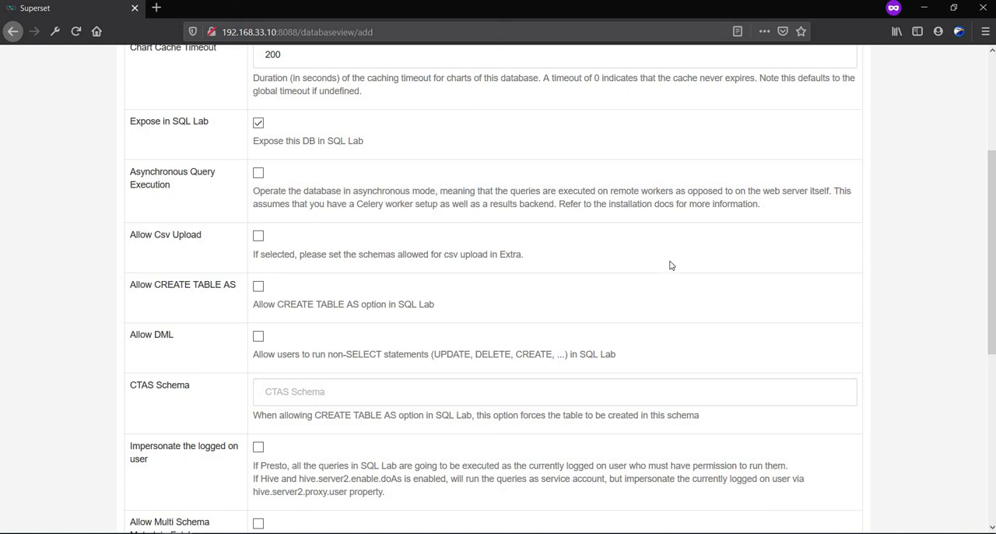
scroll(down, 3)
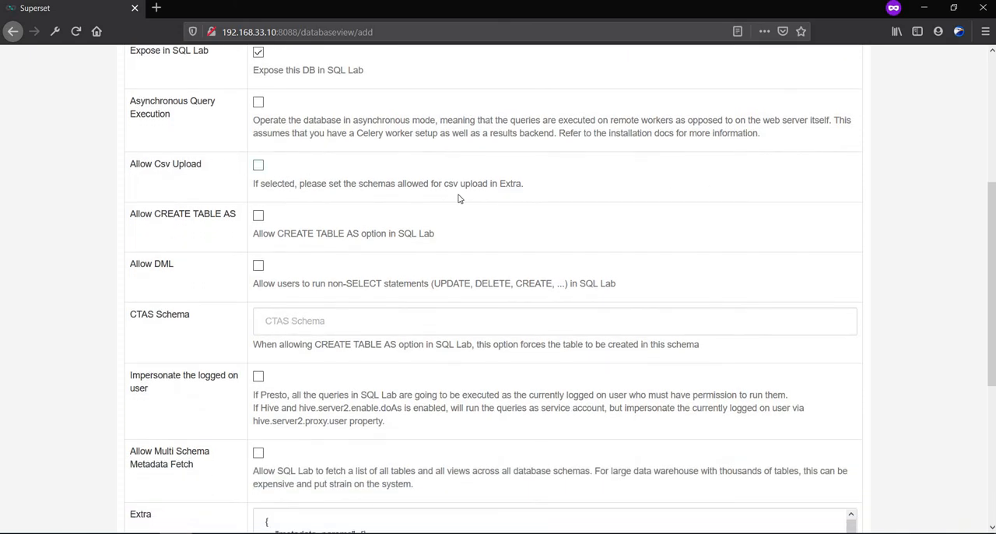
scroll(down, 3)
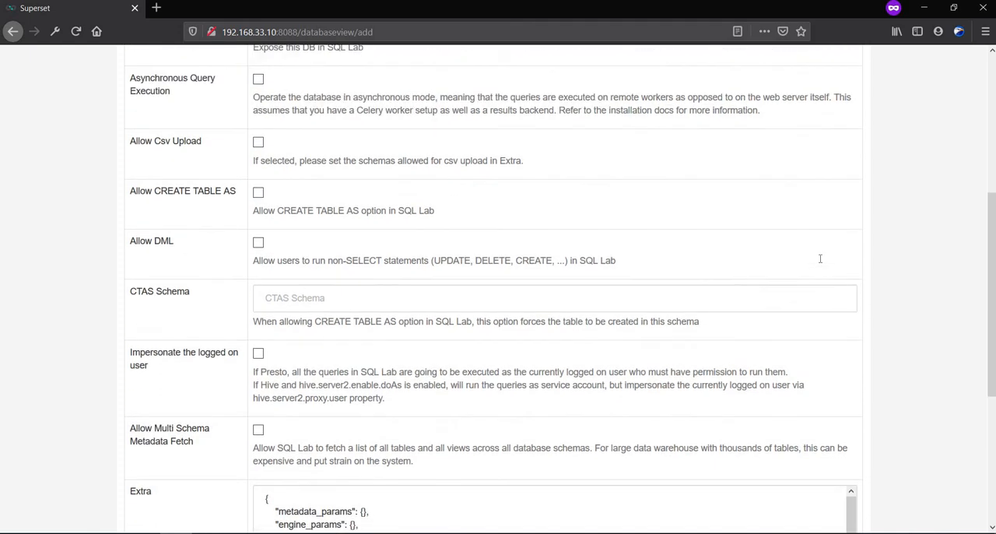
scroll(down, 3)
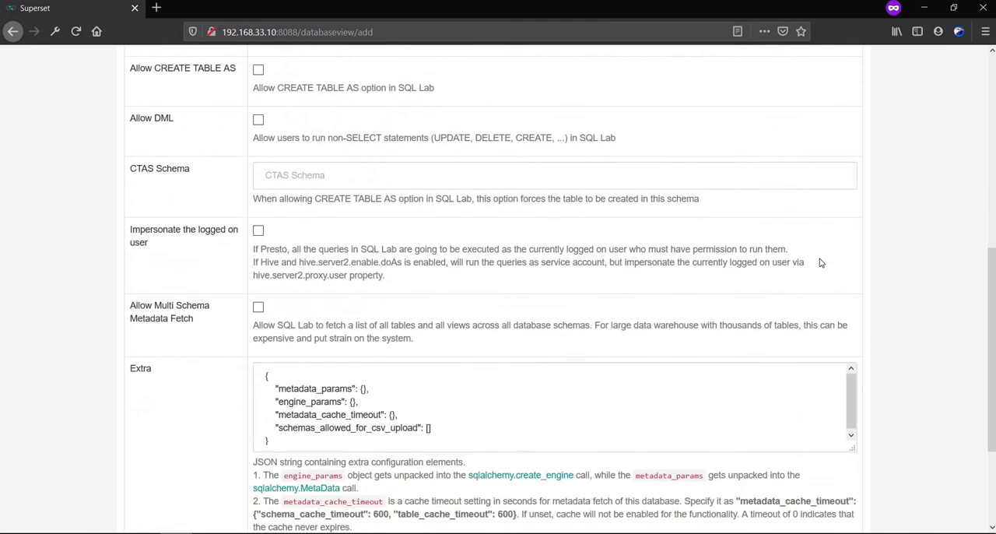
scroll(down, 3)
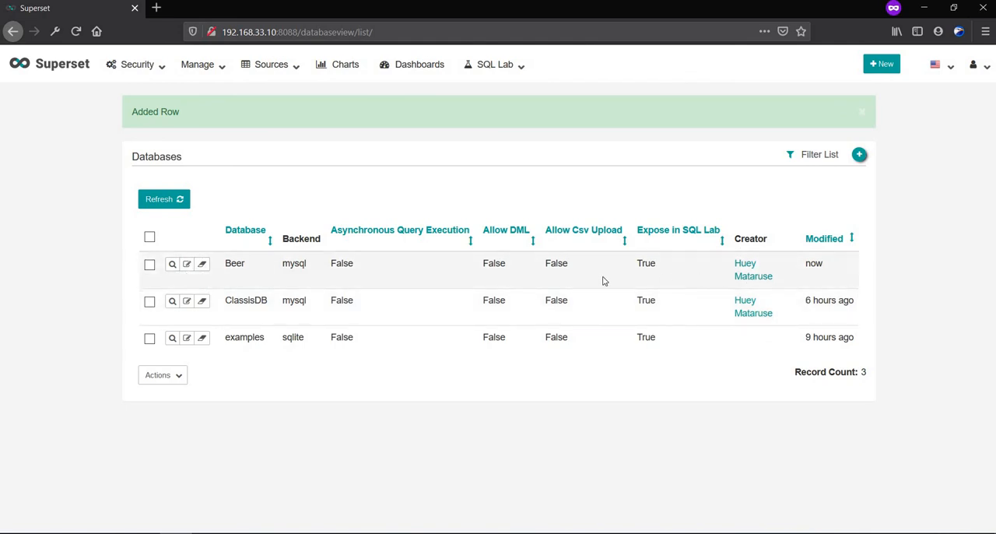
mouse_move(587, 71)
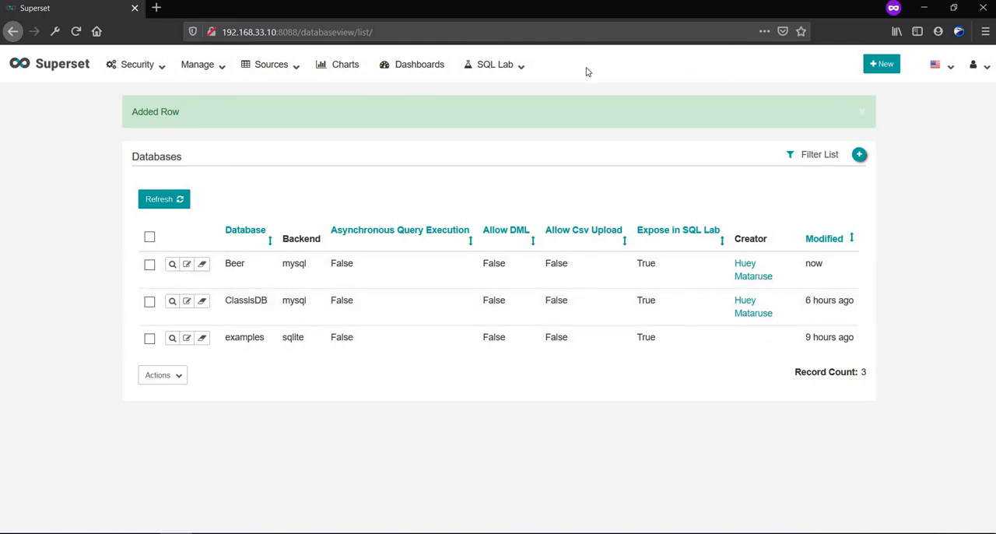
mouse_move(524, 95)
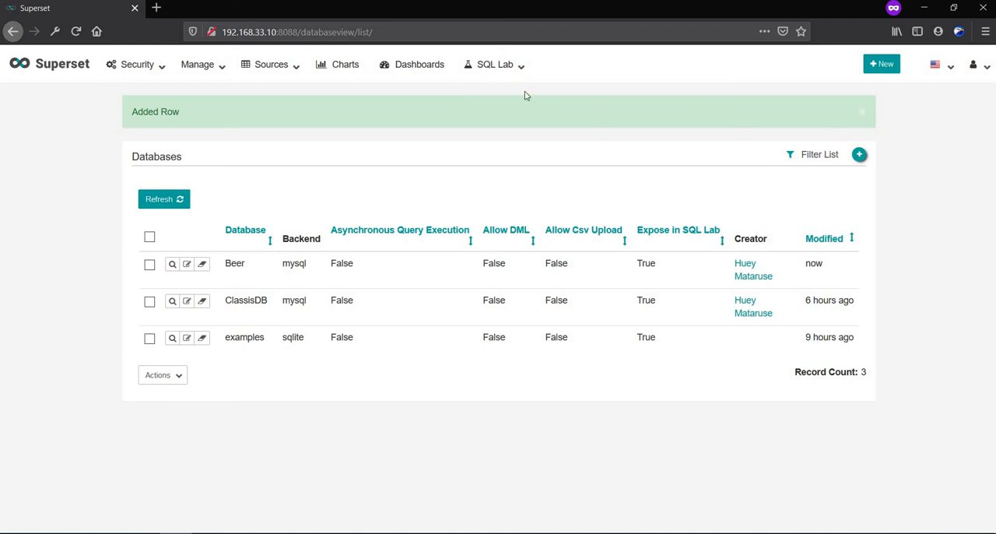
mouse_move(512, 140)
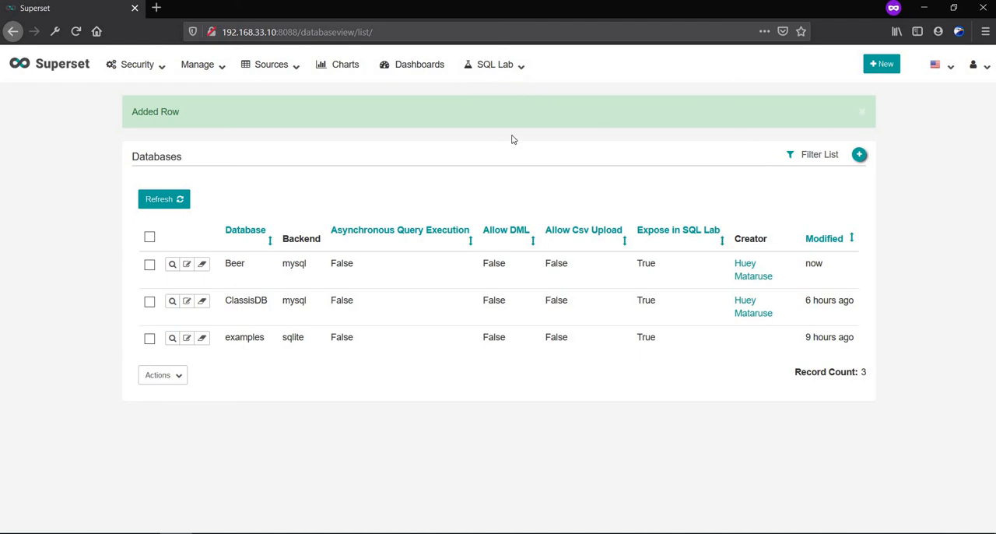